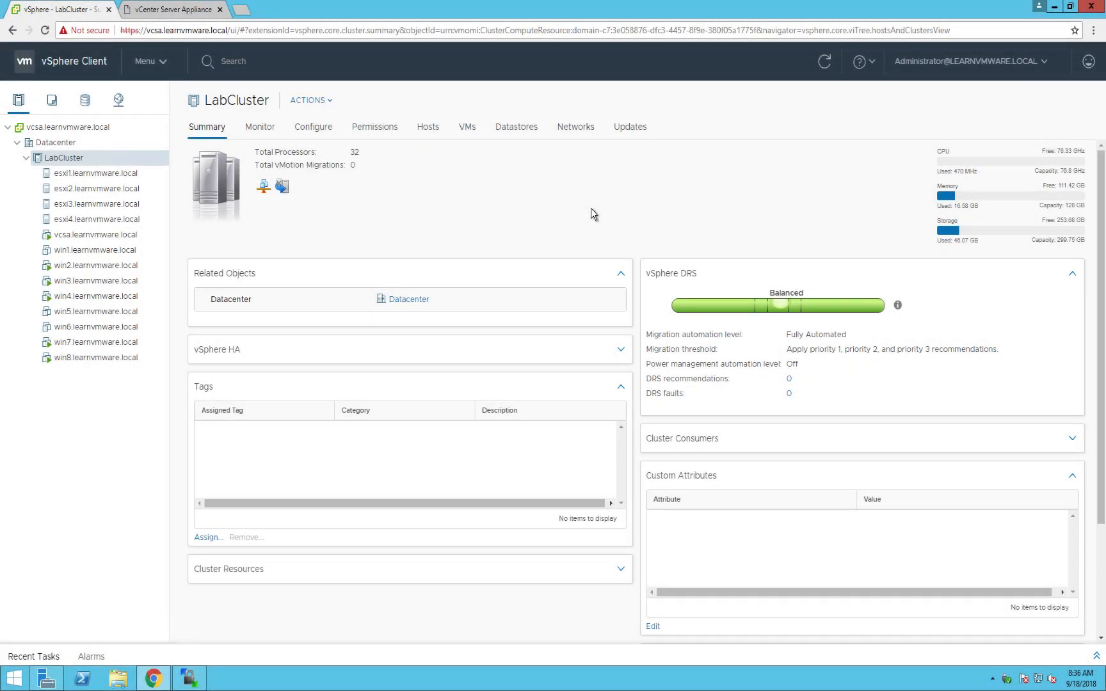
mouse_move(447, 214)
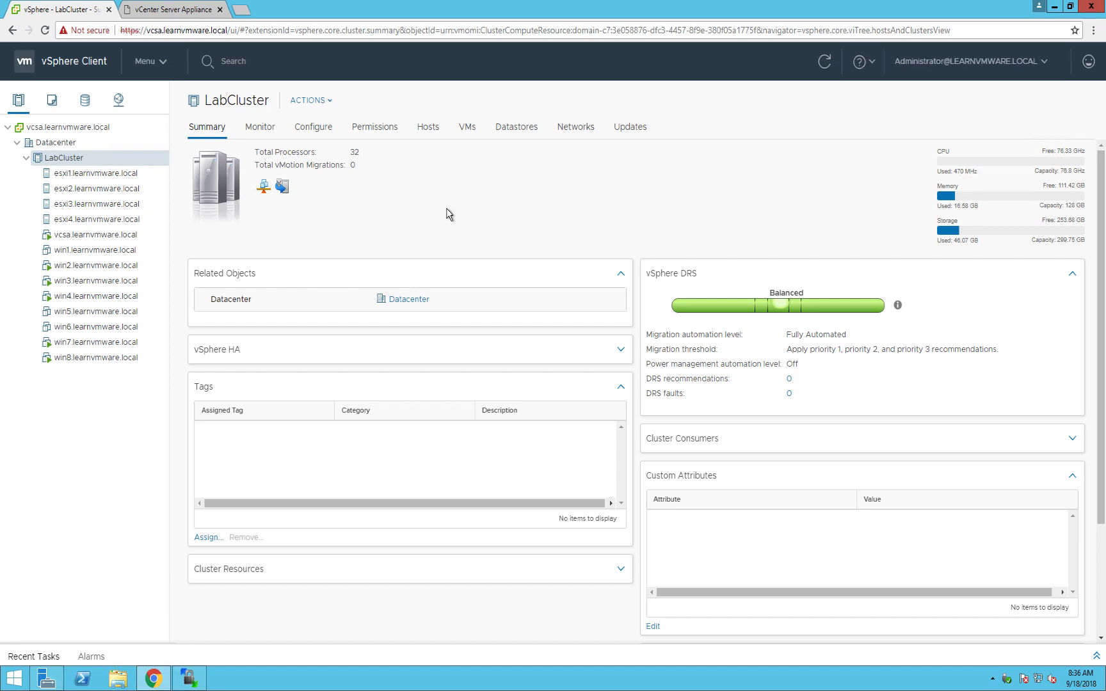
Log in to VMware Appliance Management as root and view the 6.7 appliance summary.
click(172, 9)
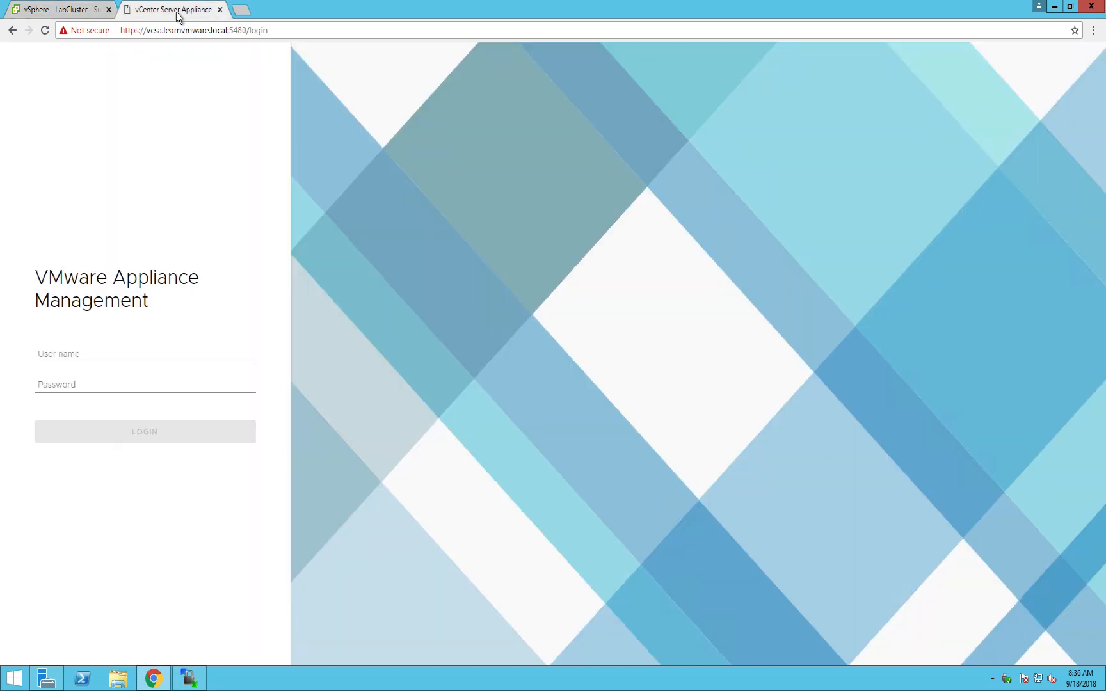
text(root)
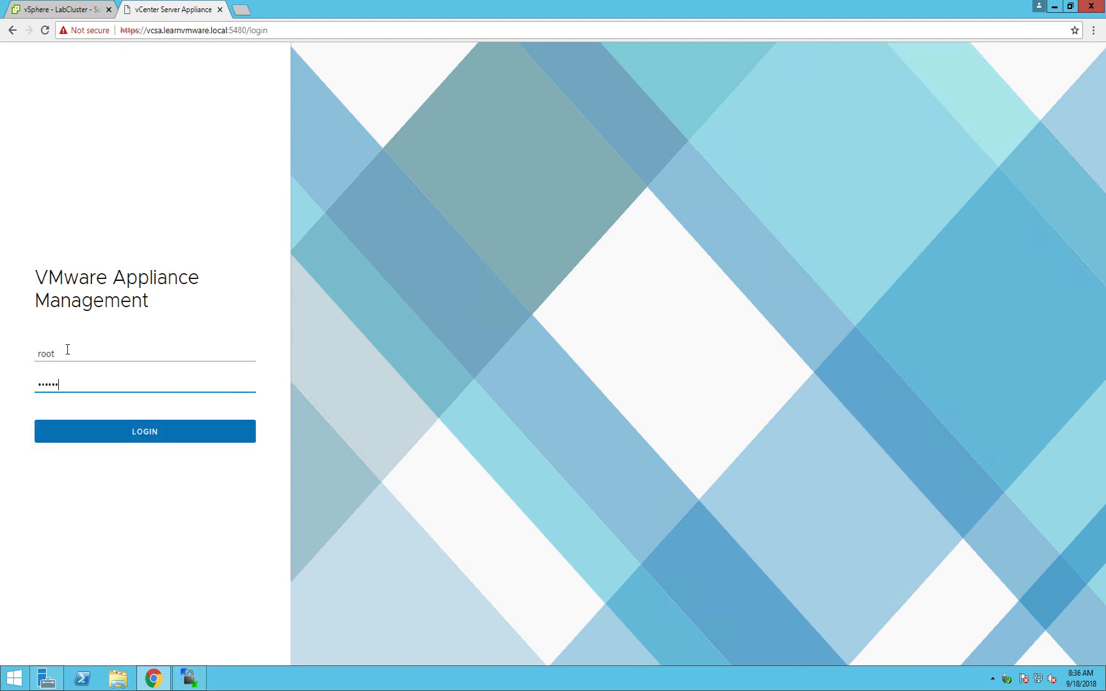
click(144, 431)
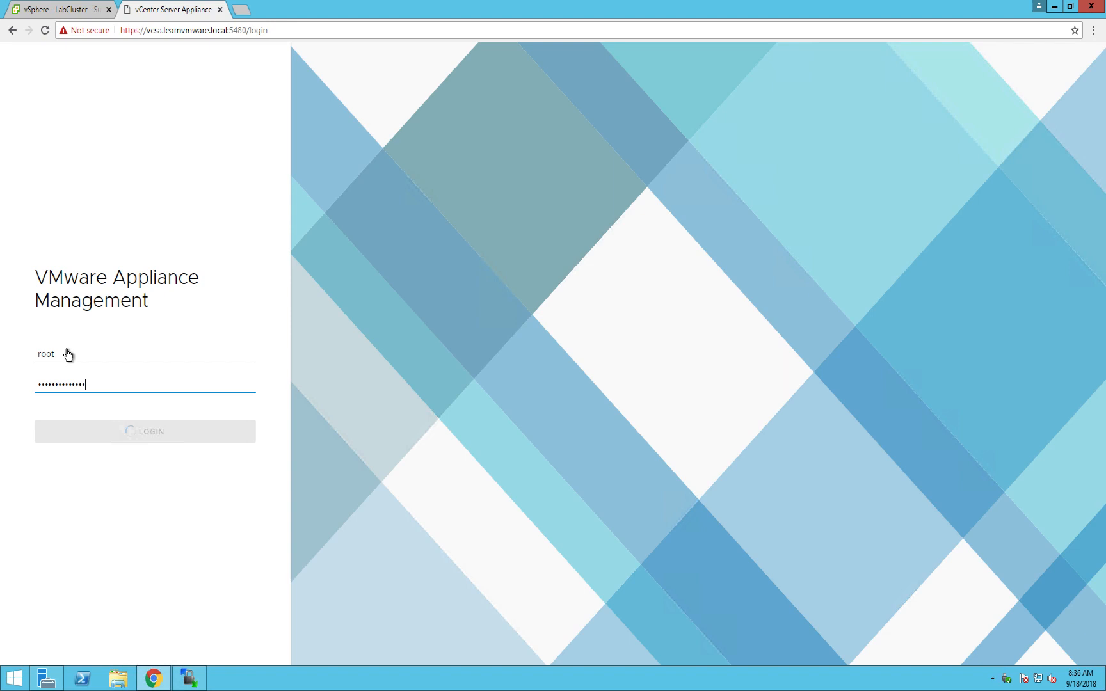
click(145, 432)
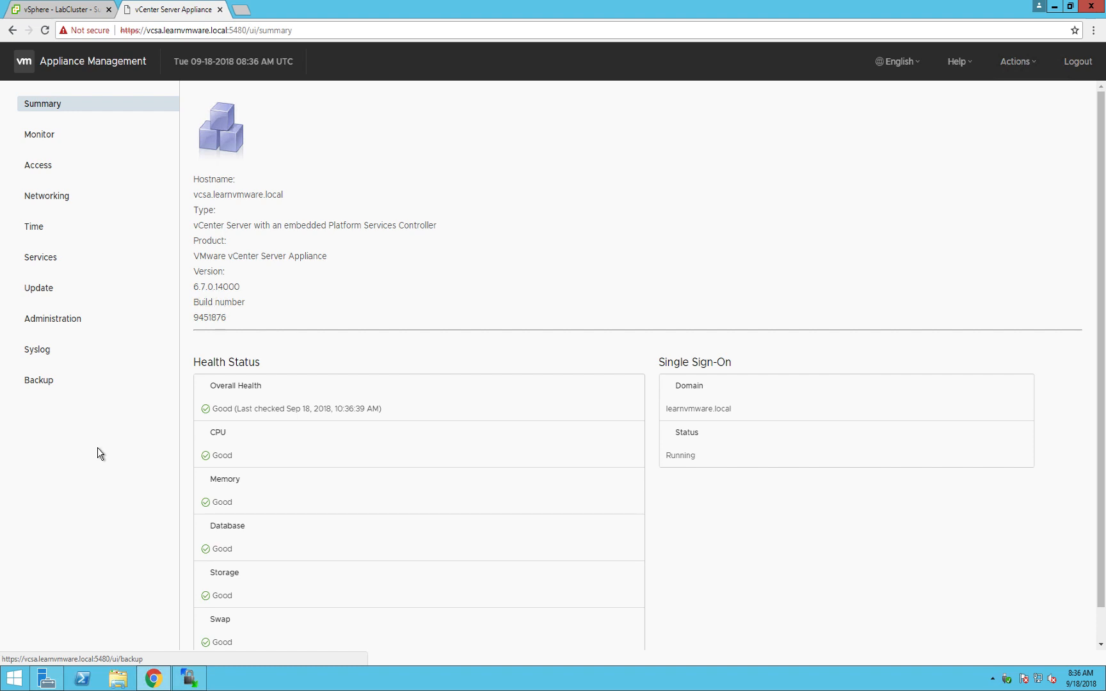
mouse_move(60, 395)
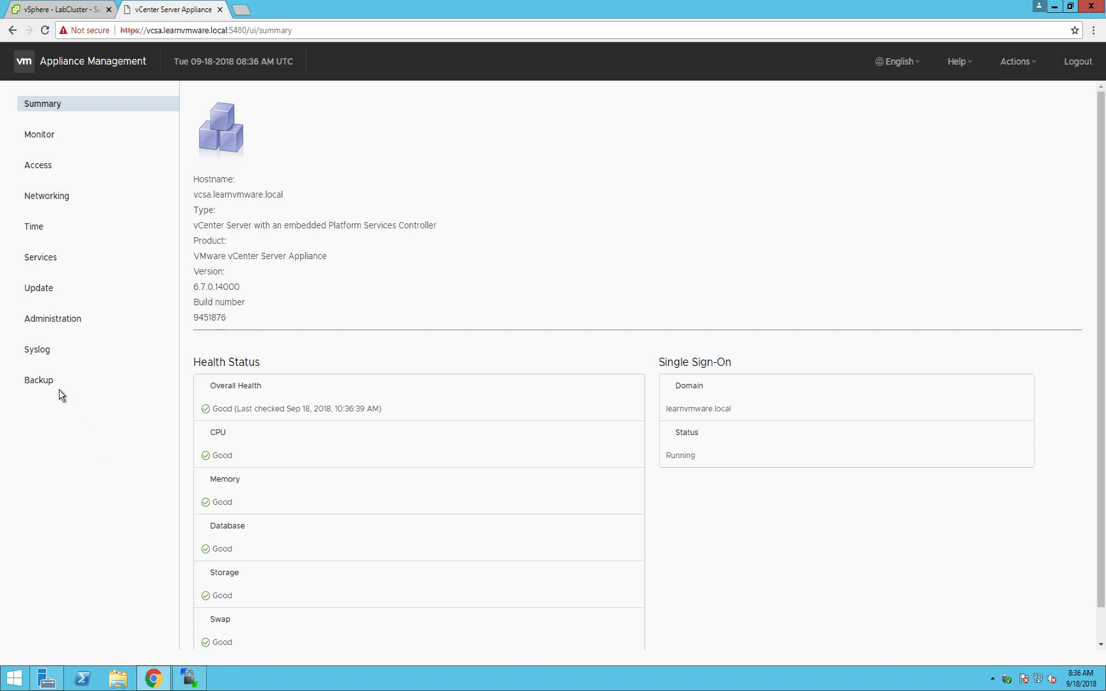
mouse_move(38, 380)
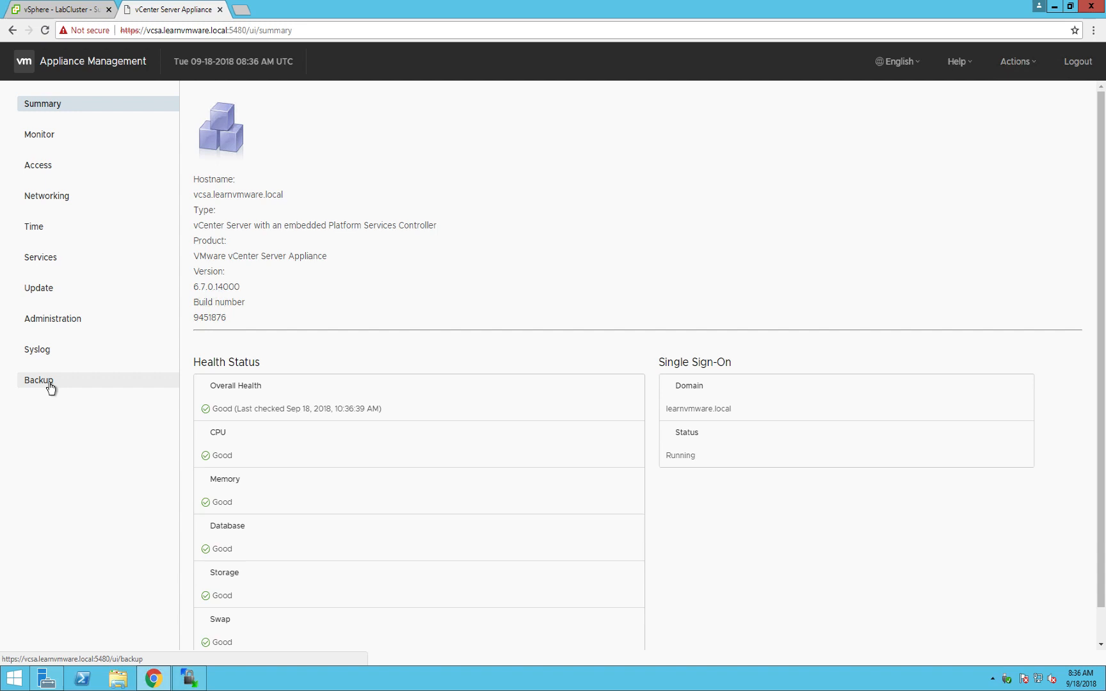
Show the Backup page with its enabled schedule and completed backups.
click(38, 380)
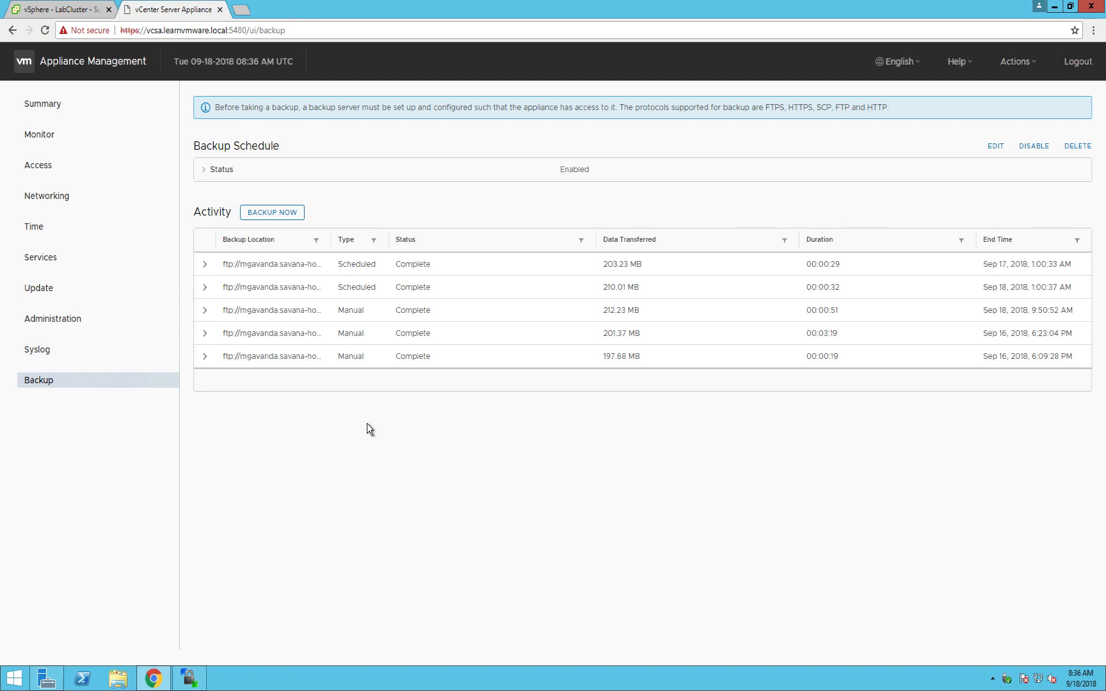
mouse_move(954, 170)
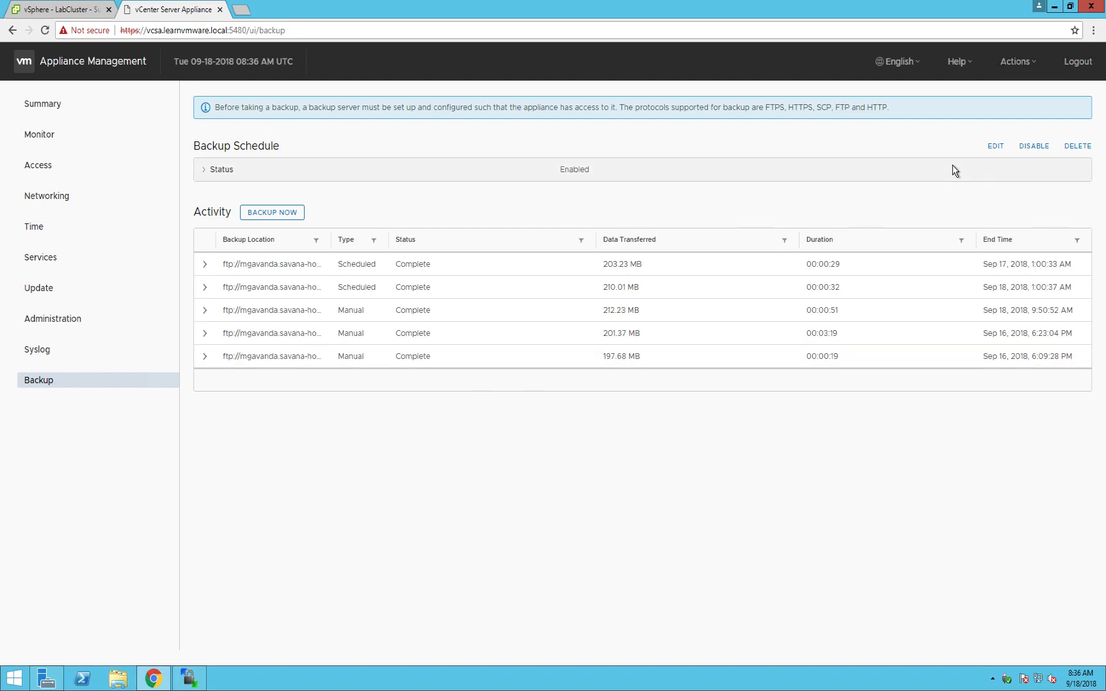
Review the daily 11:00 PM FTP schedule keeping 7 backups, with location-format help.
click(995, 146)
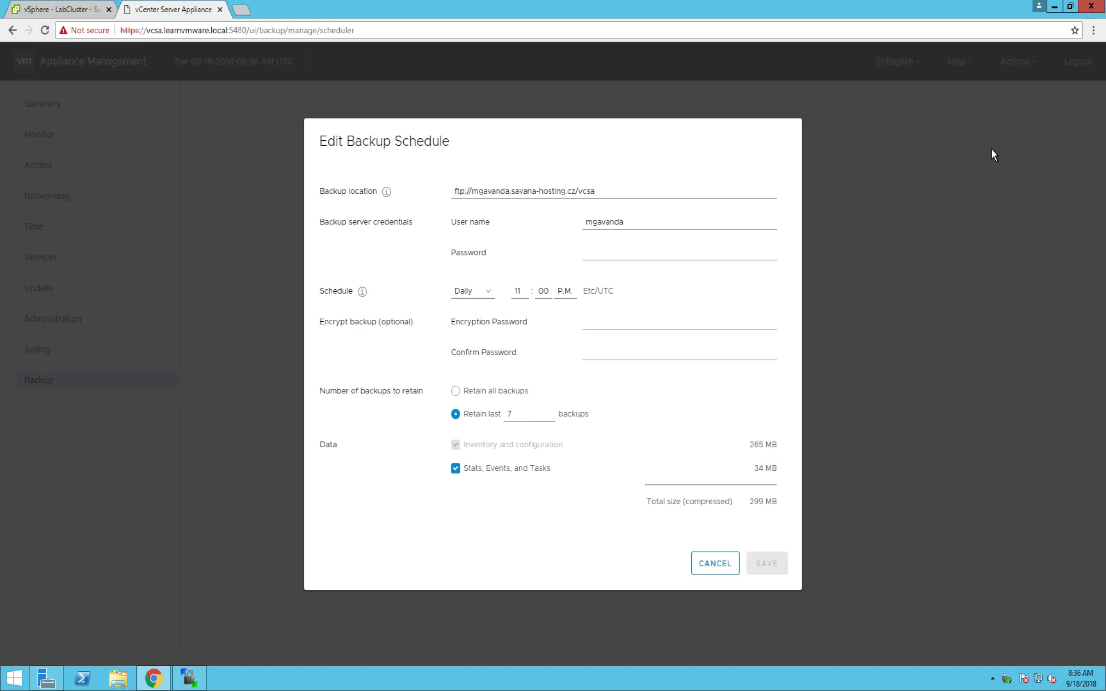
mouse_move(580, 175)
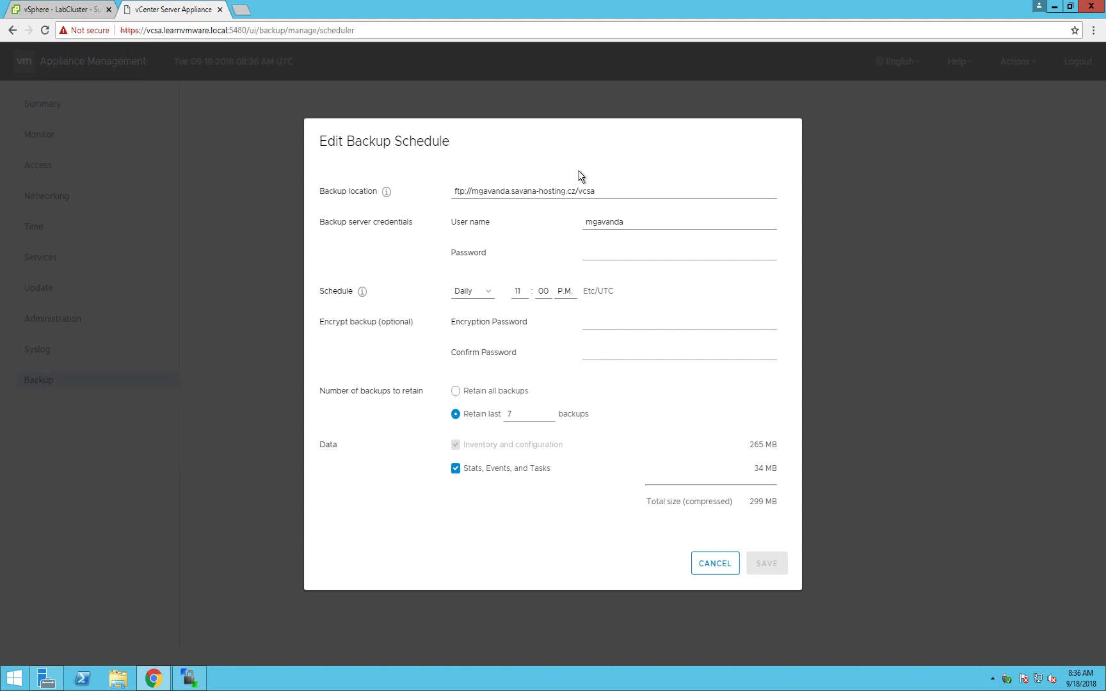
click(388, 190)
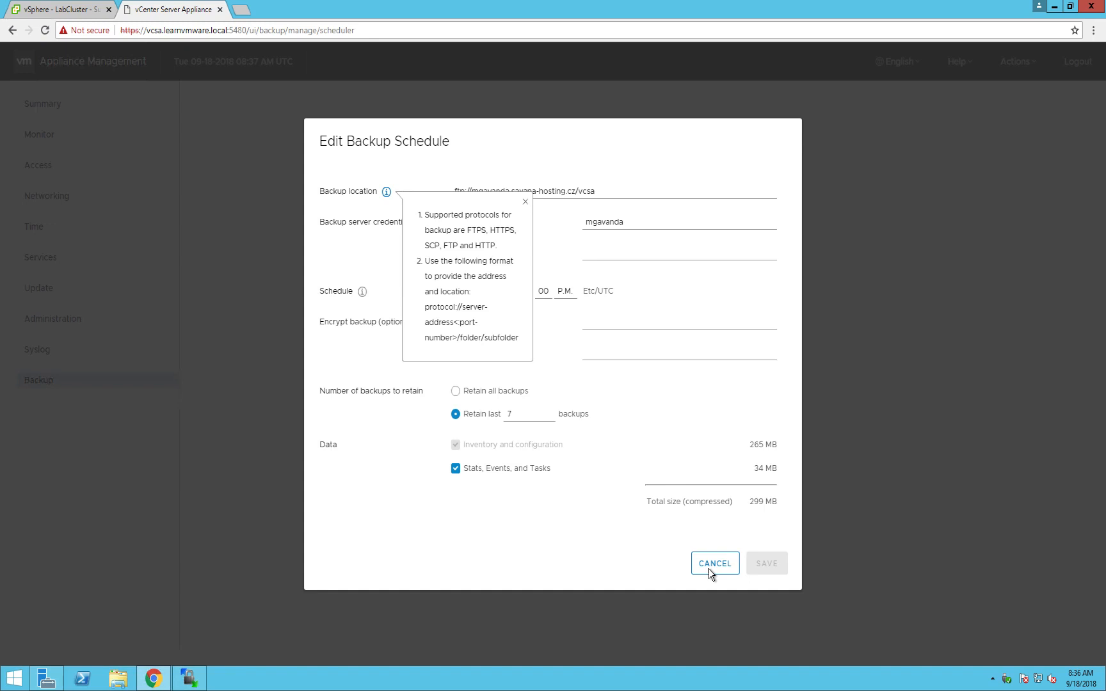
Cancel the schedule dialog and expand the Sep 17 and Sep 18 scheduled backups.
click(714, 563)
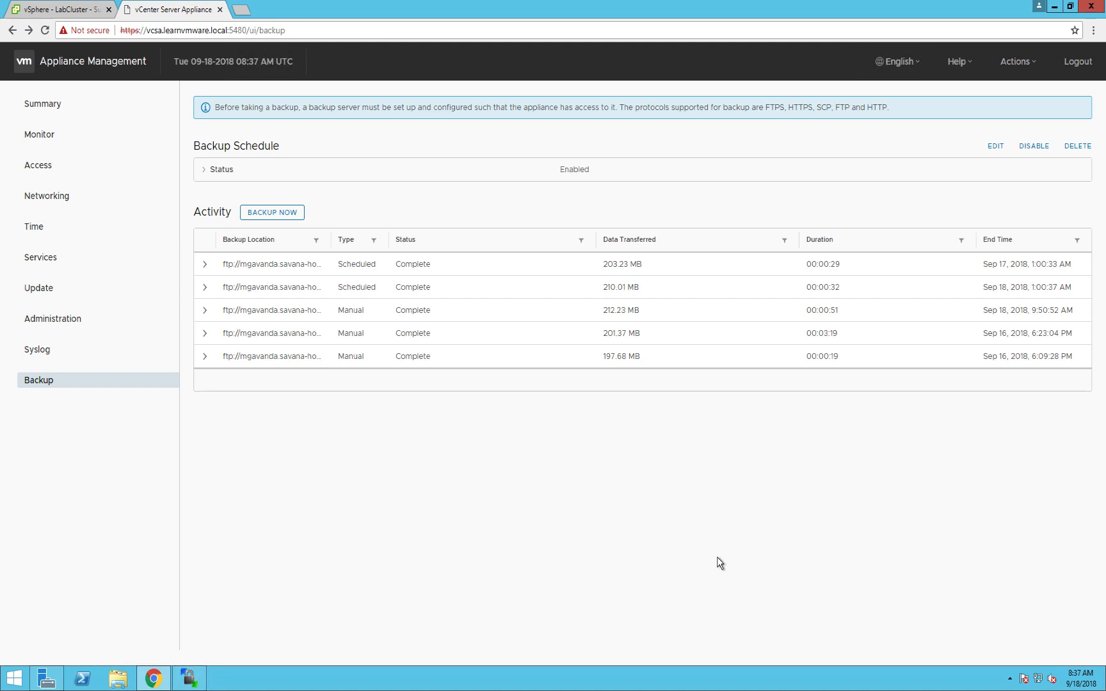
mouse_move(415, 372)
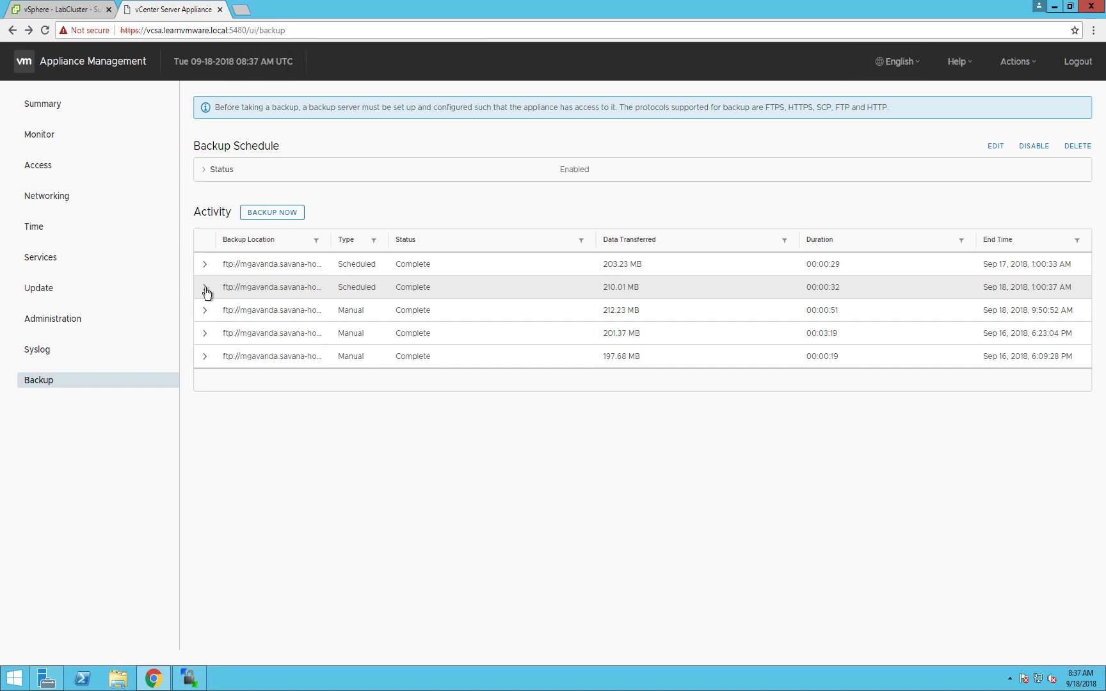
click(205, 287)
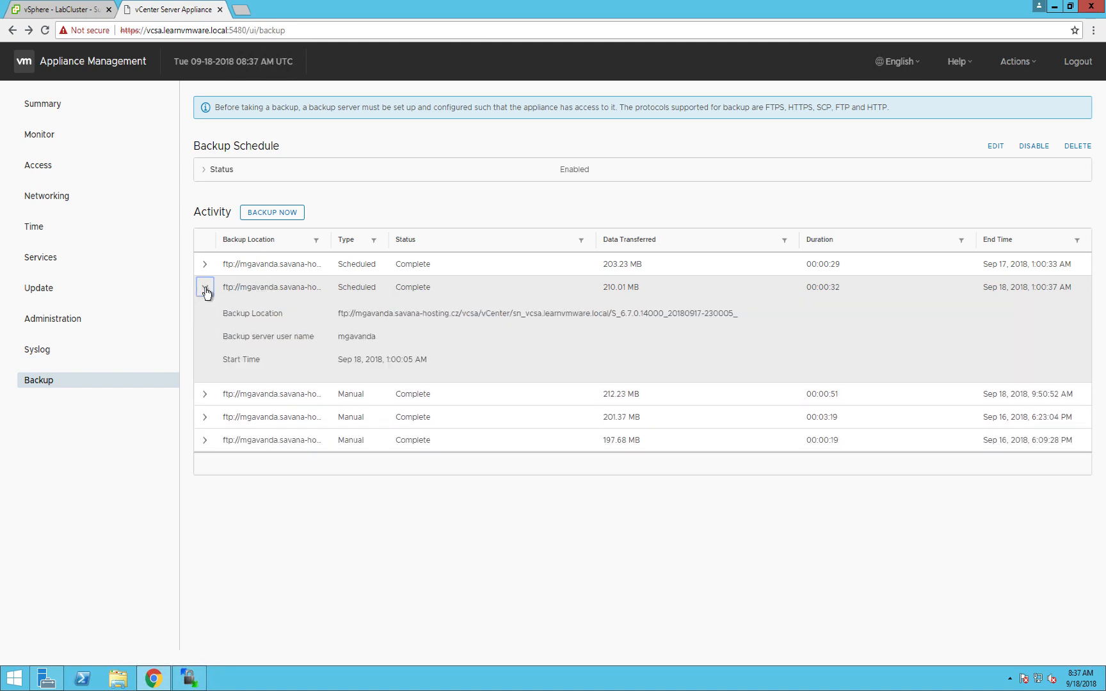
click(205, 263)
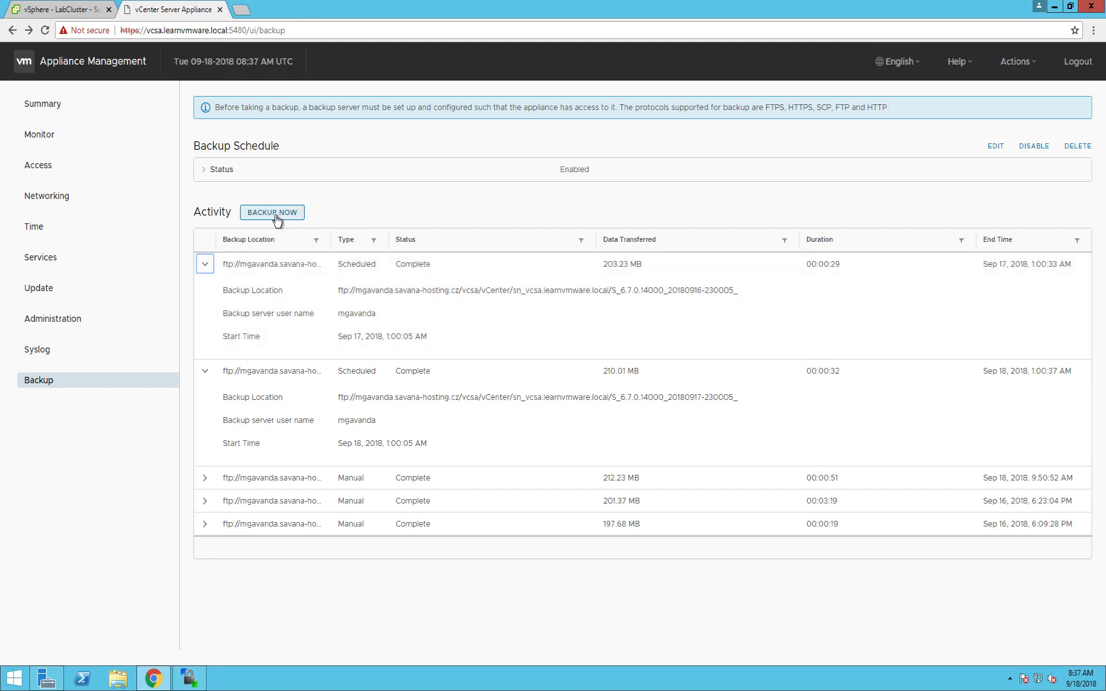
Run a manual backup now using the schedule's FTP location and user name.
click(271, 213)
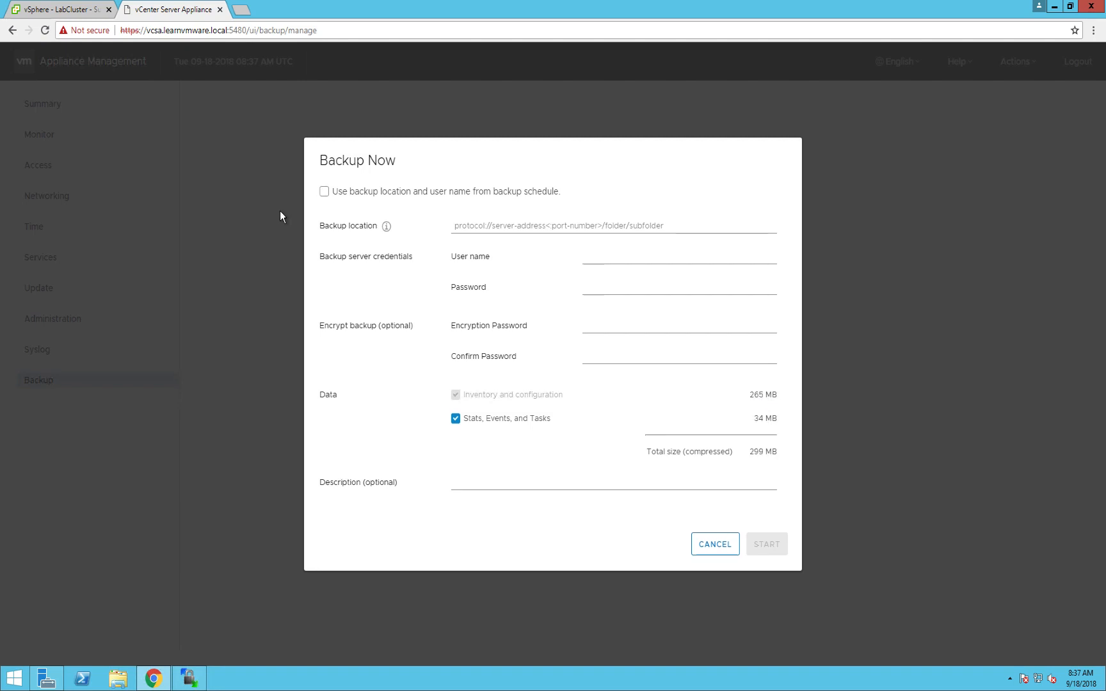
click(324, 190)
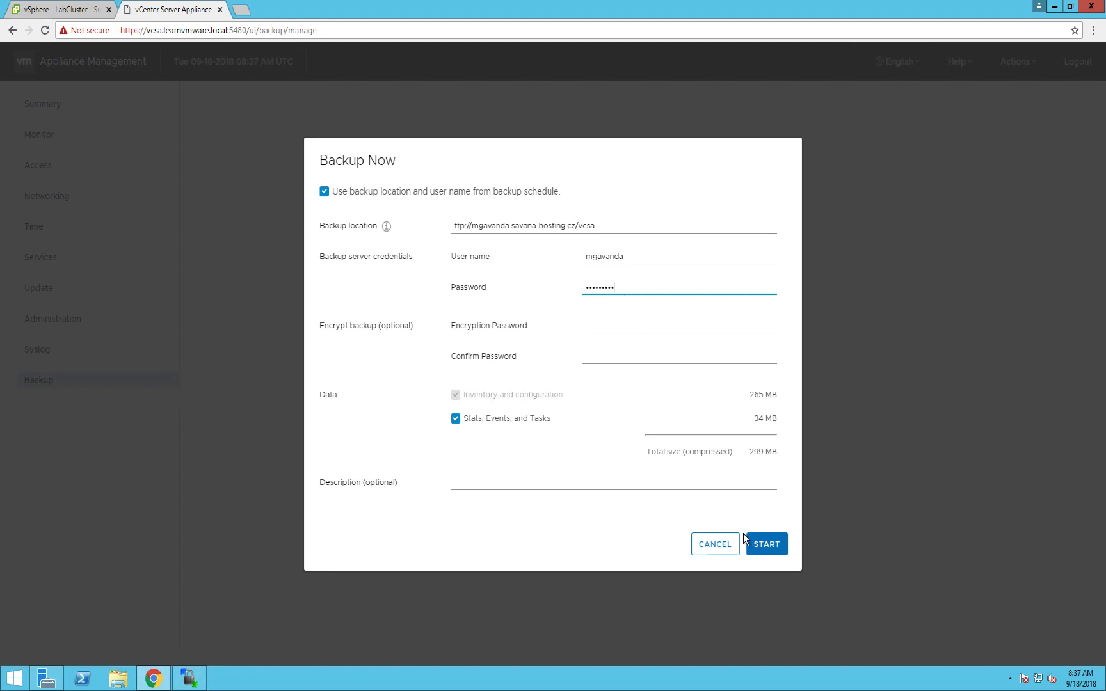
click(759, 544)
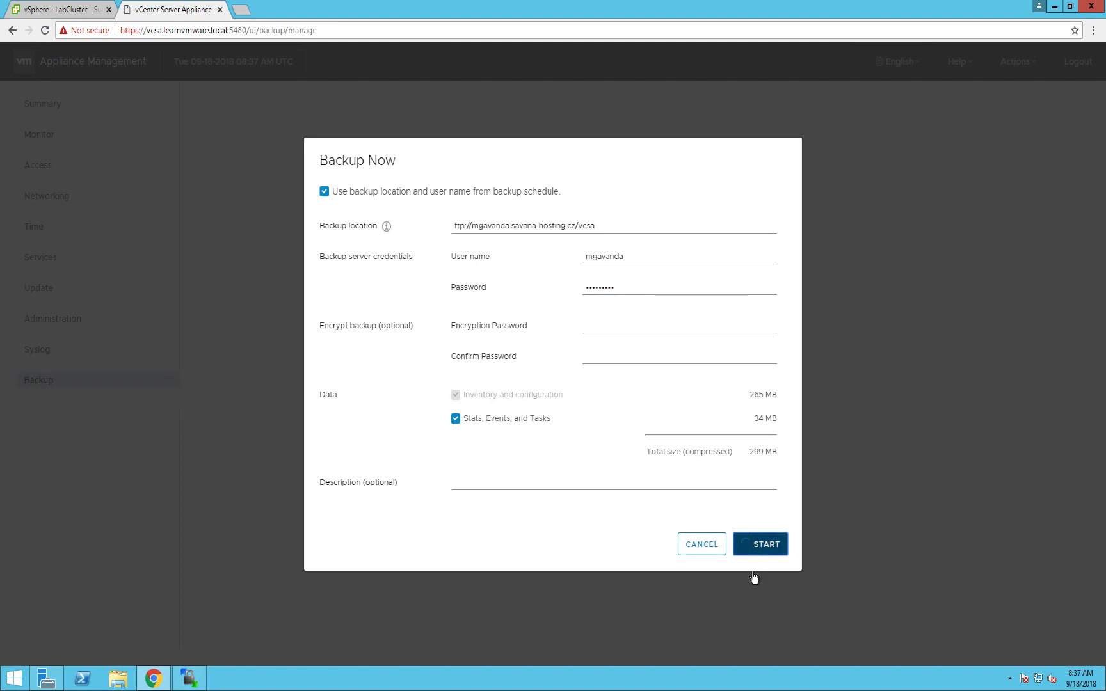
click(759, 544)
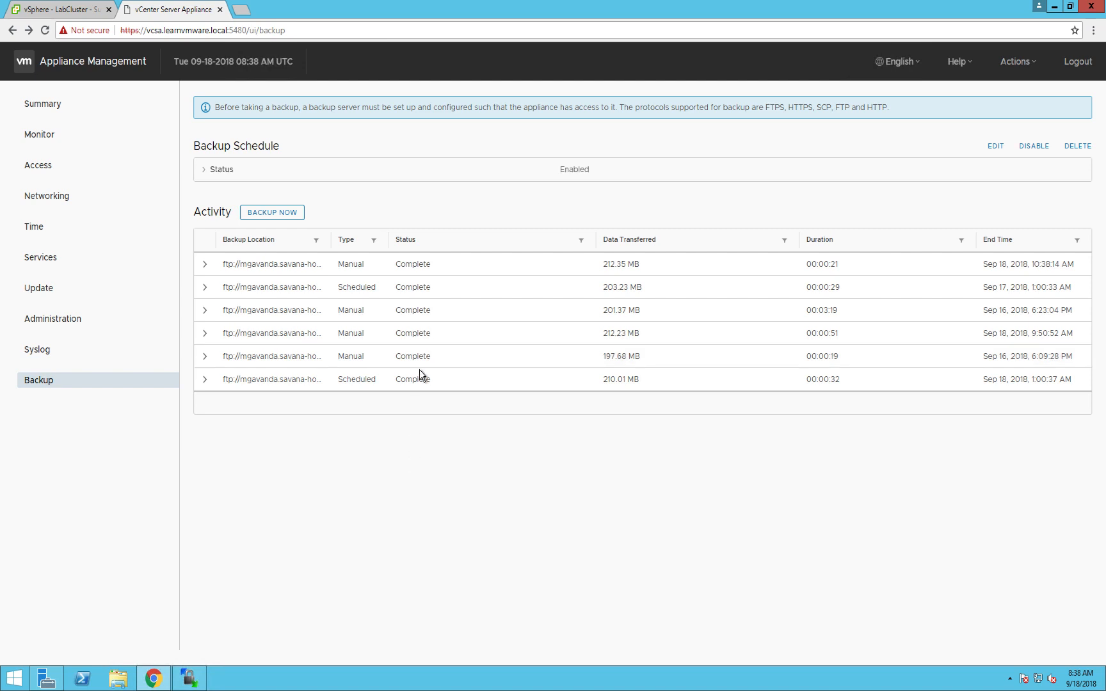
Select the vcsa appliance VM in vSphere Client and reach the esxi1 host client.
click(60, 9)
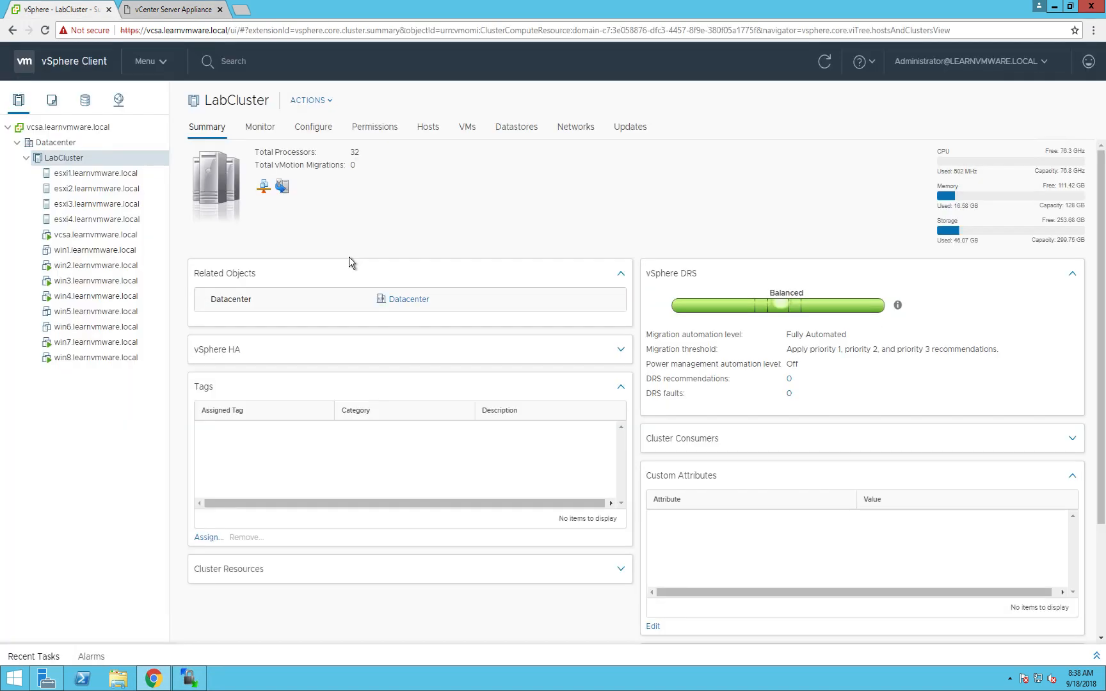
click(95, 234)
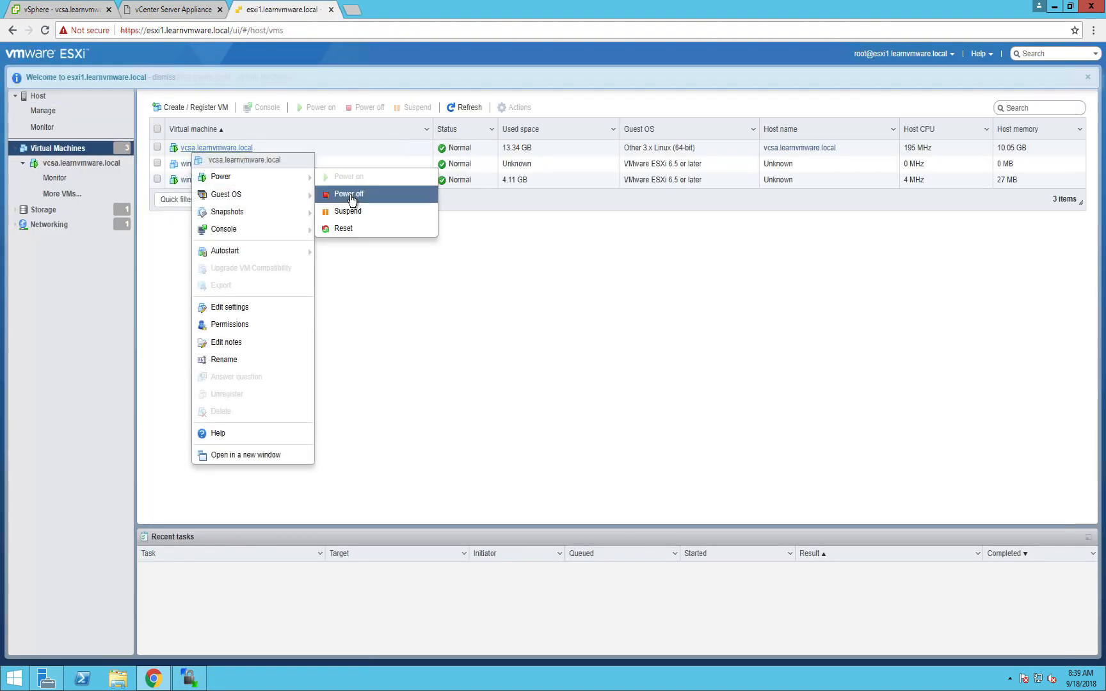
Power off and delete the vcsa appliance VM on the ESXi host.
click(348, 194)
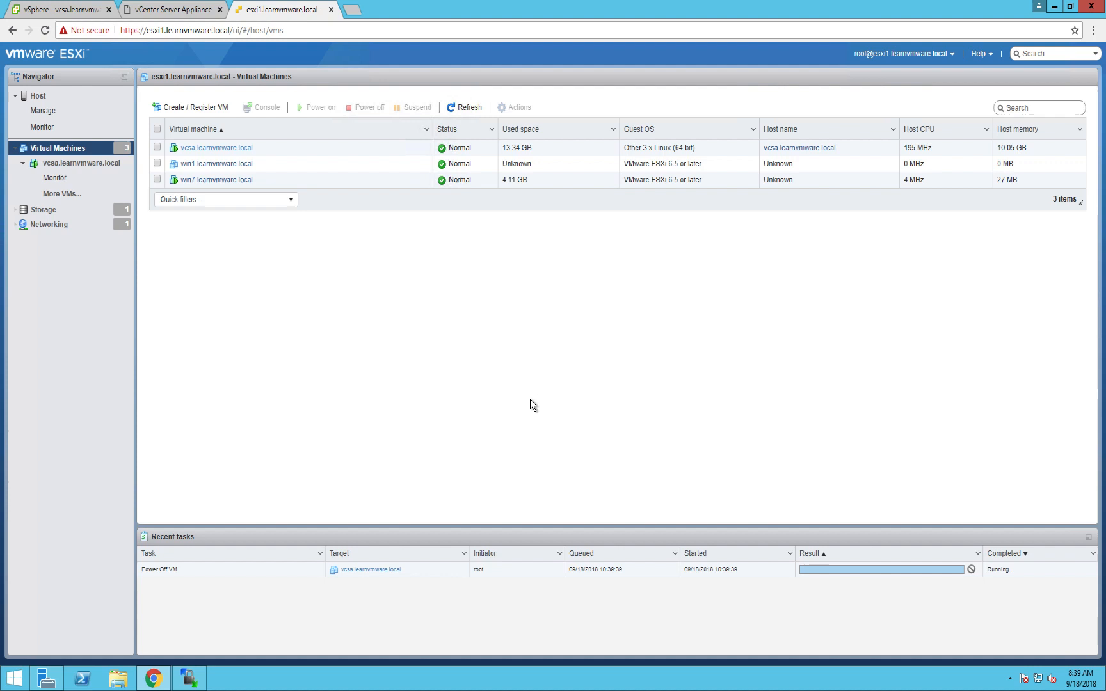
right_click(215, 148)
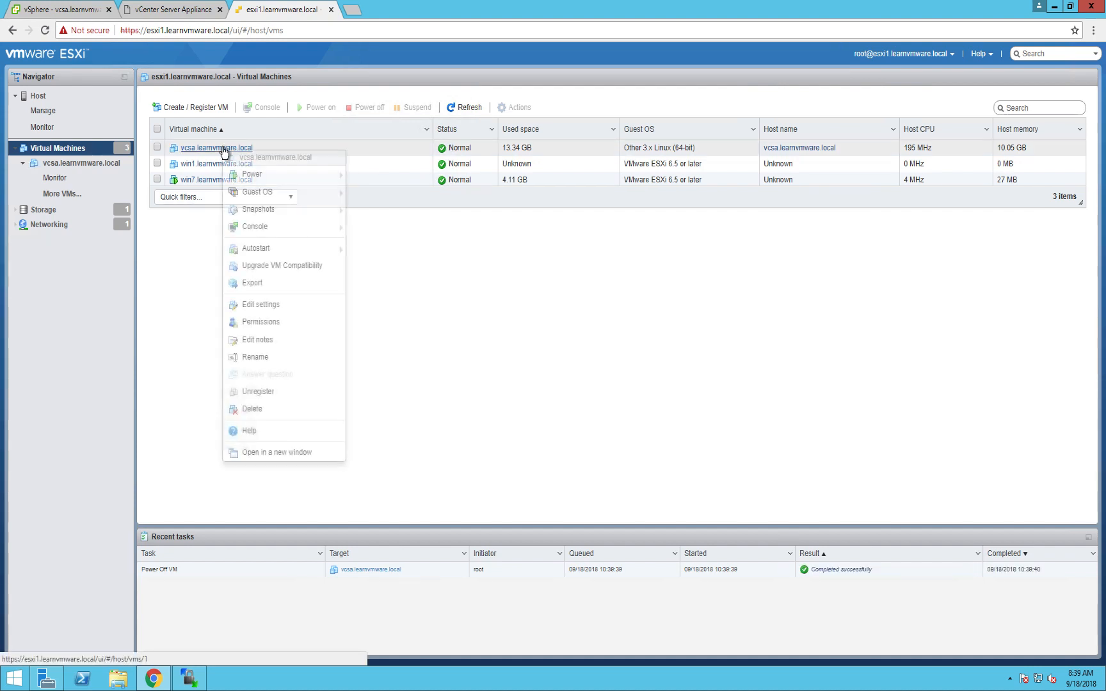
click(251, 410)
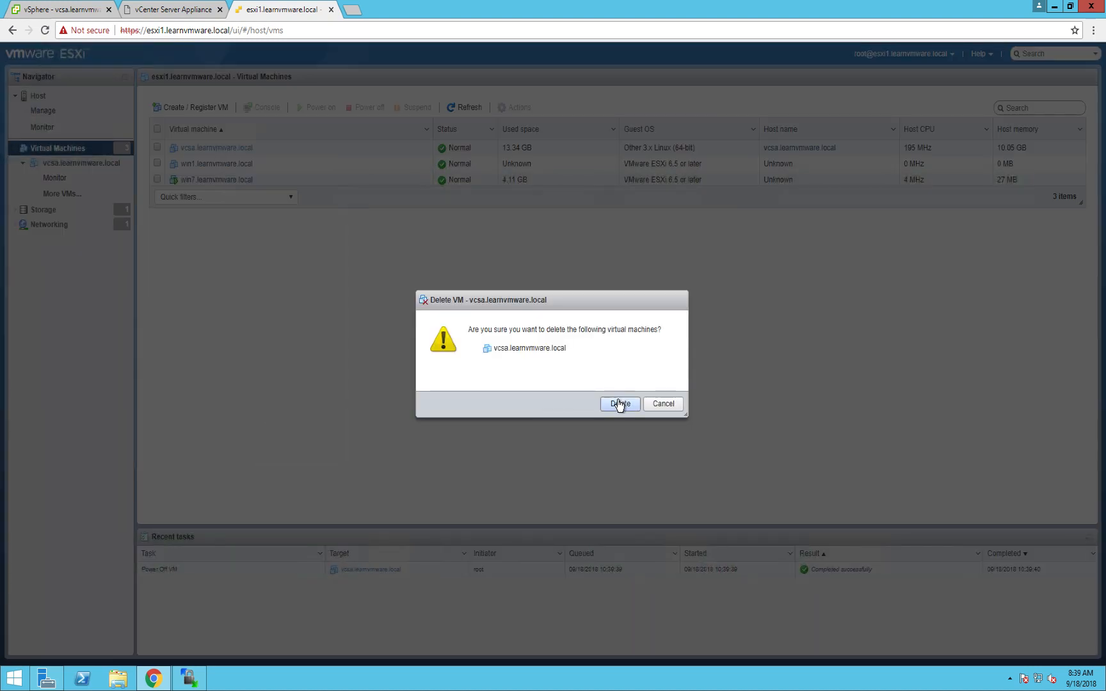
click(620, 403)
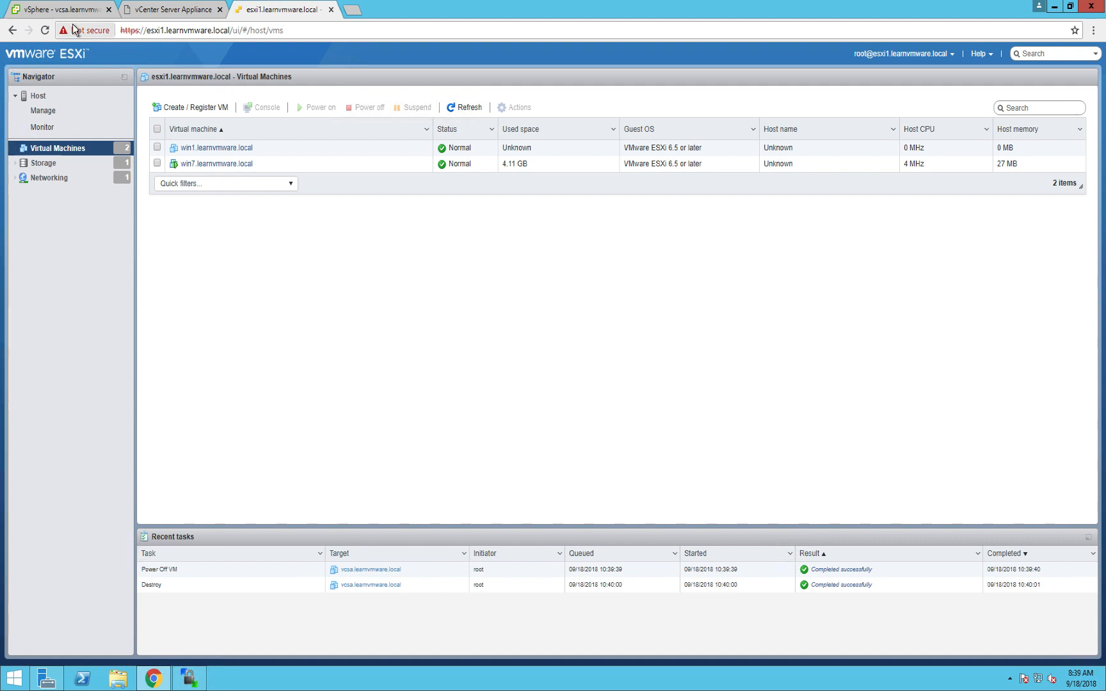
Confirm the vCenter page no longer loads and bring up the WinSCP FTP session.
click(60, 9)
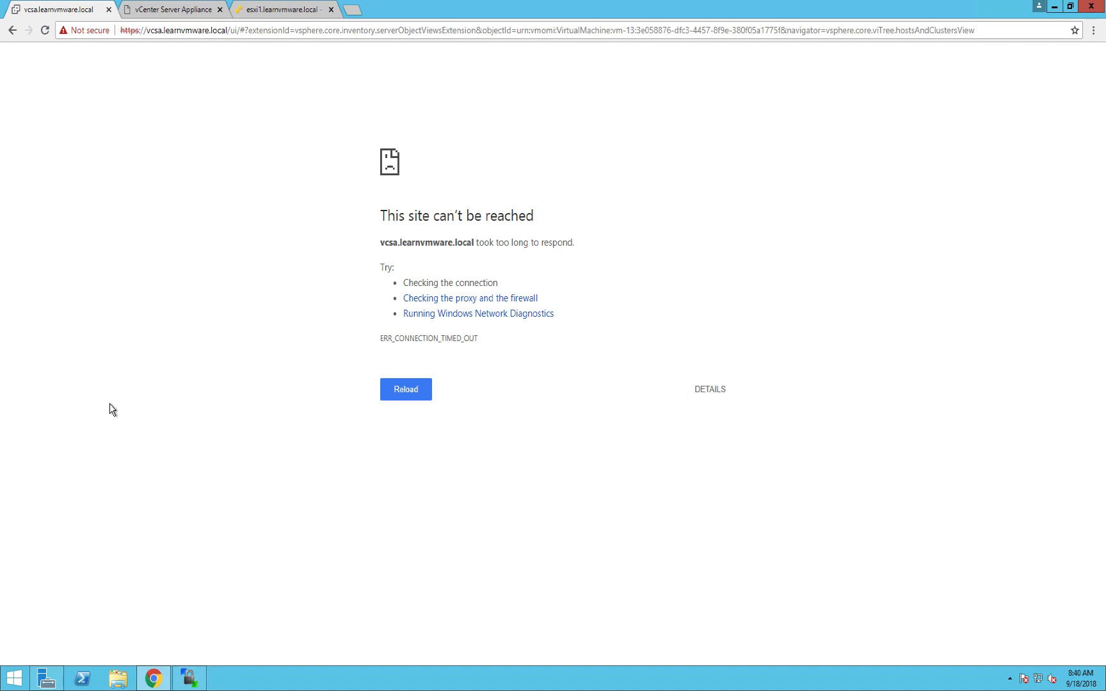
click(406, 389)
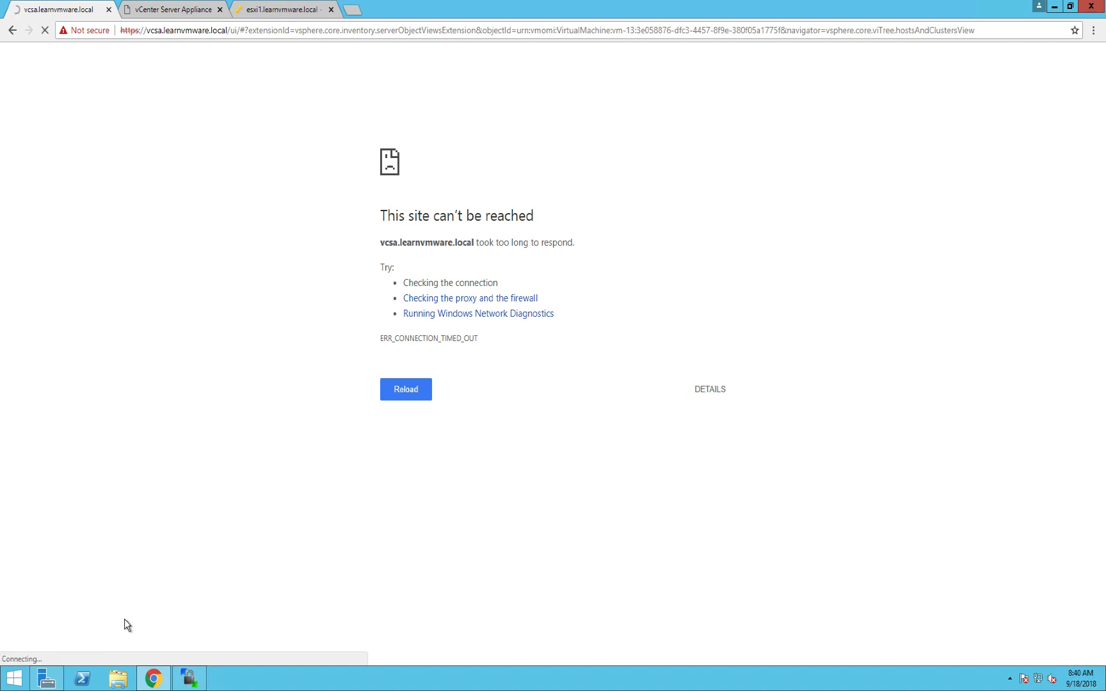
mouse_move(119, 679)
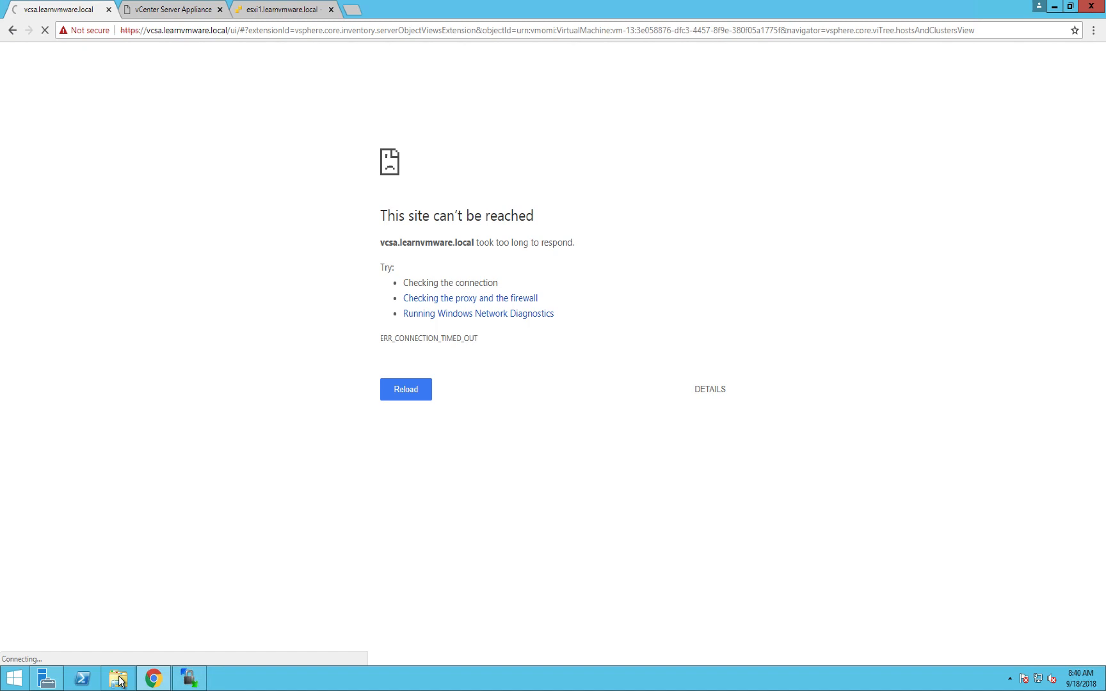
click(188, 678)
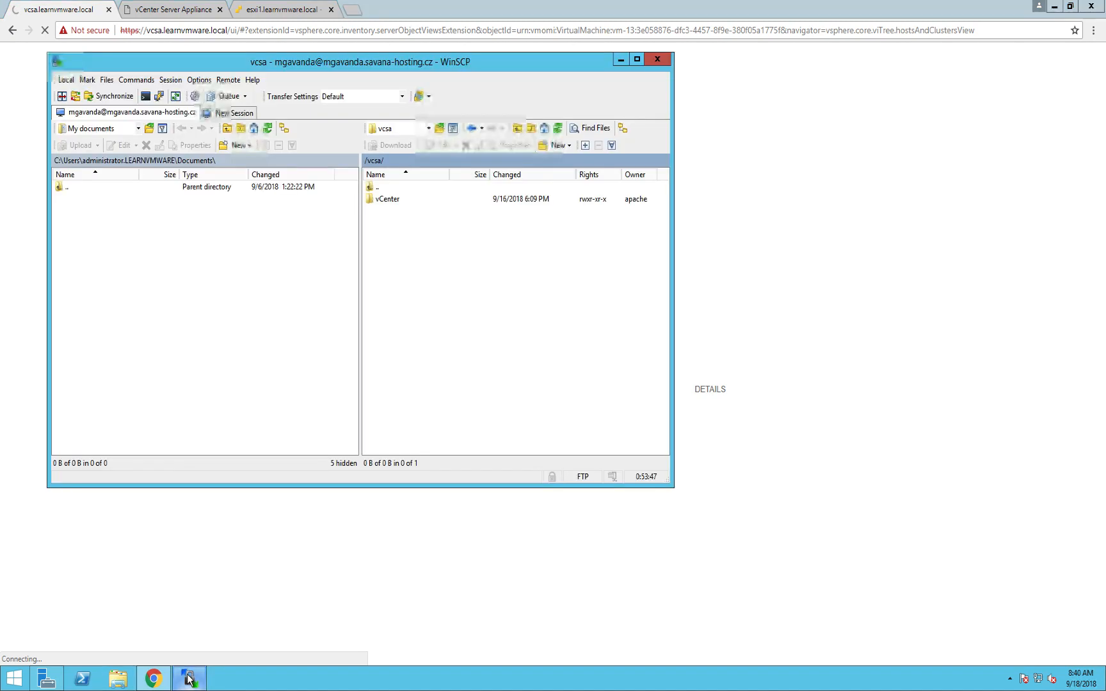
Browse the FTP server to vcsa/vCenter/sn_vcsa.learnvmware.local listing the backup folders.
click(377, 187)
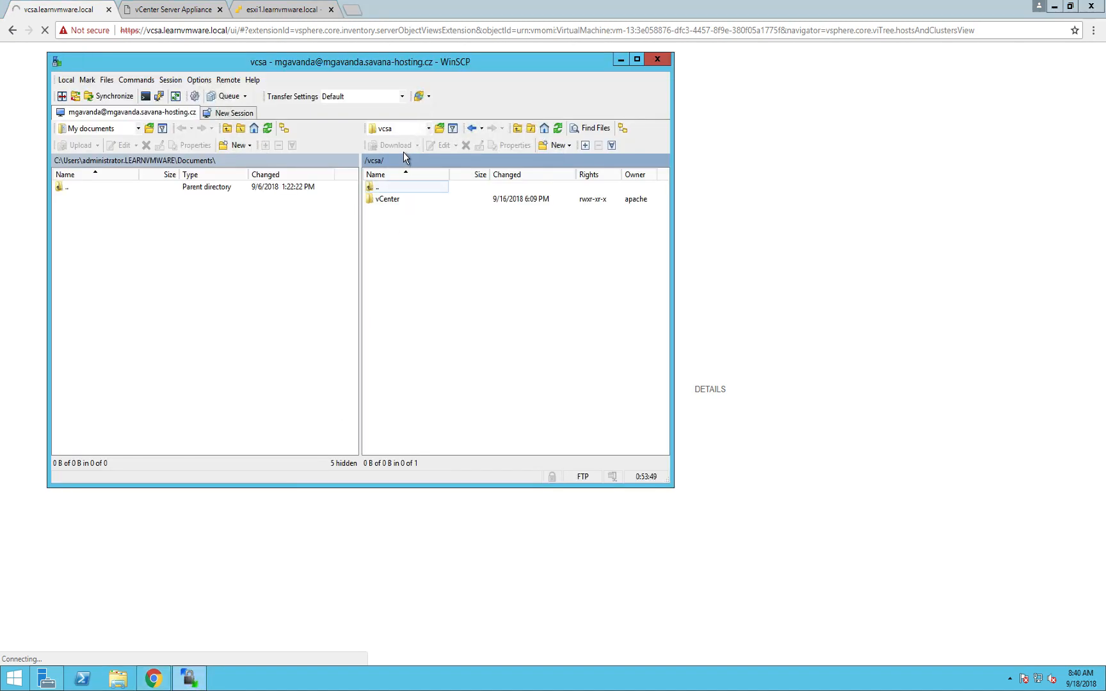
double_click(388, 199)
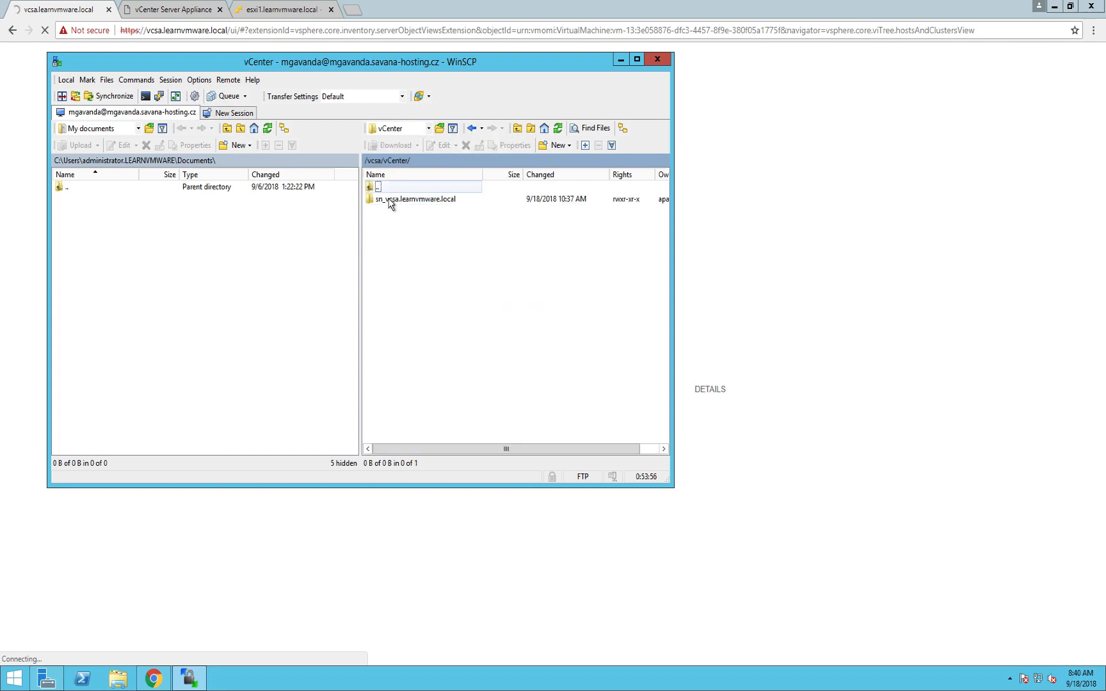
double_click(414, 198)
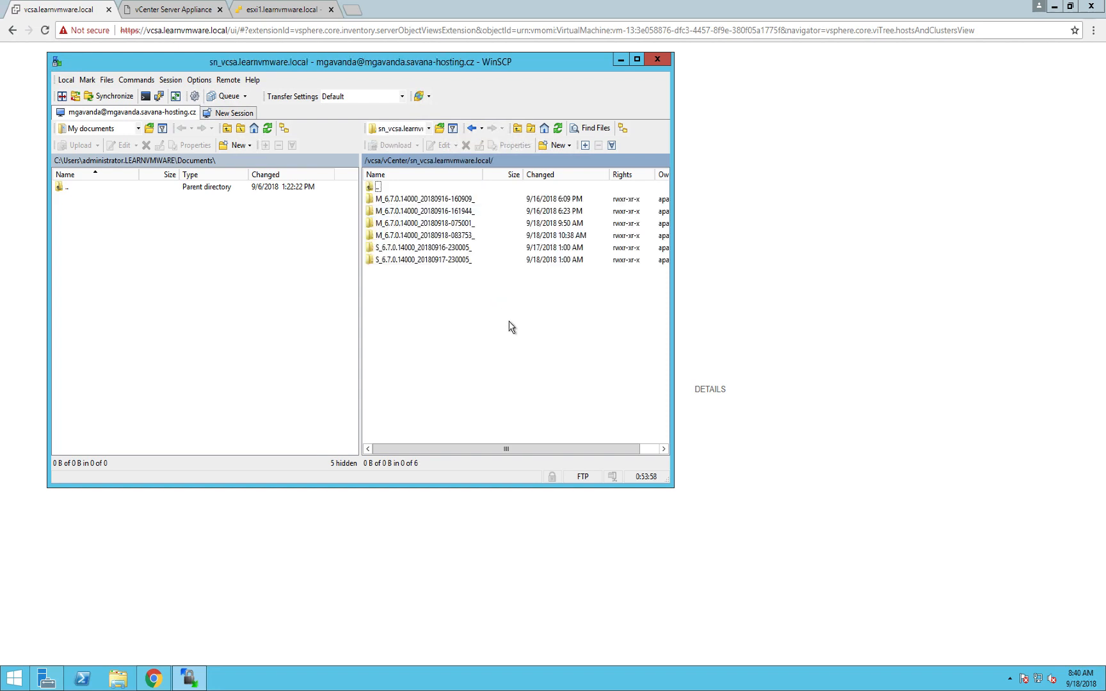
click(423, 211)
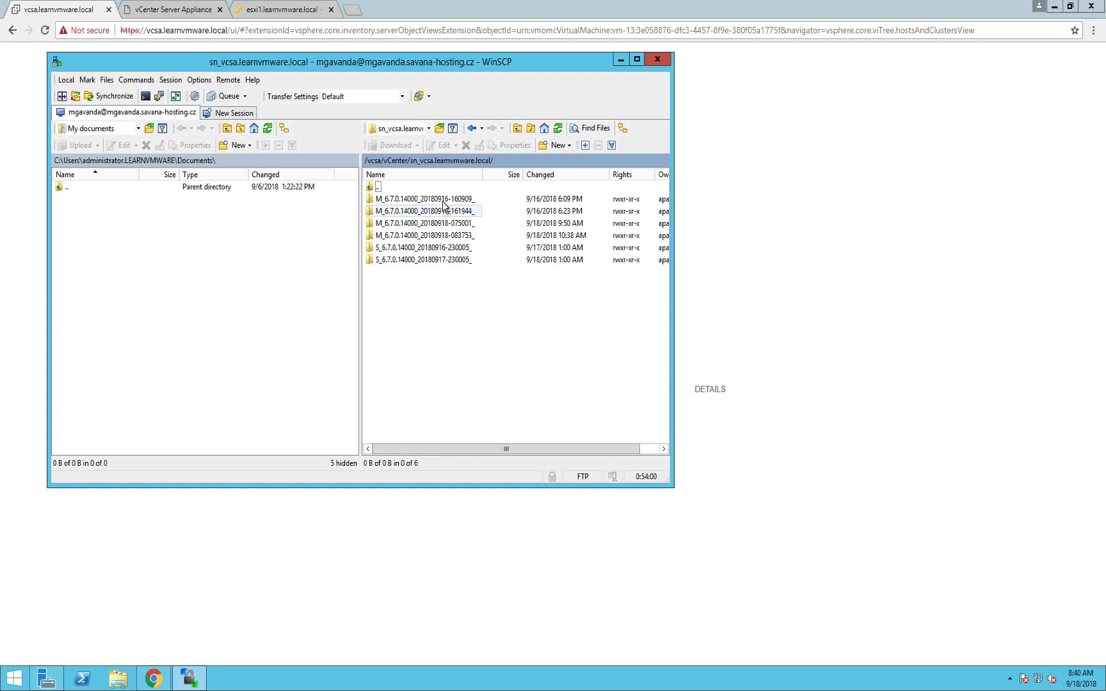
Note the newest M_ backup folder and bring up File Explorer at This PC.
click(438, 234)
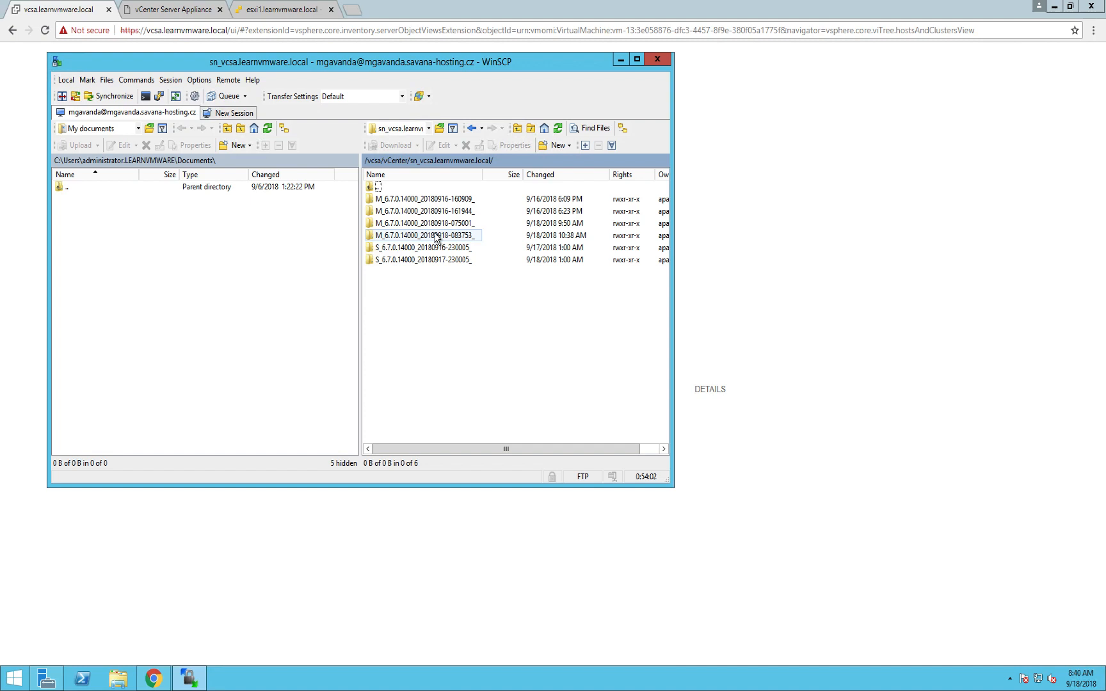
click(424, 259)
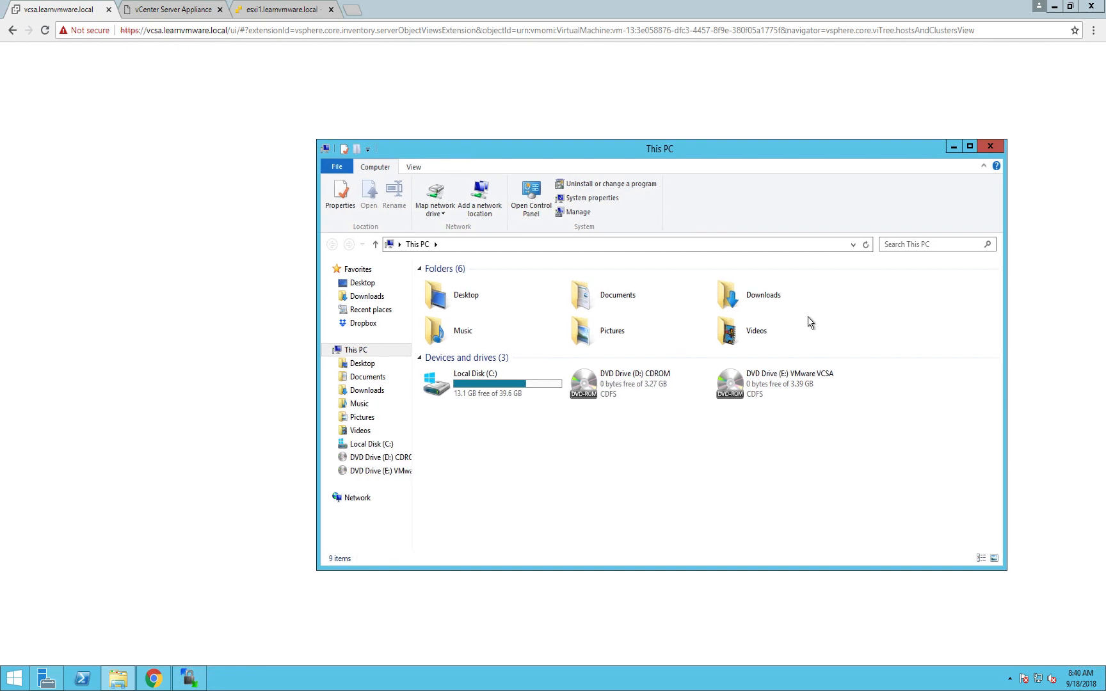
Launch installer.exe from the VCSA DVD's vcsa-ui-installer\win32 folder.
double_click(773, 384)
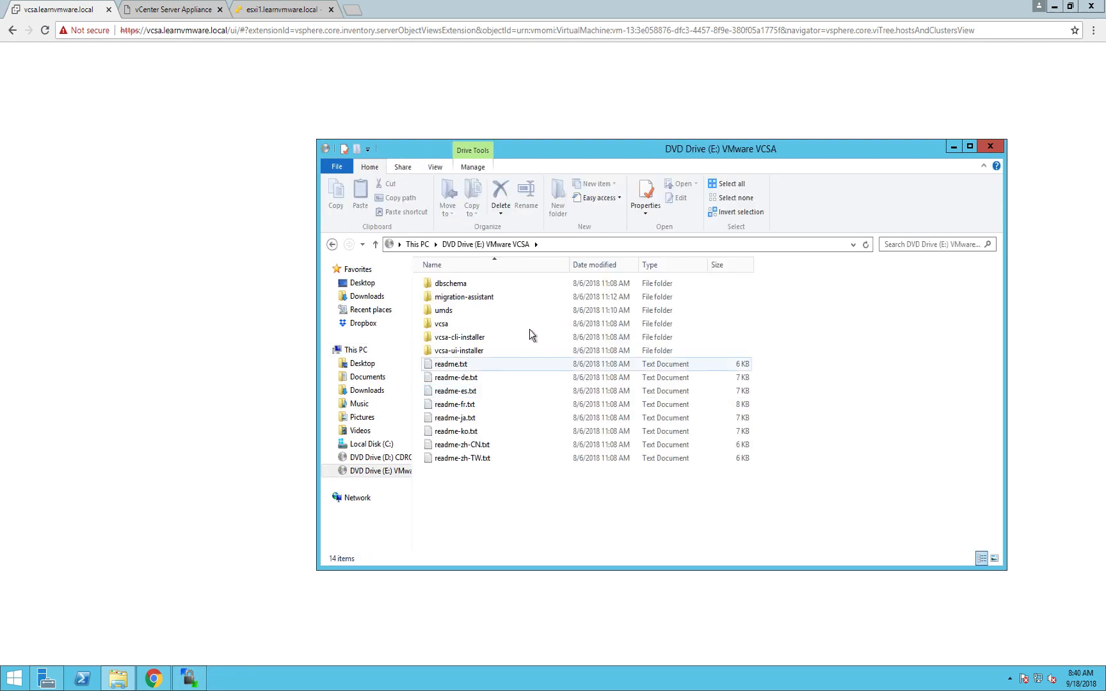
double_click(461, 350)
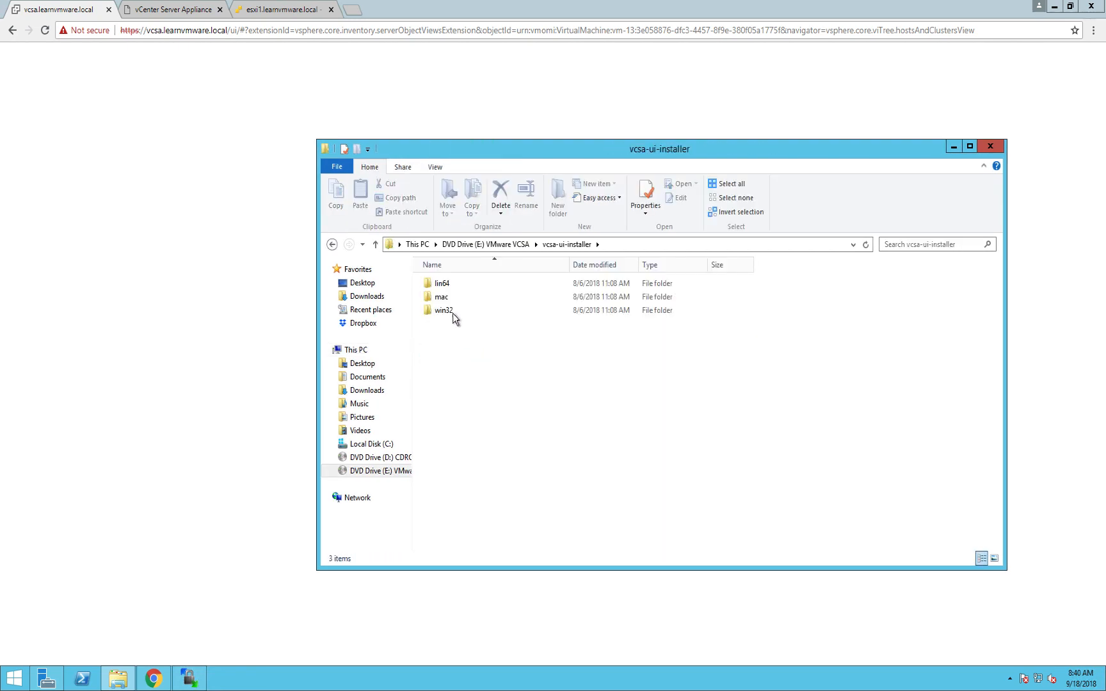
double_click(442, 309)
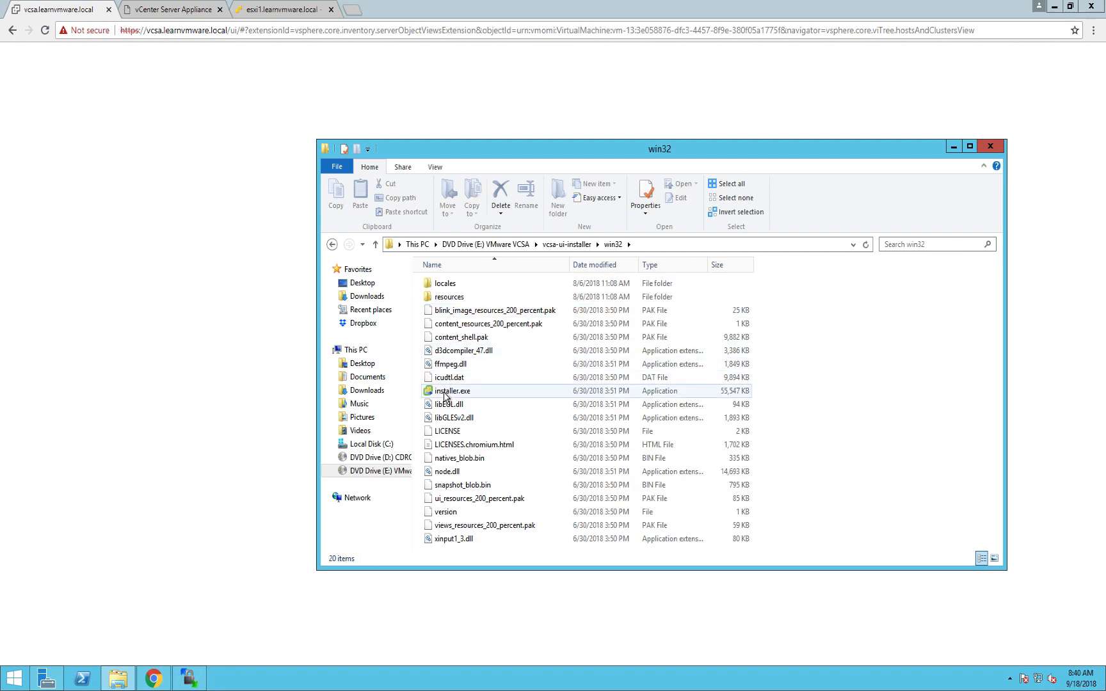
double_click(452, 390)
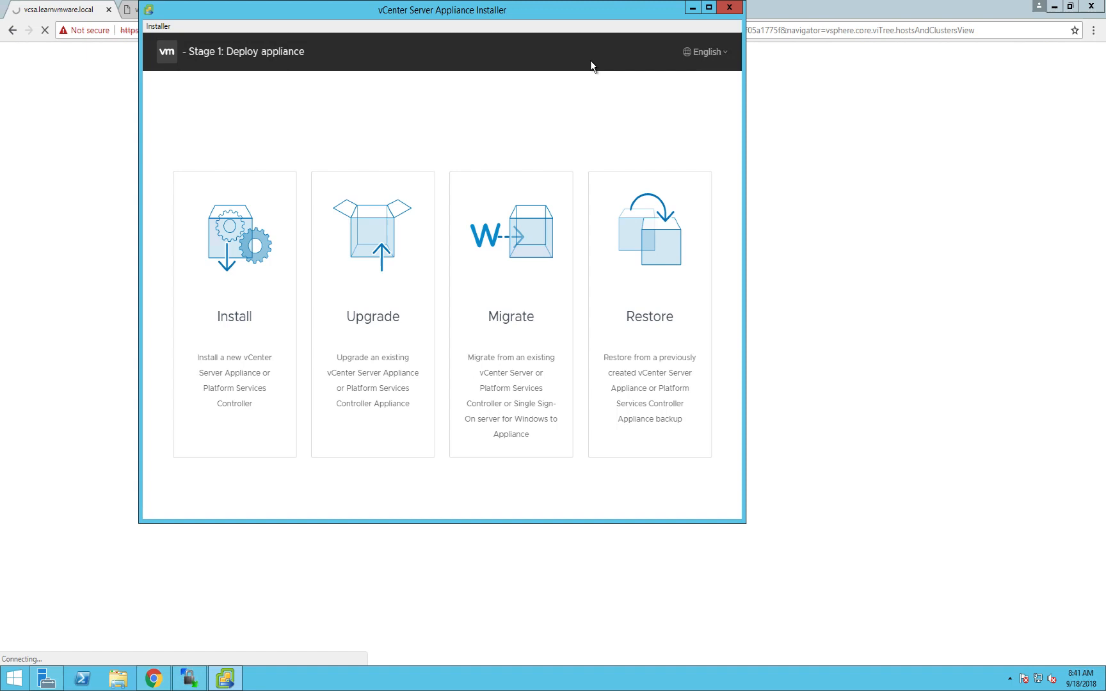
mouse_move(590, 53)
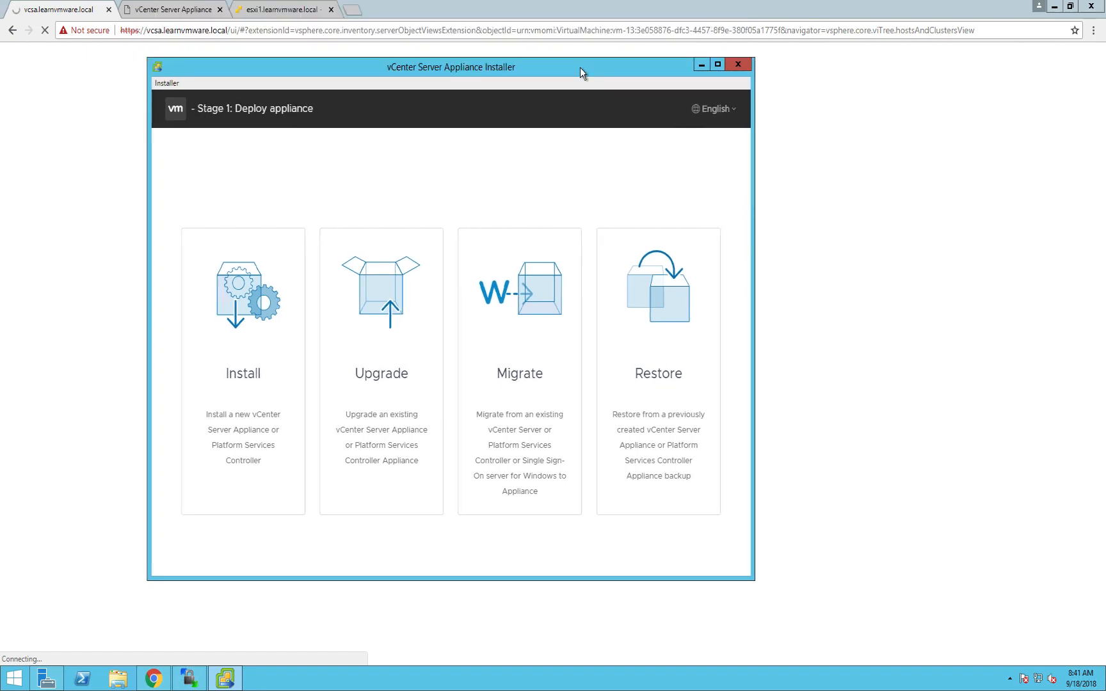
mouse_move(658, 285)
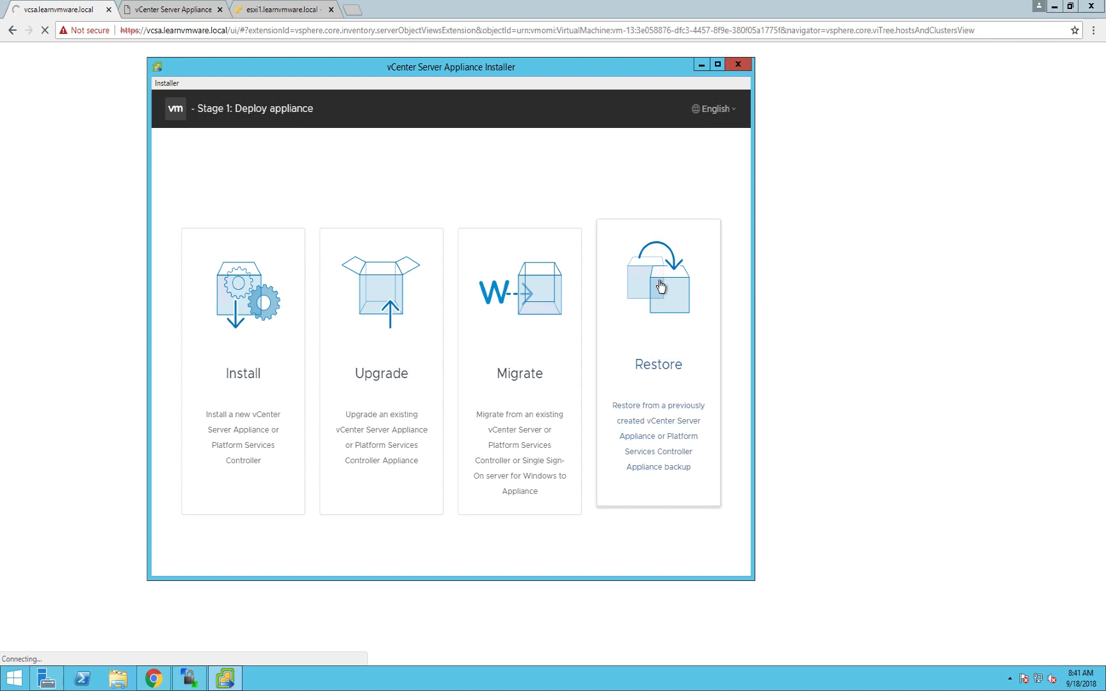
Start the Restore workflow and continue past its introduction to the license agreement.
click(656, 285)
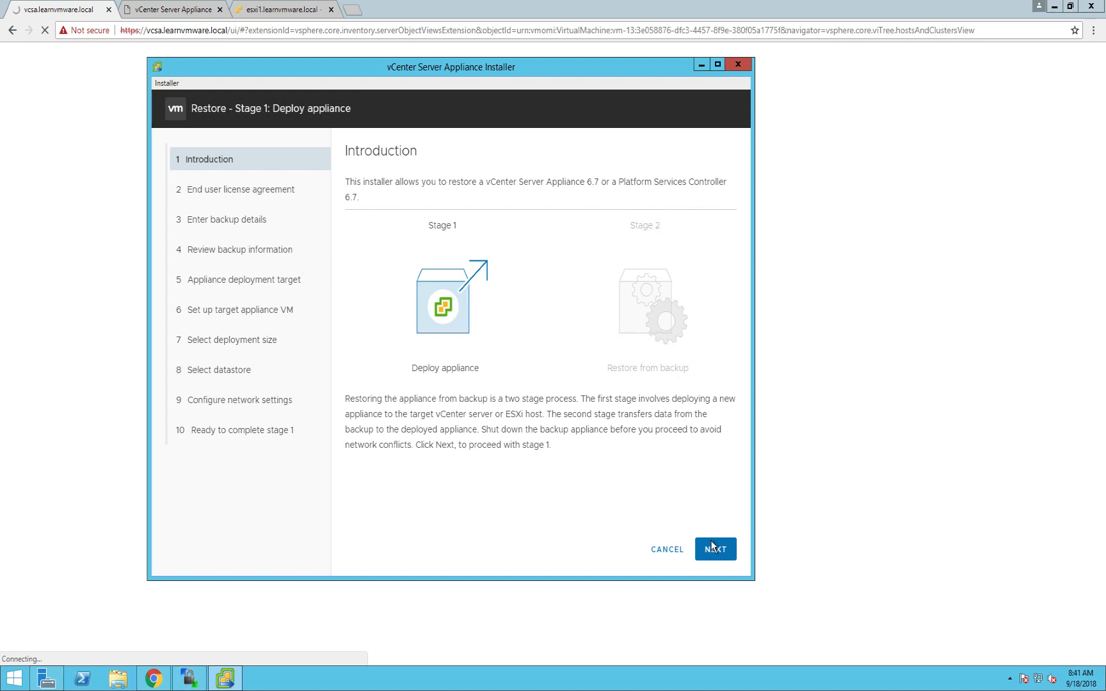
click(714, 549)
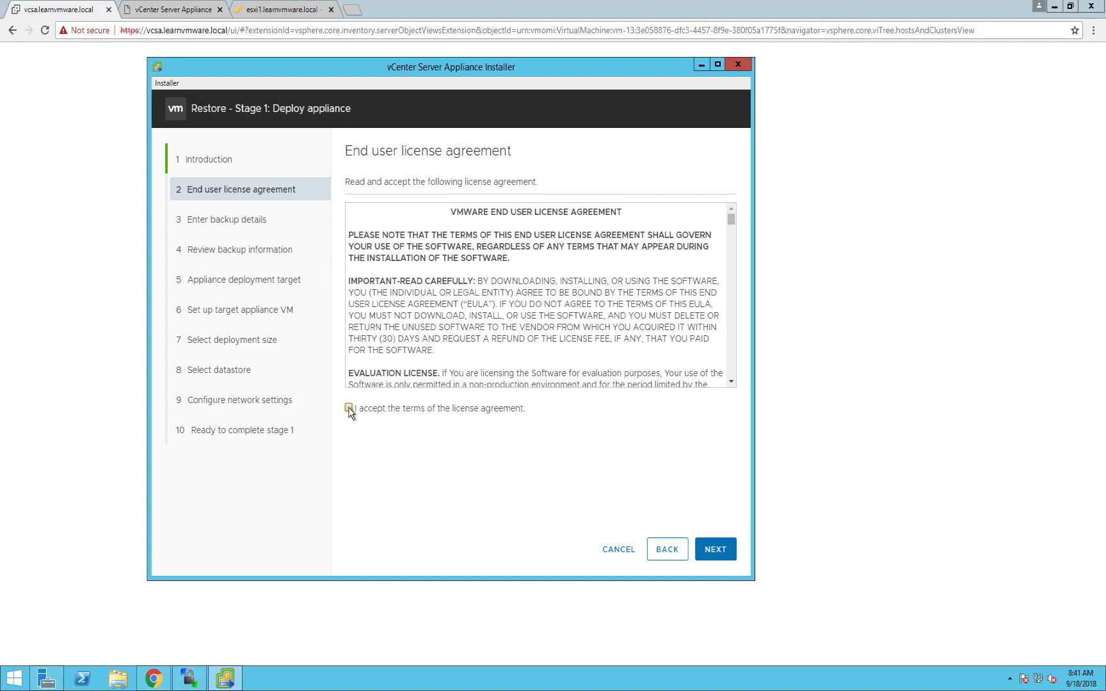
click(714, 549)
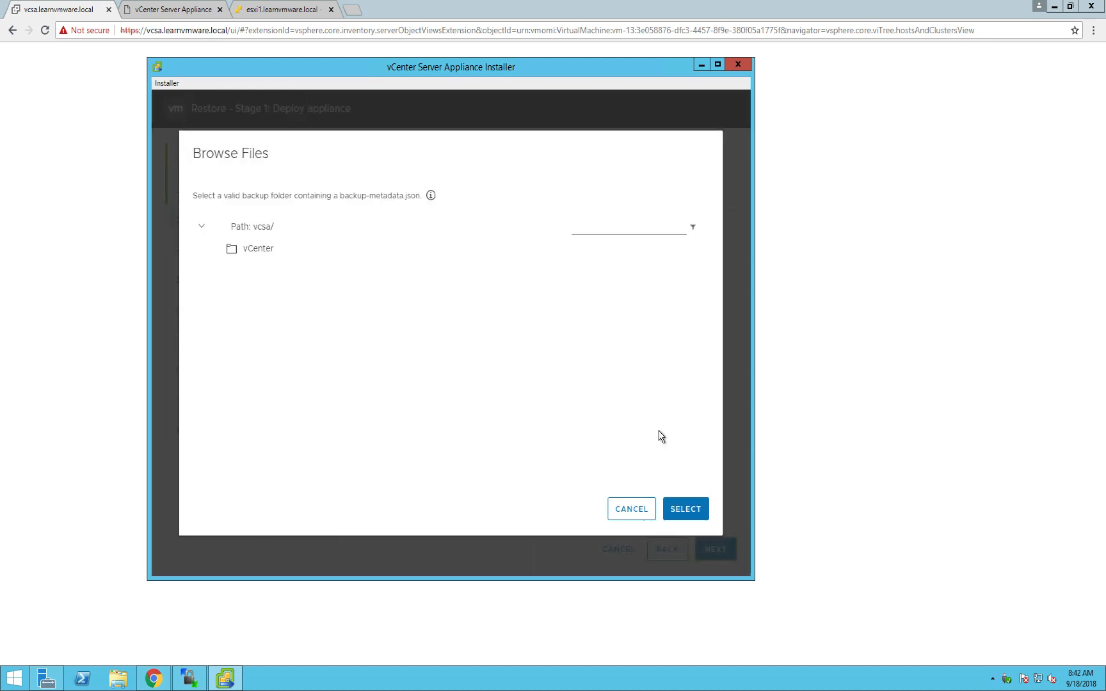
click(249, 248)
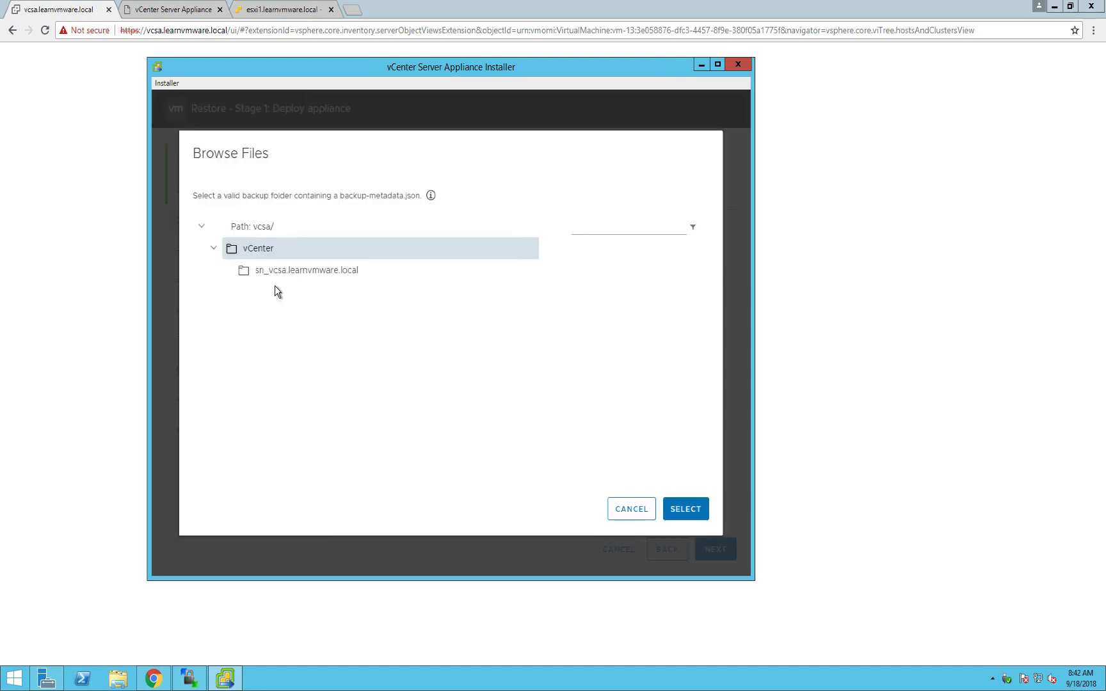
click(305, 270)
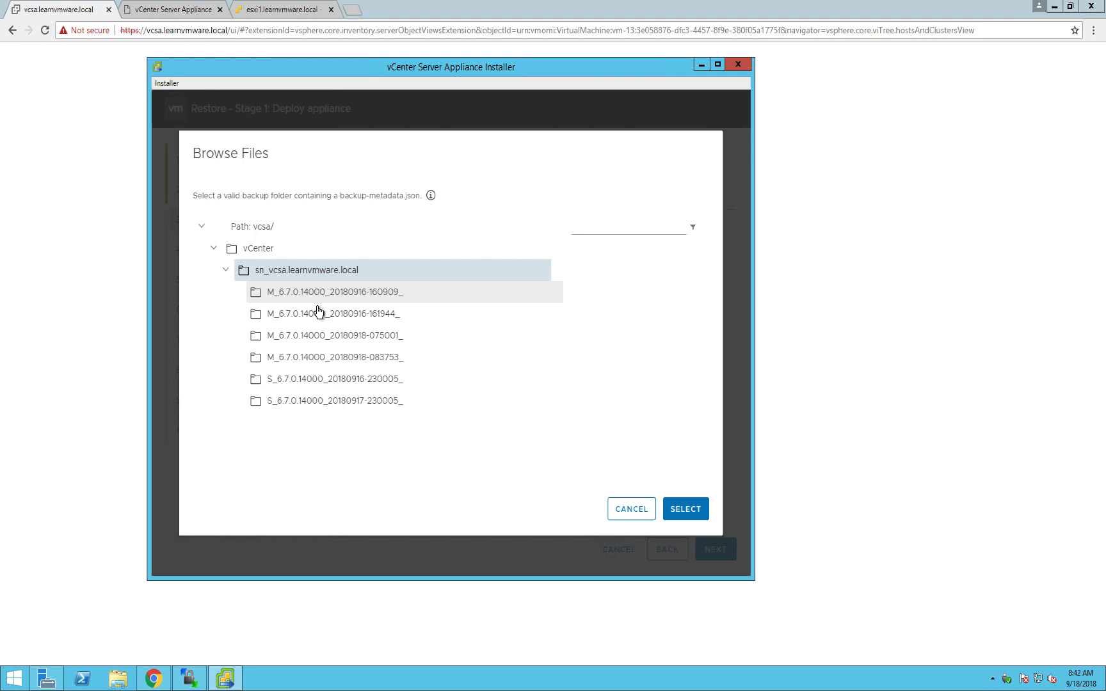
click(335, 357)
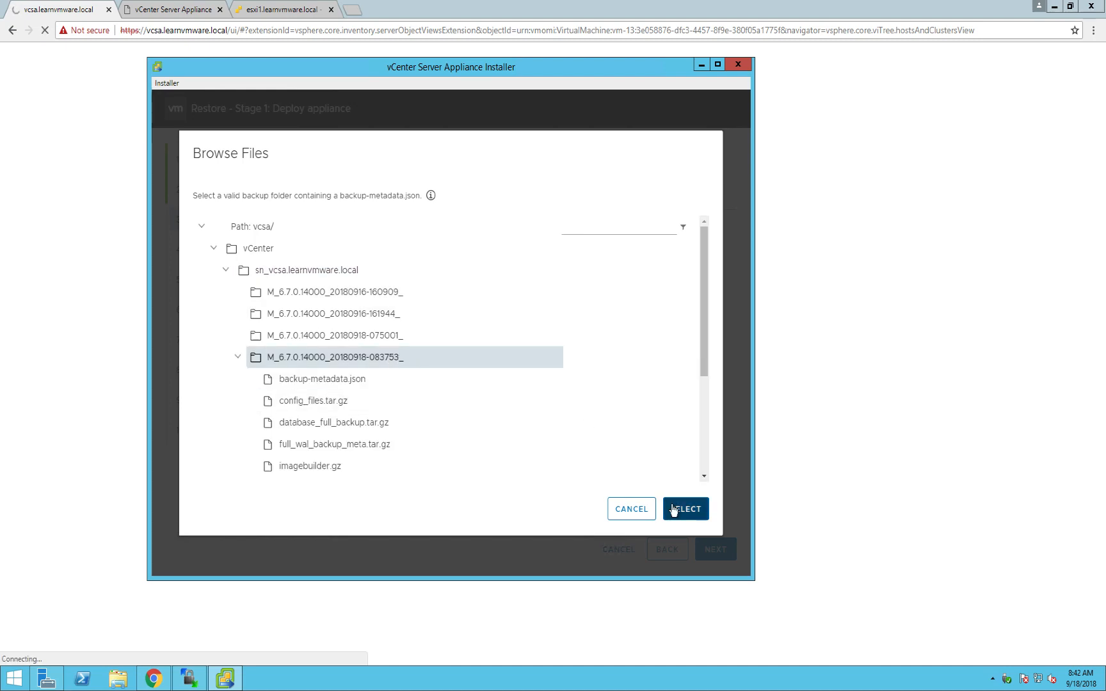
click(685, 508)
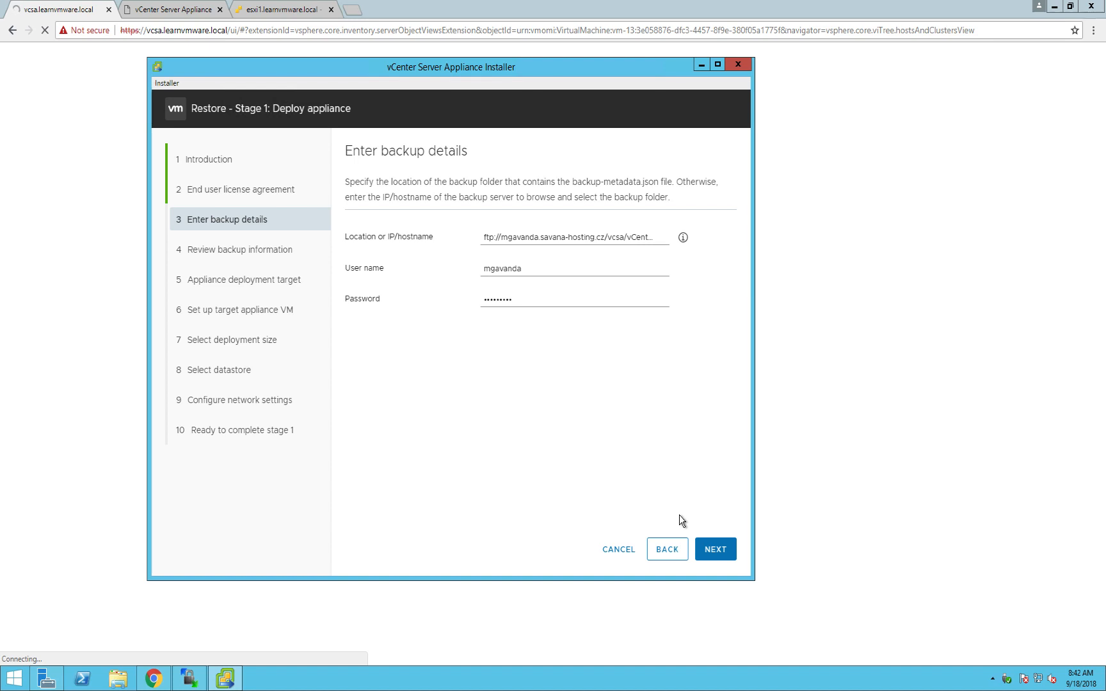
Review the backup information and continue to the deployment target step.
click(714, 549)
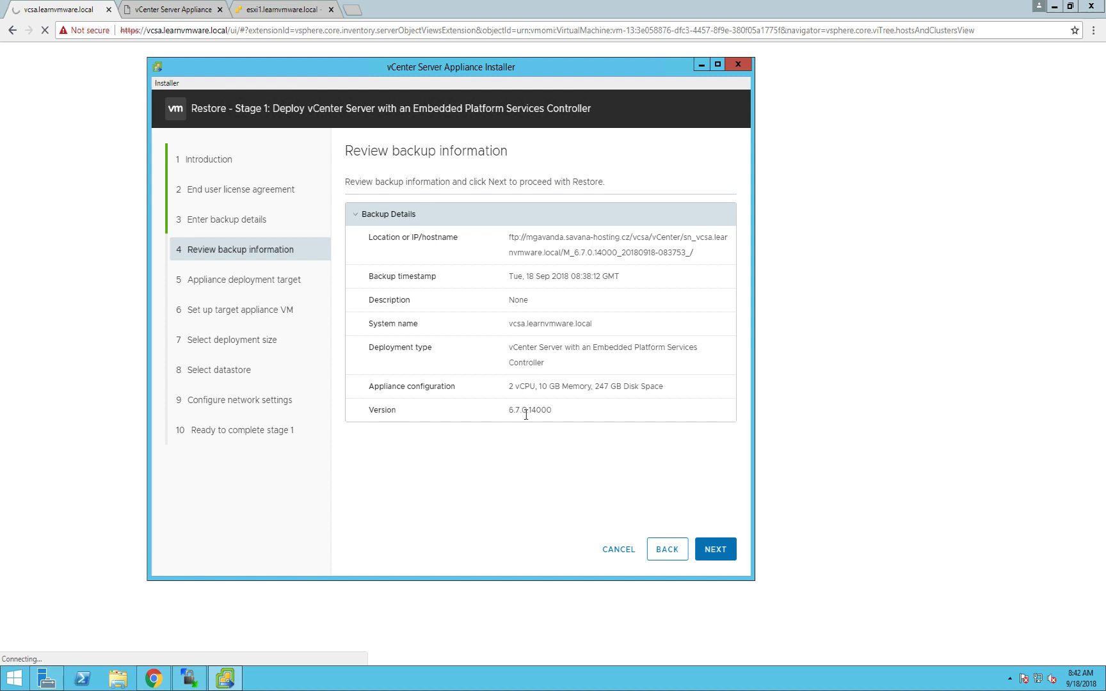
click(714, 549)
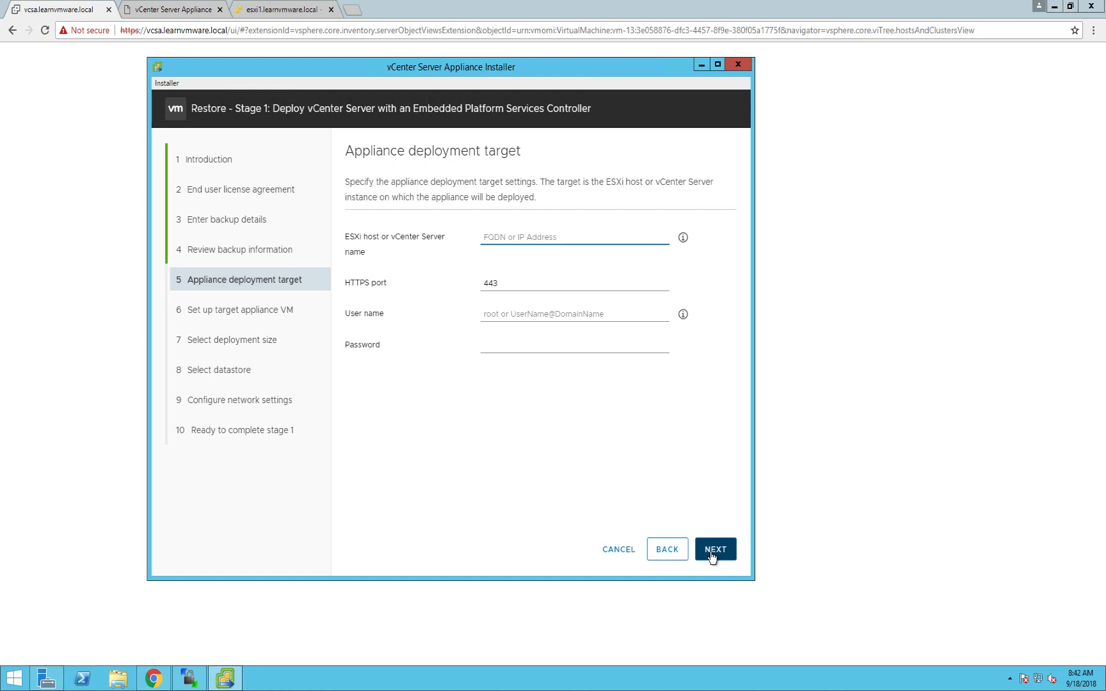
Set esxi2.learnvmware.local with user root as the deployment target and accept its certificate warning.
text(esxi2.lear)
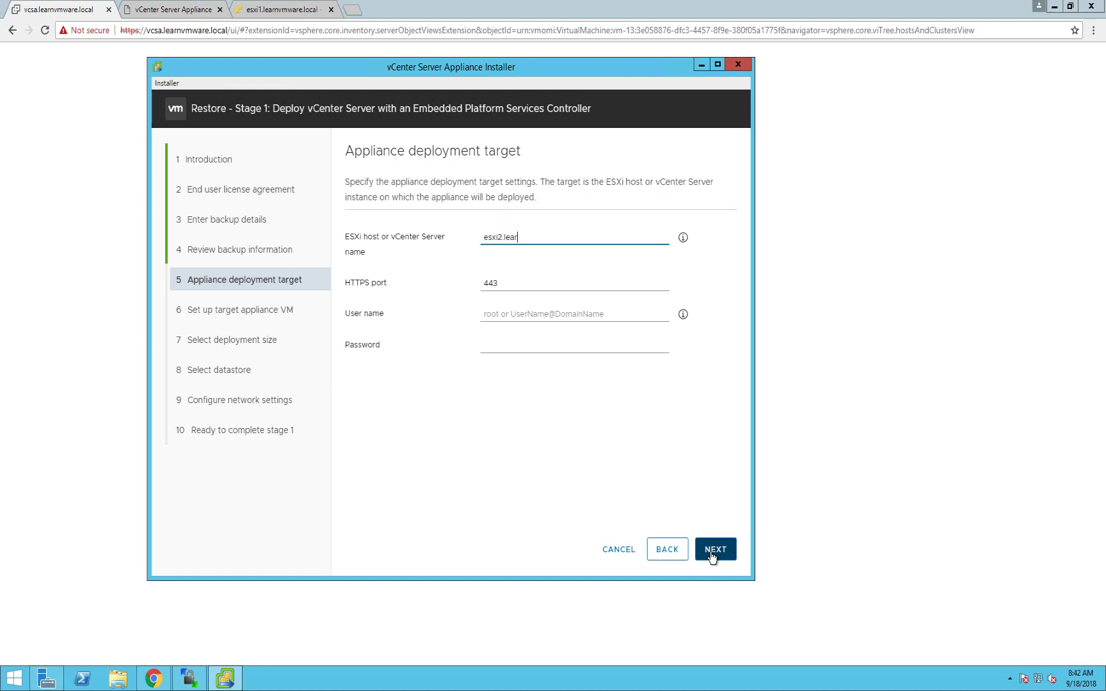
text(nvmware.local)
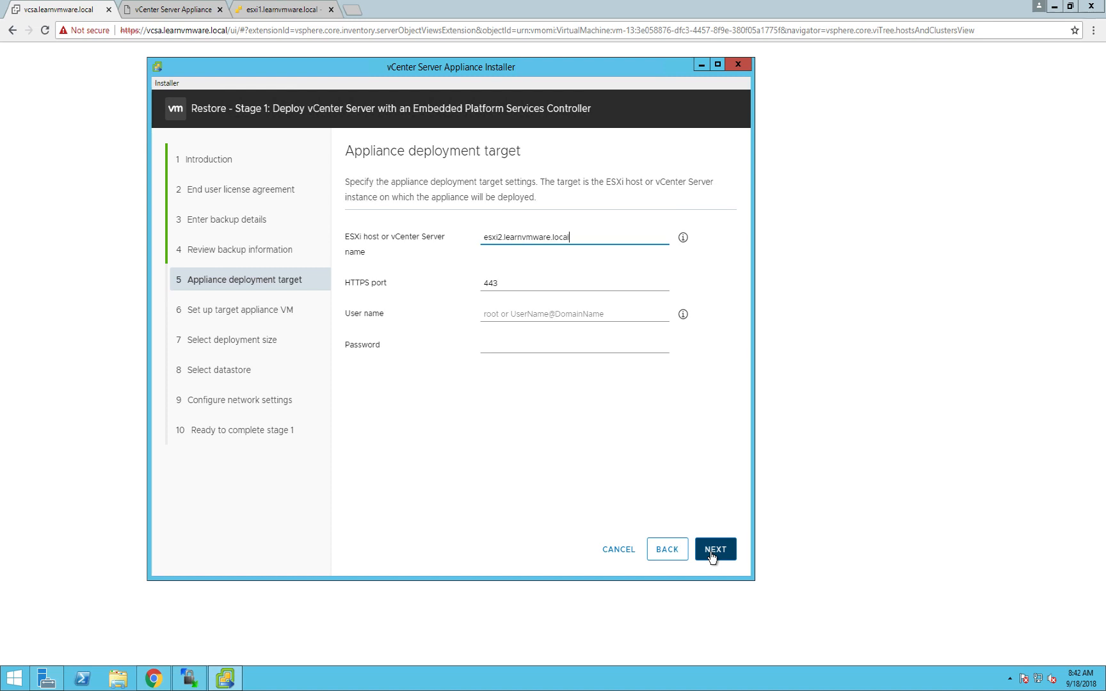
text(root)
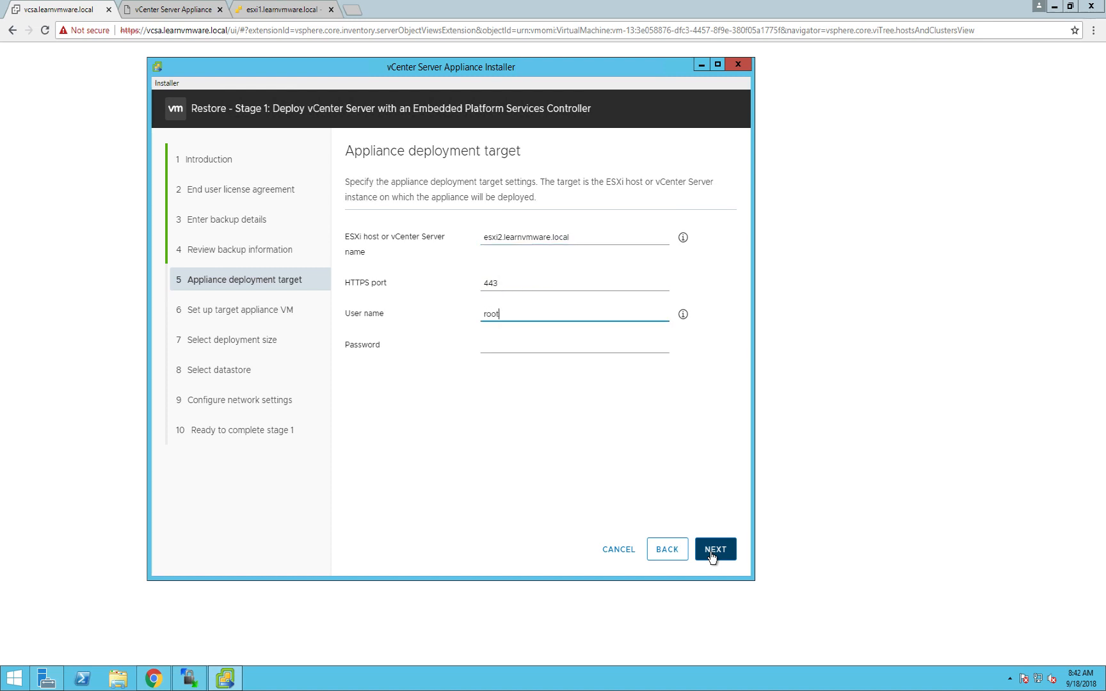
click(714, 549)
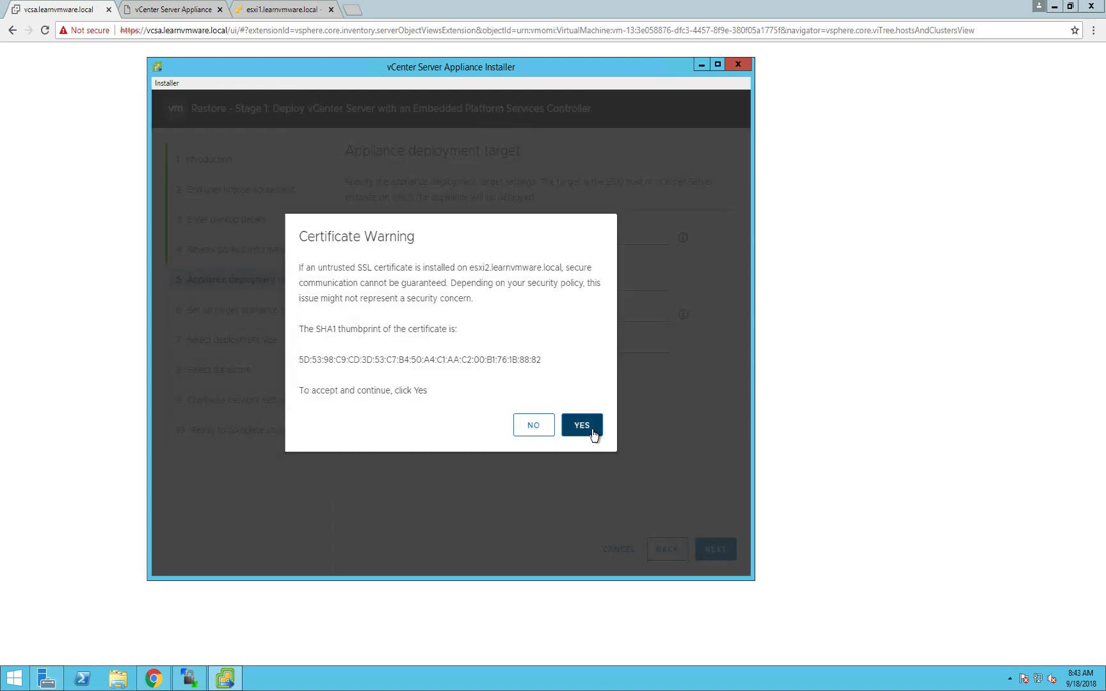
click(579, 425)
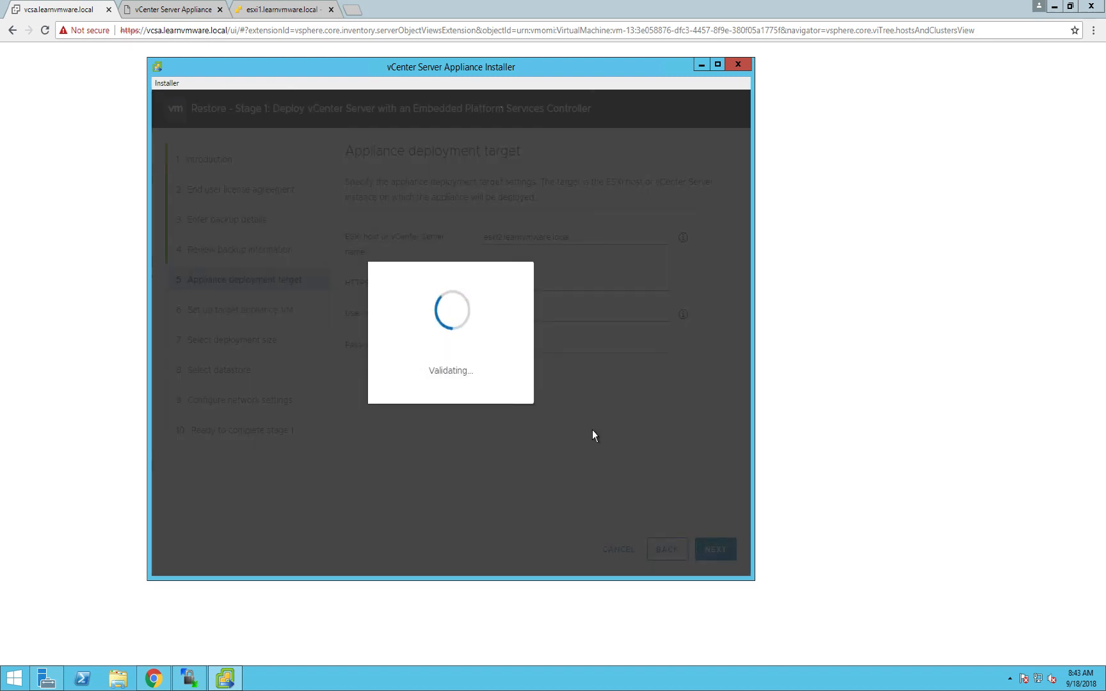
click(715, 549)
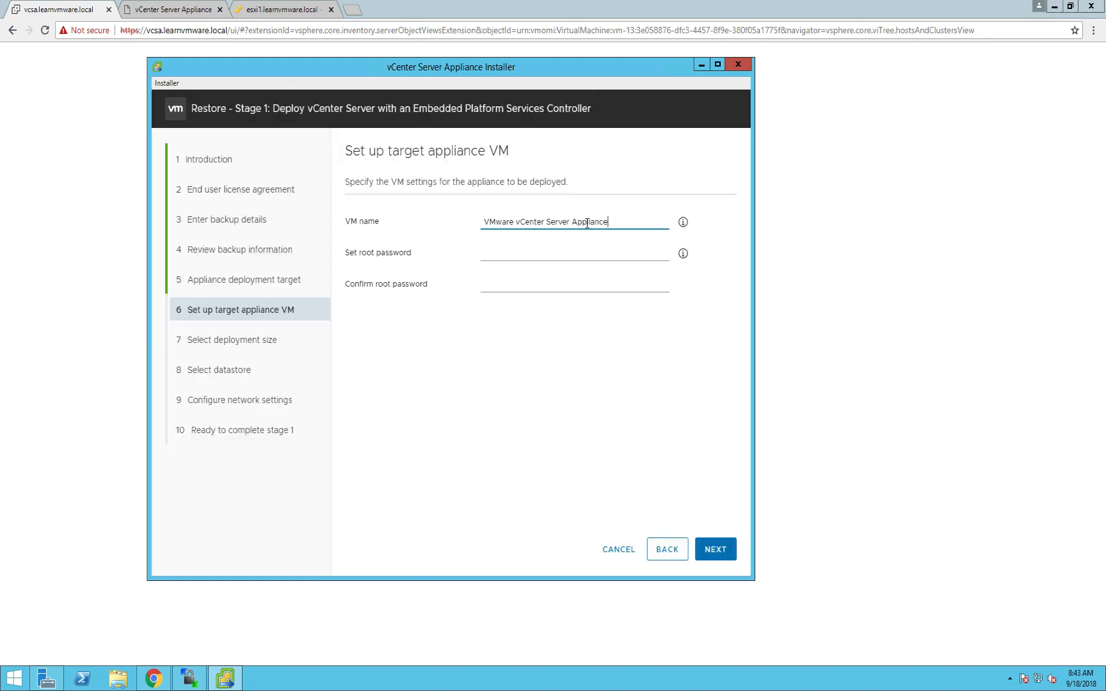
Name the appliance VM vcsa.learnvmware.local with its root password and continue.
text(vc)
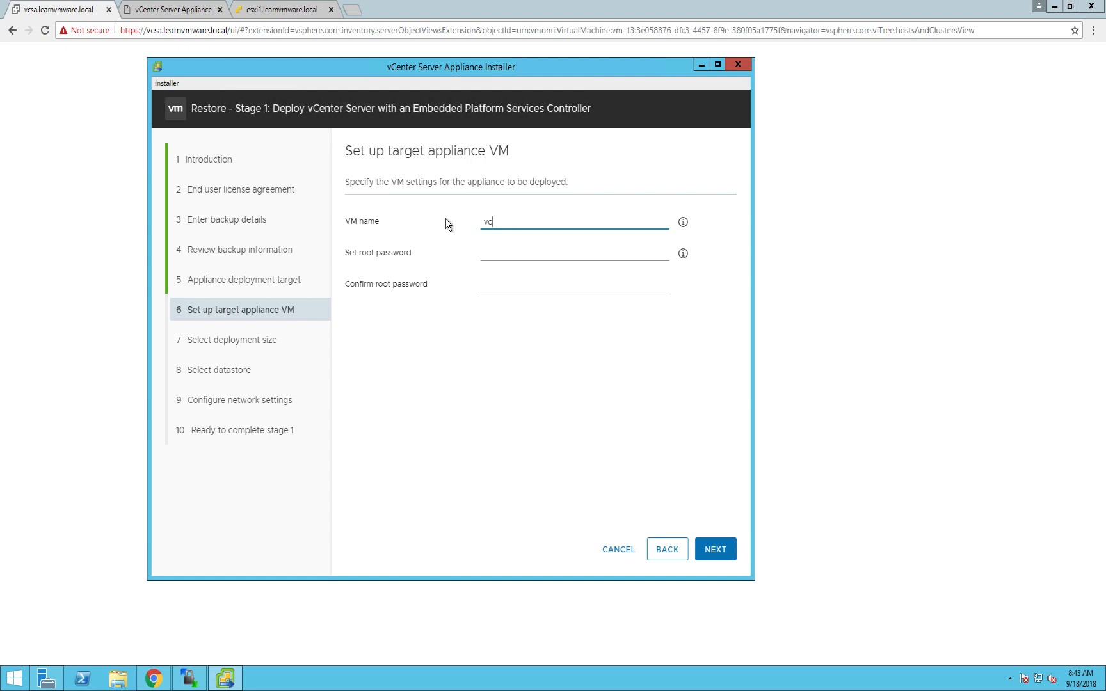
text(csa.learnvmware.local)
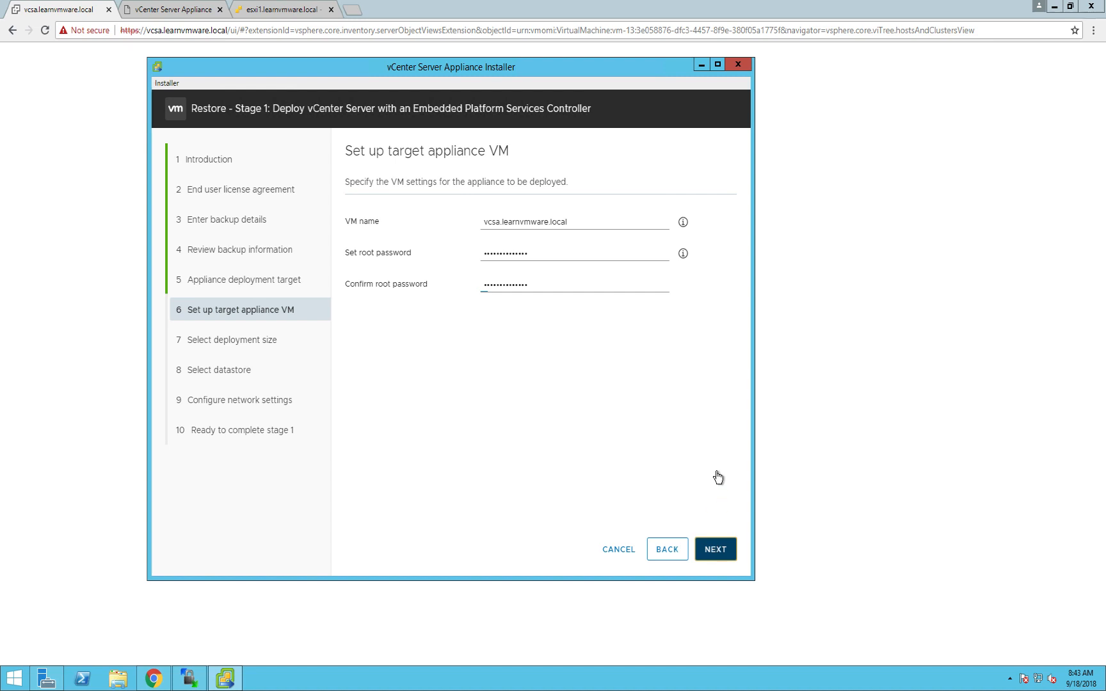
click(714, 550)
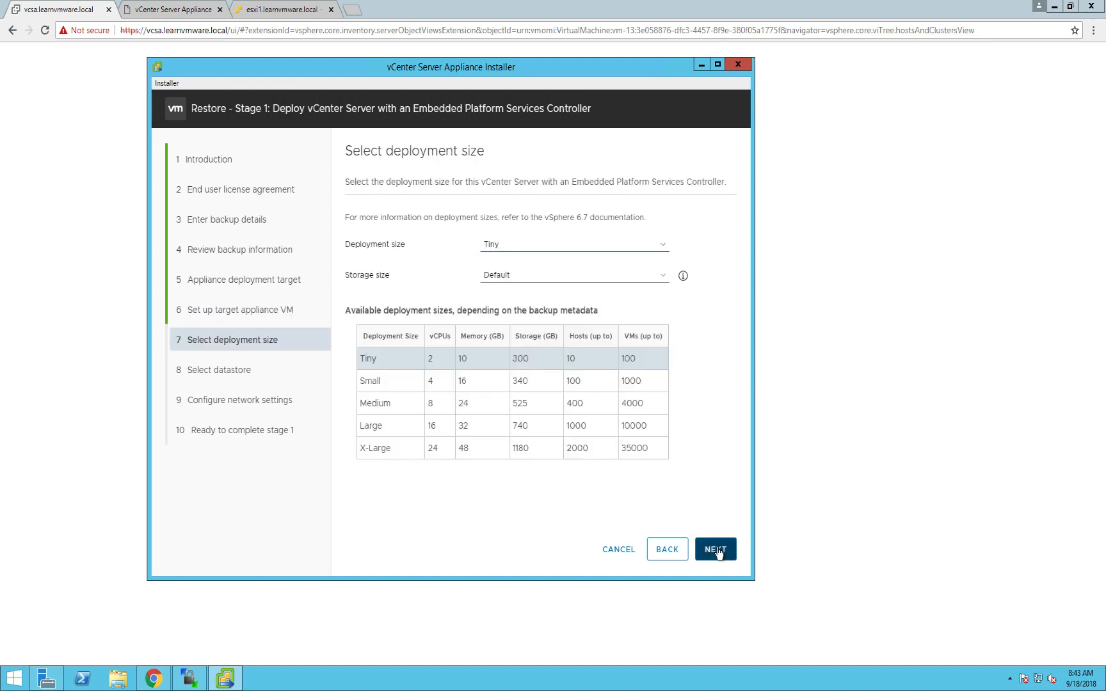
Keep the Tiny deployment size and choose Shared Storage with Thin Disk Mode enabled.
click(714, 549)
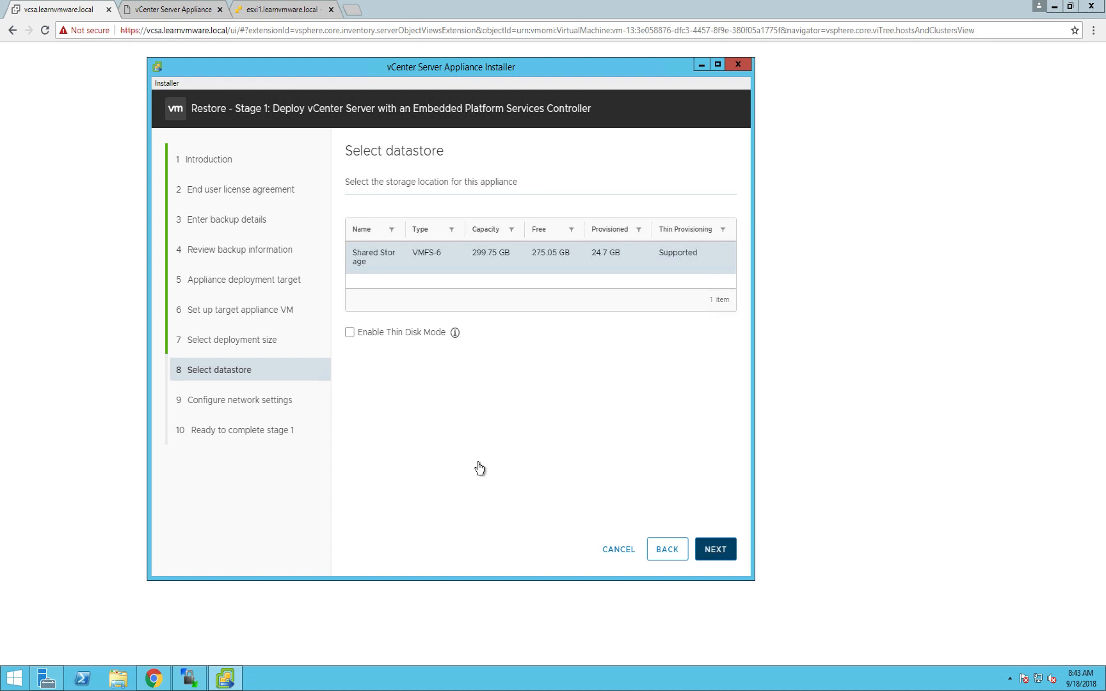
click(349, 333)
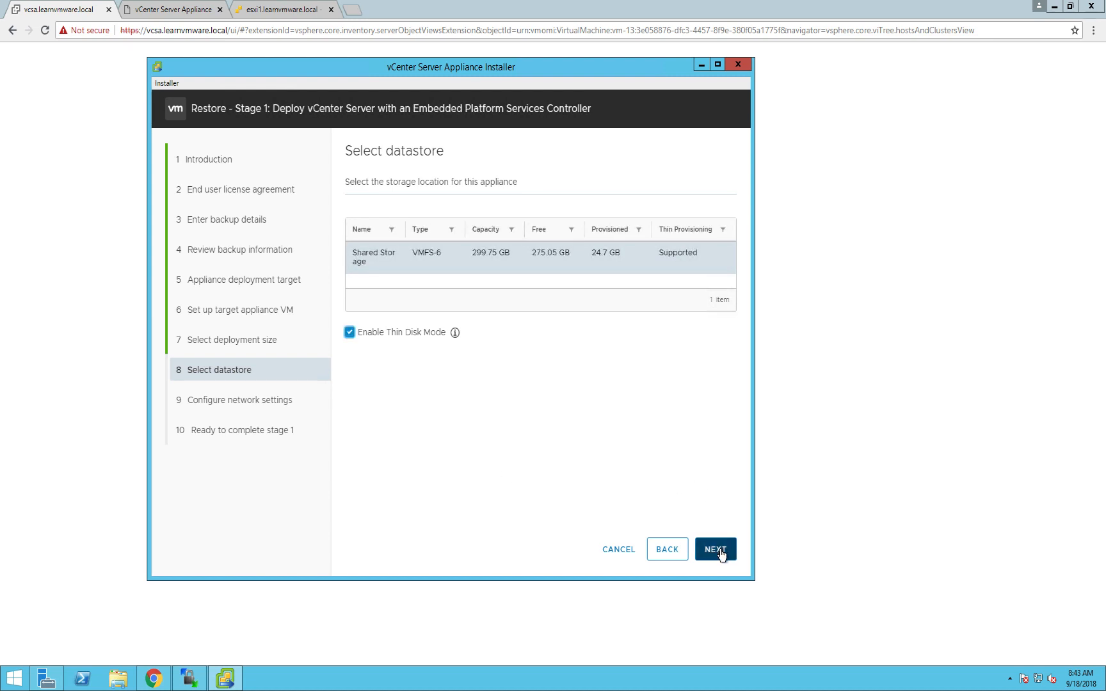
click(715, 549)
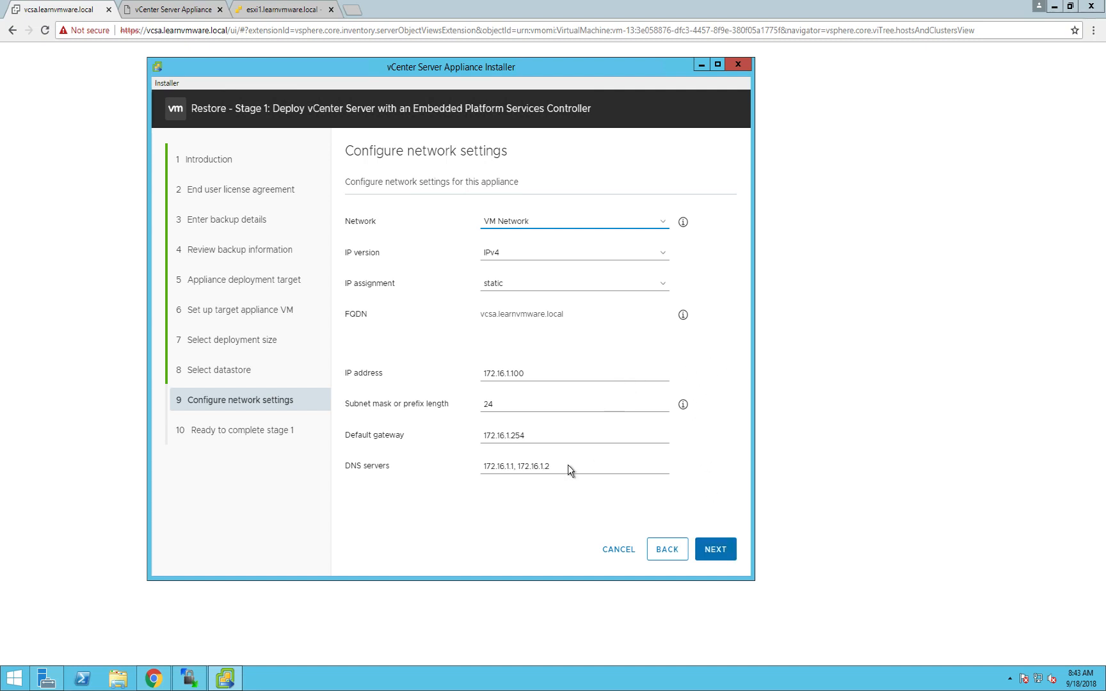
mouse_move(681, 483)
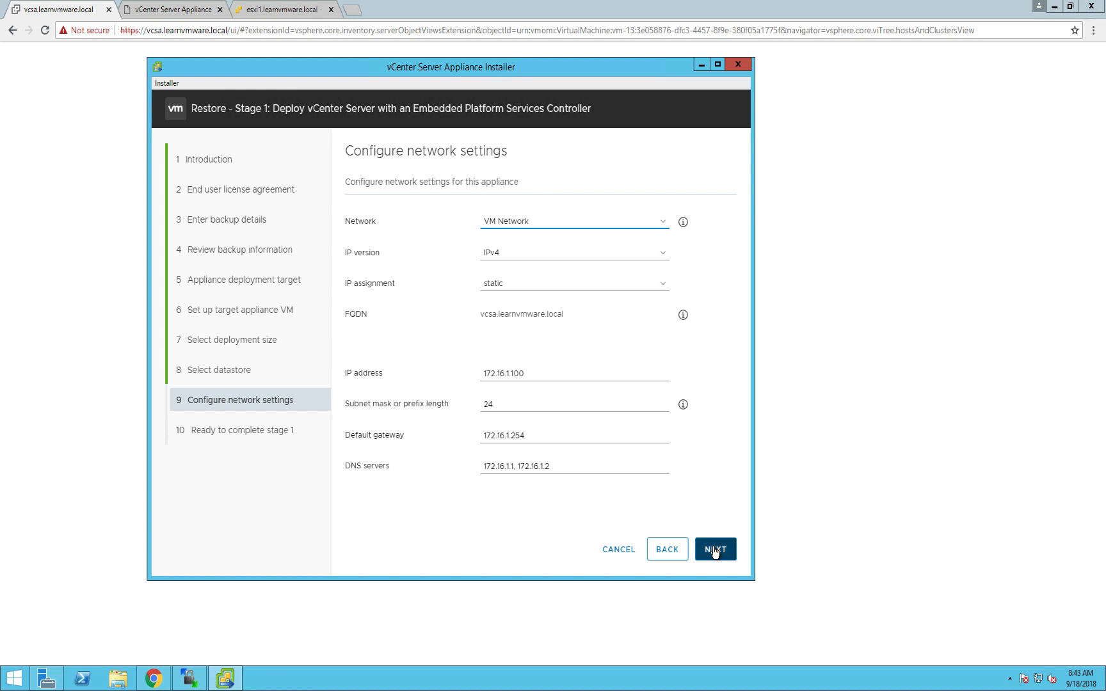
Accept the static network settings (172.16.1.100, gateway 172.16.1.254) and finish to start stage 1 deployment.
click(715, 549)
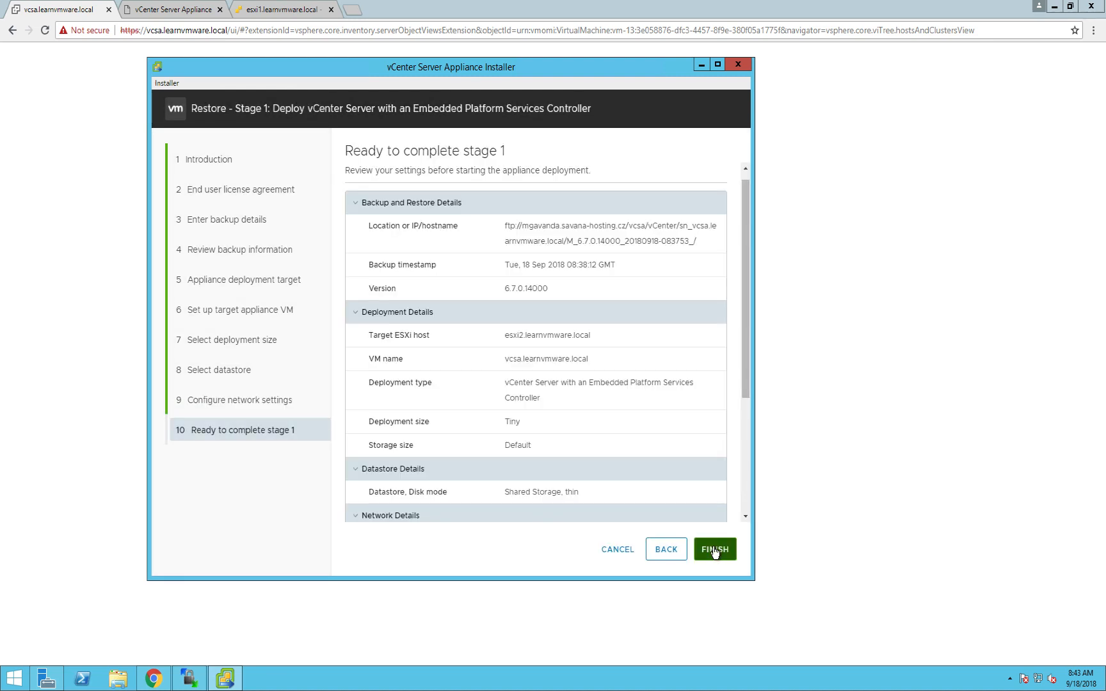
click(715, 549)
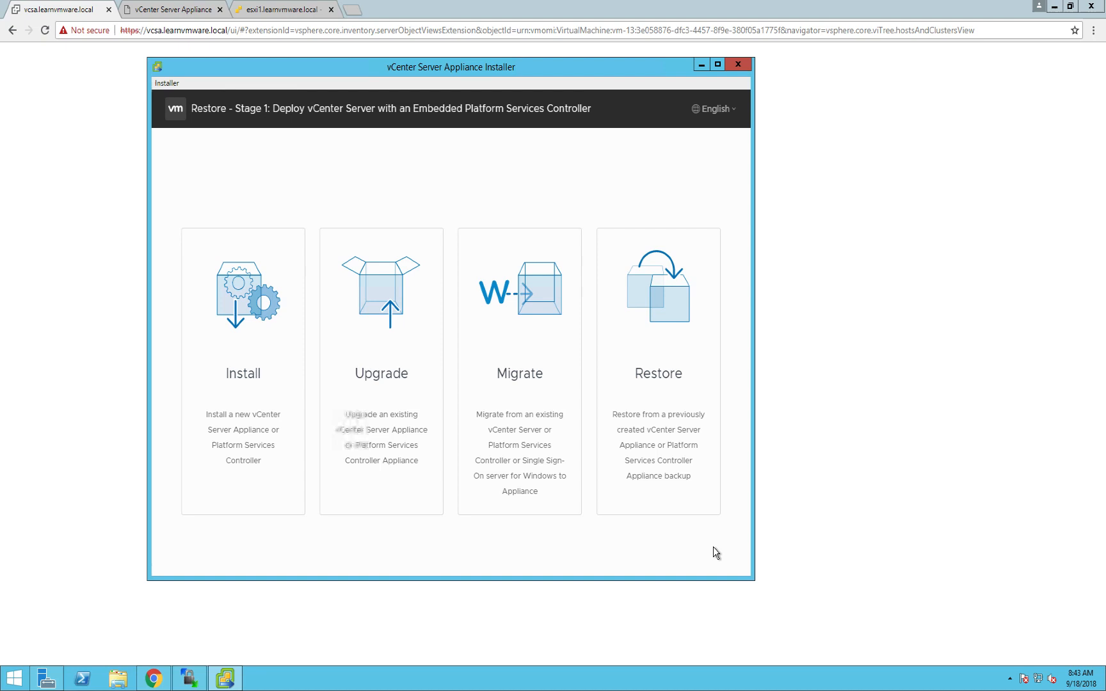
View the new vcsa.learnvmware.local VM on esxi2's Virtual Machines list, then continue the installer to stage 2.
click(658, 309)
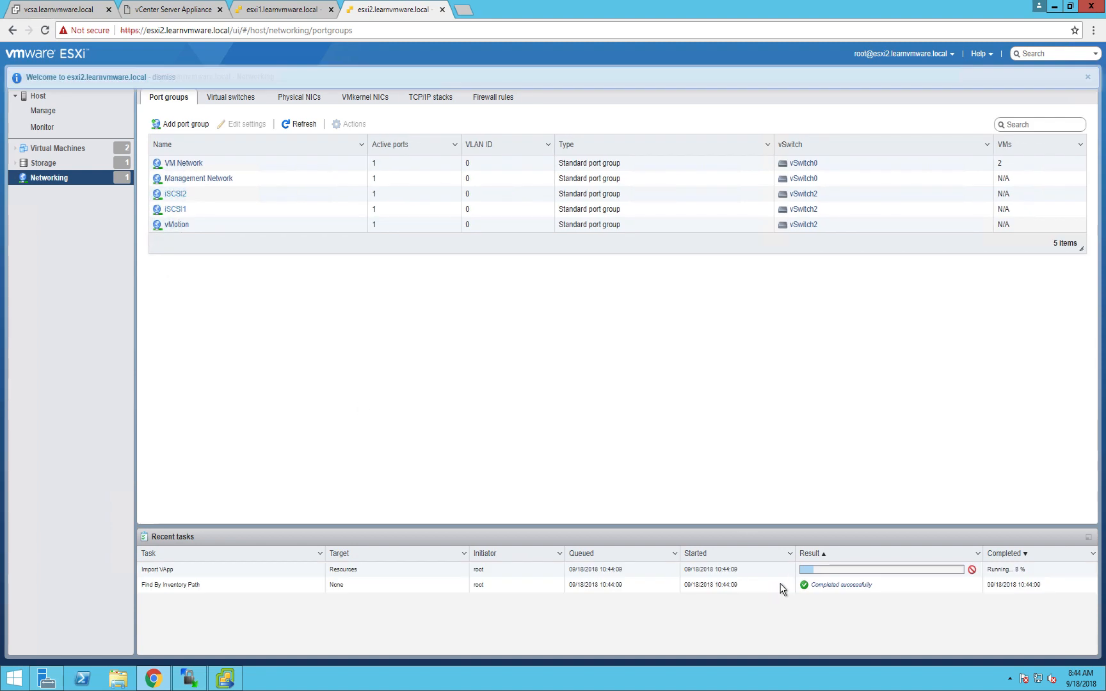
click(58, 149)
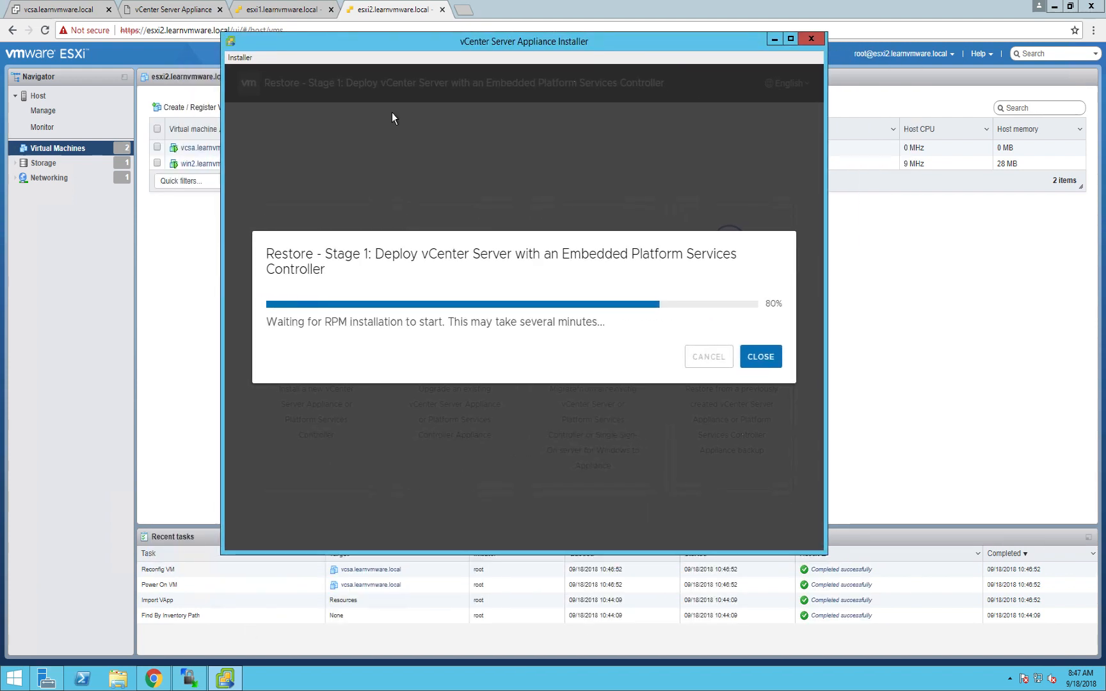
click(759, 356)
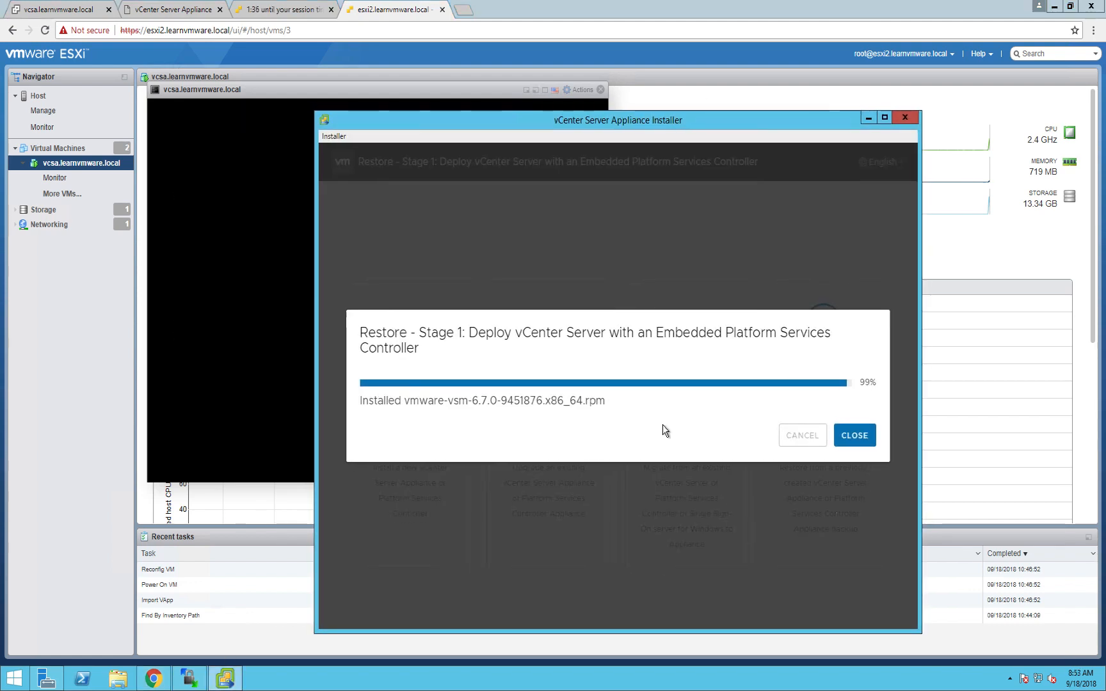
click(854, 435)
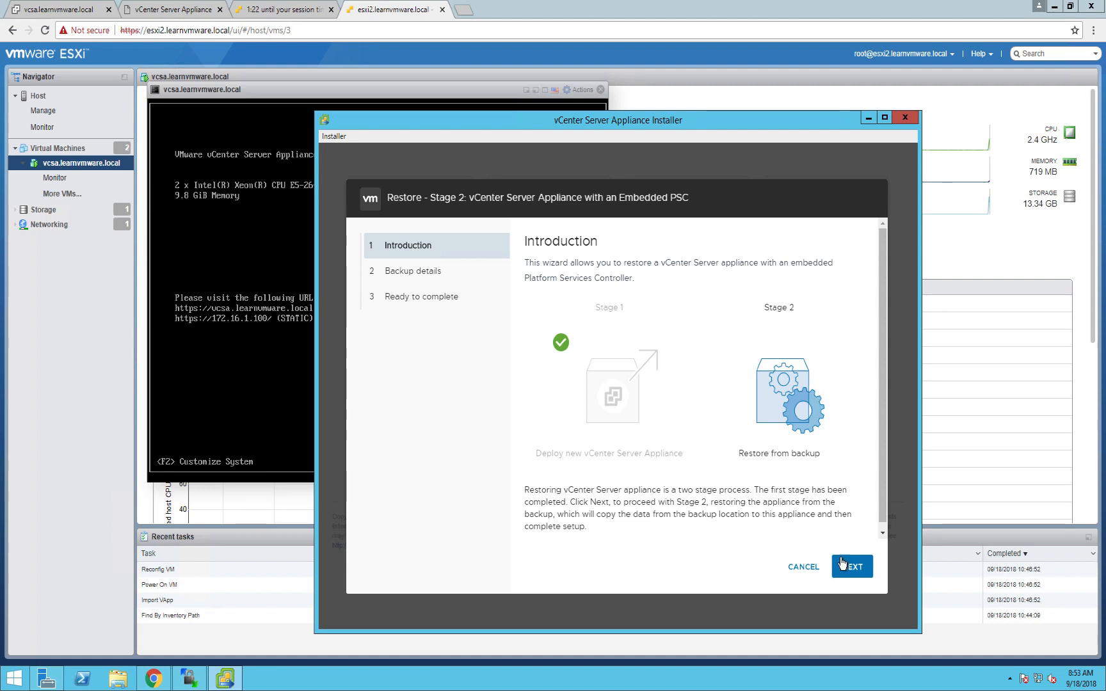
Run the stage 2 wizard through Introduction and Backup details and start restoring from the backup.
click(851, 565)
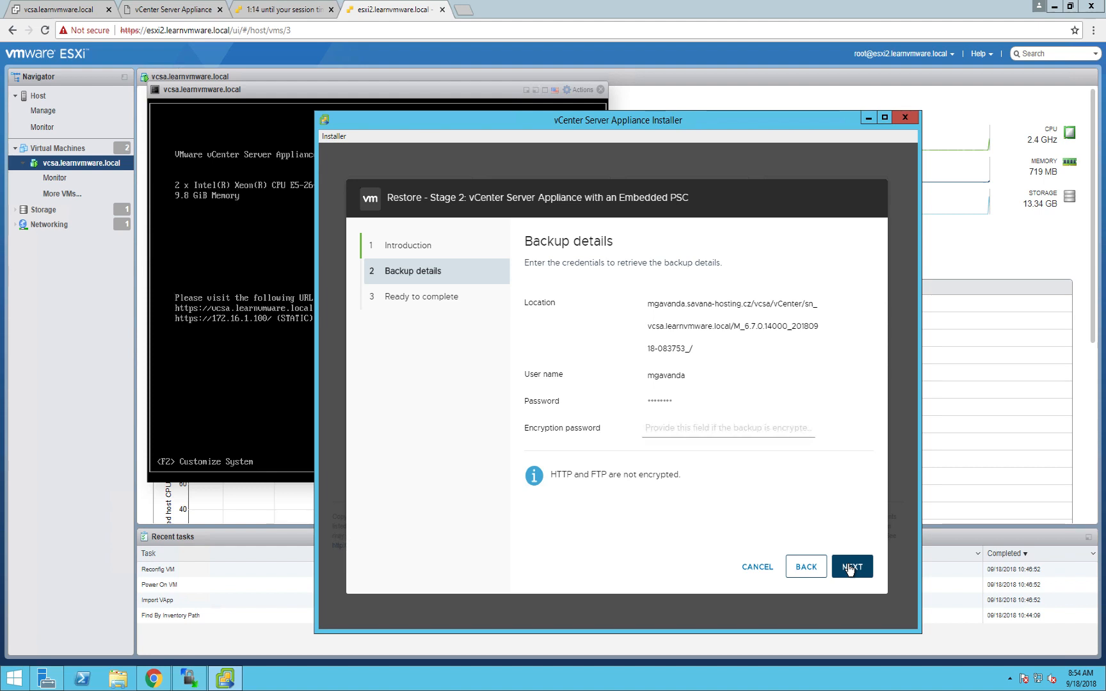
click(852, 566)
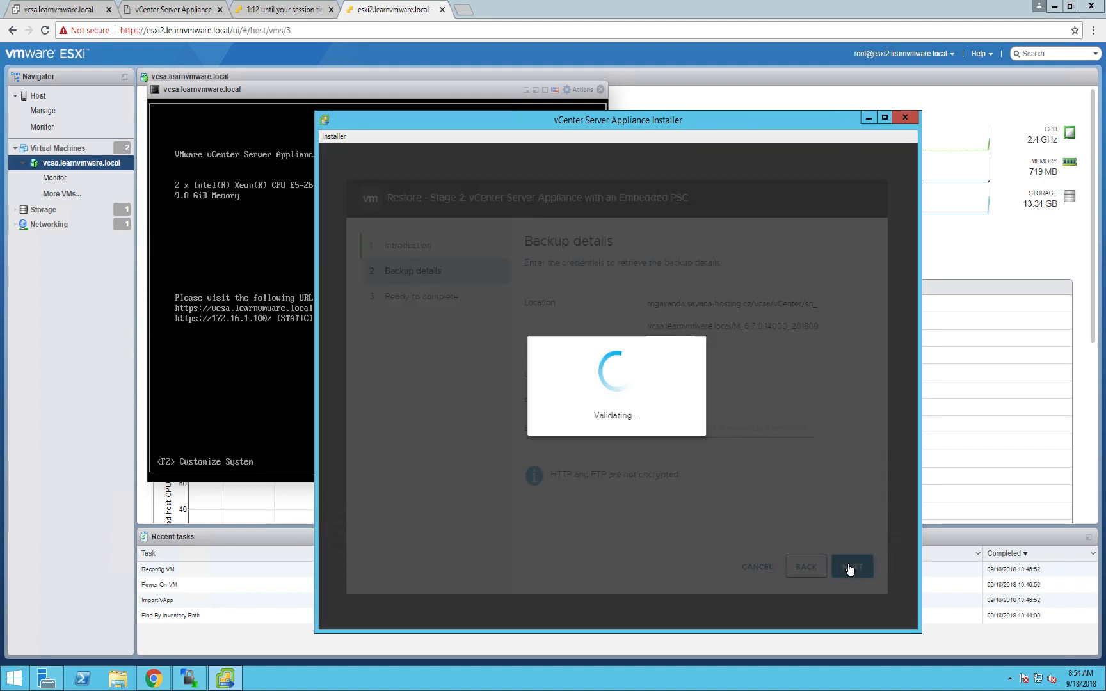
click(852, 566)
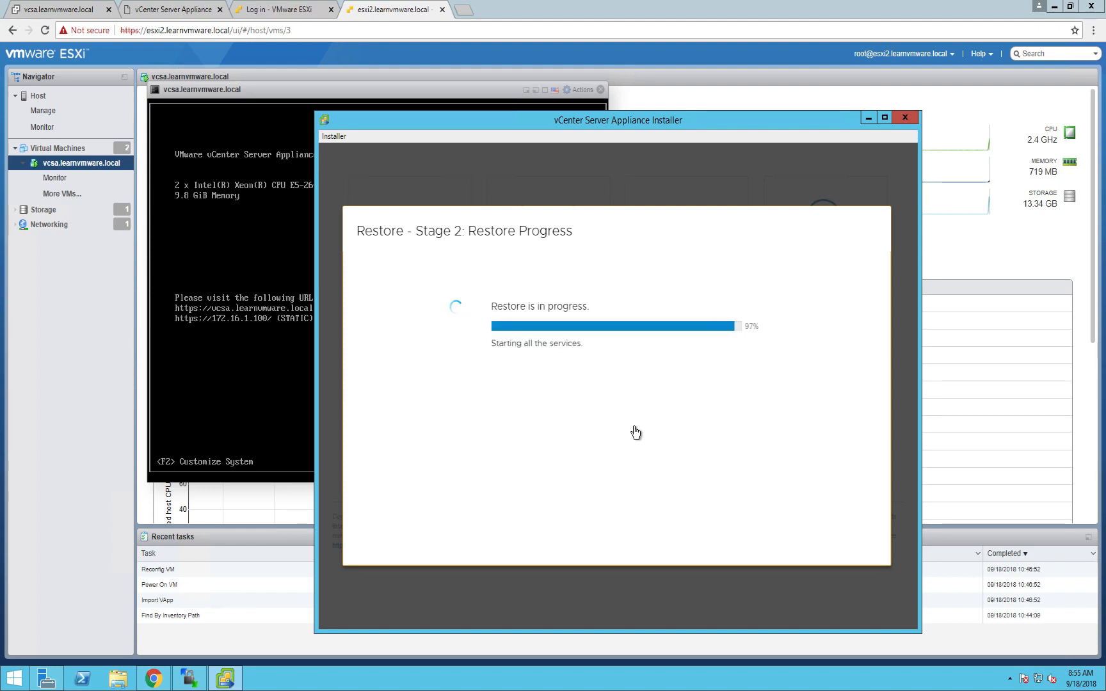
mouse_move(608, 430)
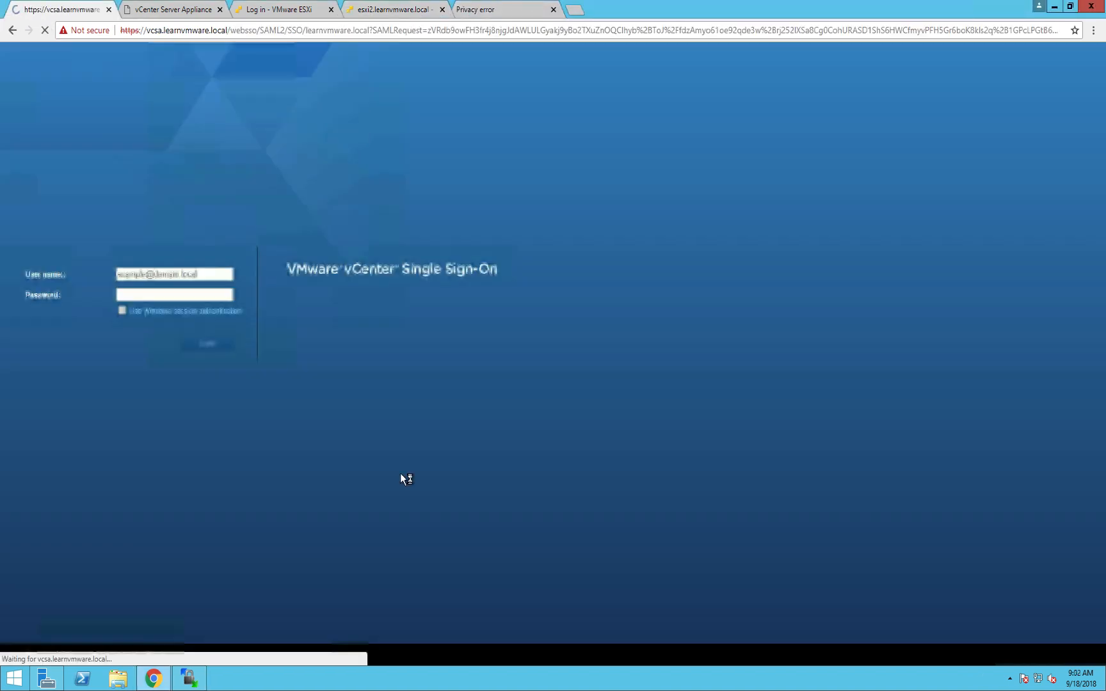
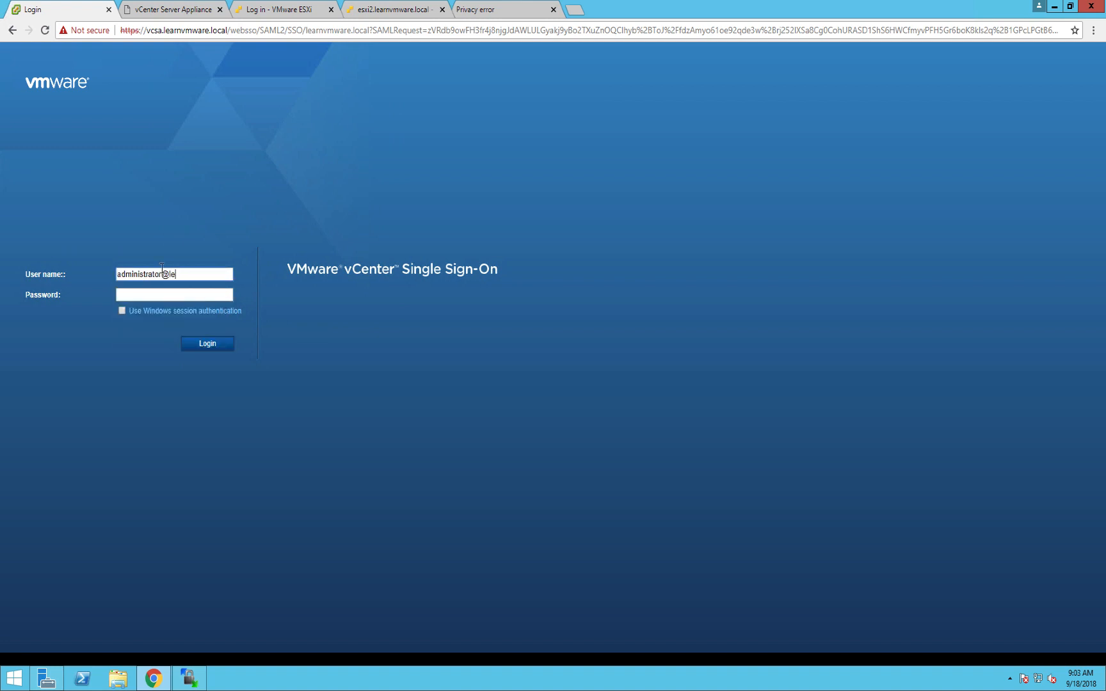
Sign in to the restored vSphere Client as the administrator account.
click(206, 343)
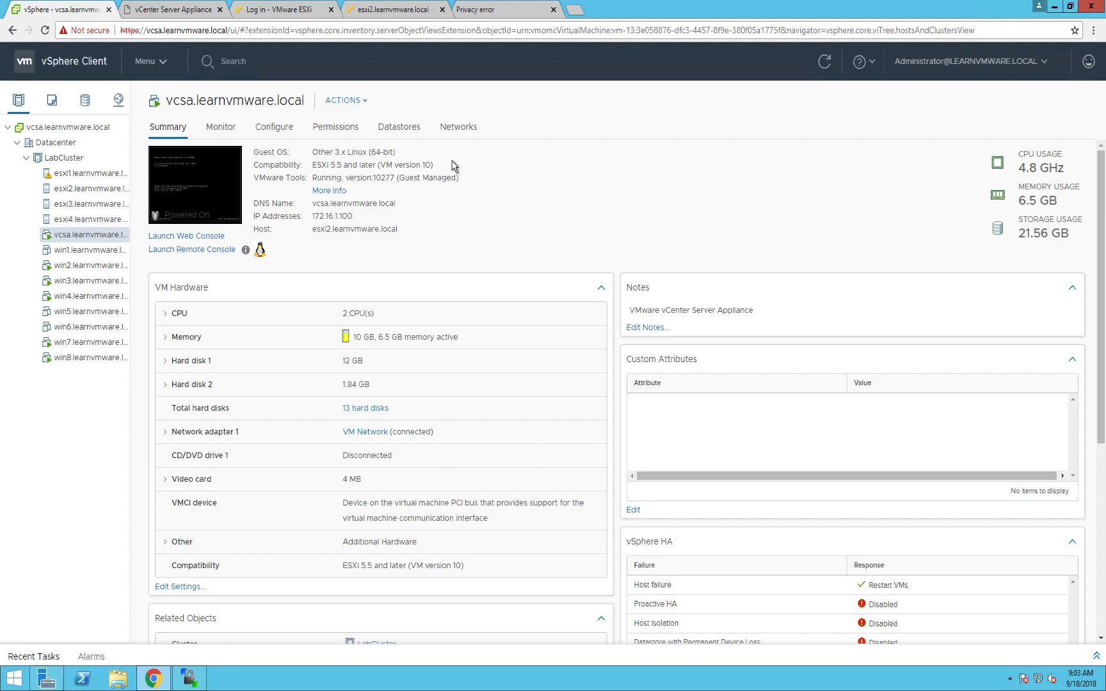
Review LabCluster's task history under Monitor > Tasks, then open the win3.learnvmware.local VM.
click(65, 158)
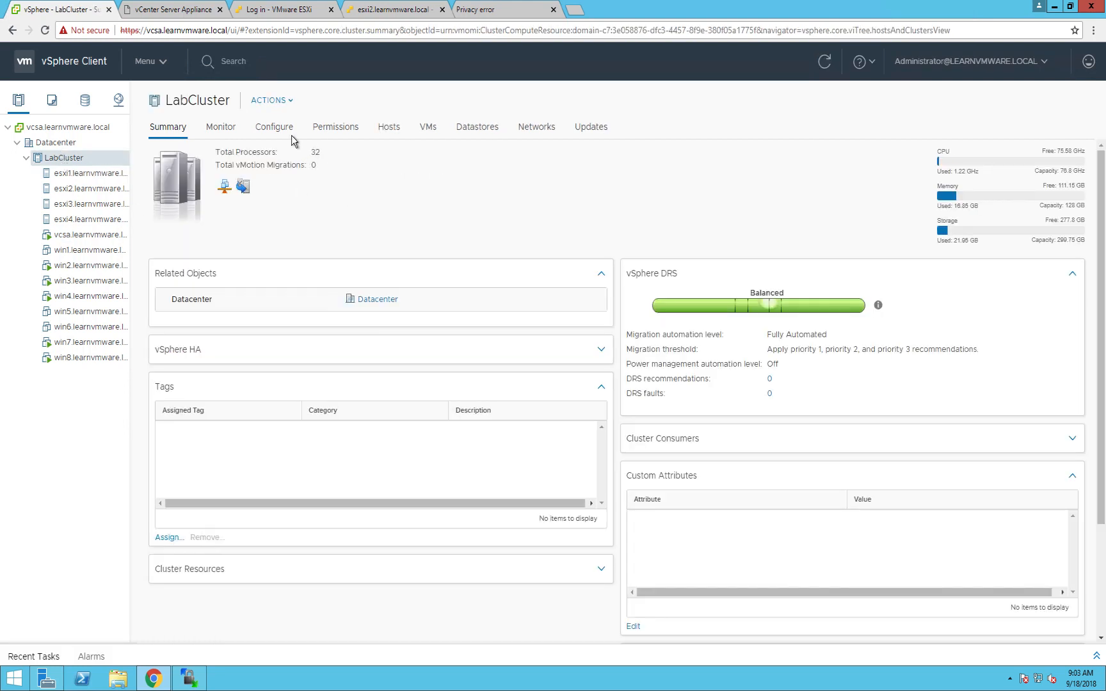
click(220, 127)
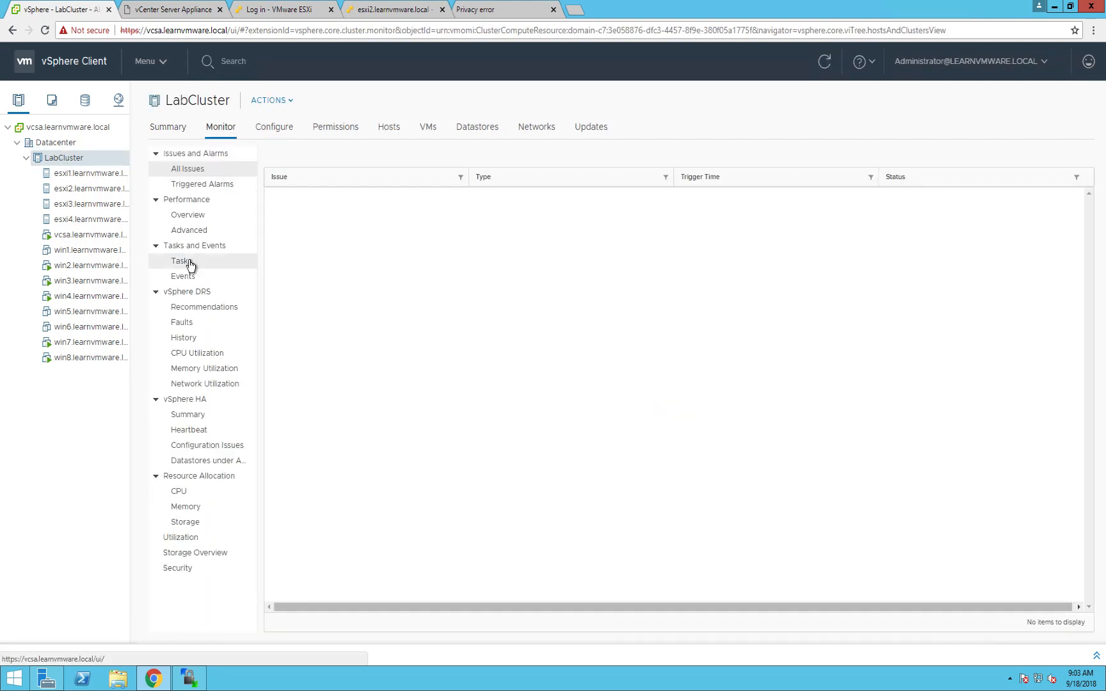
click(174, 259)
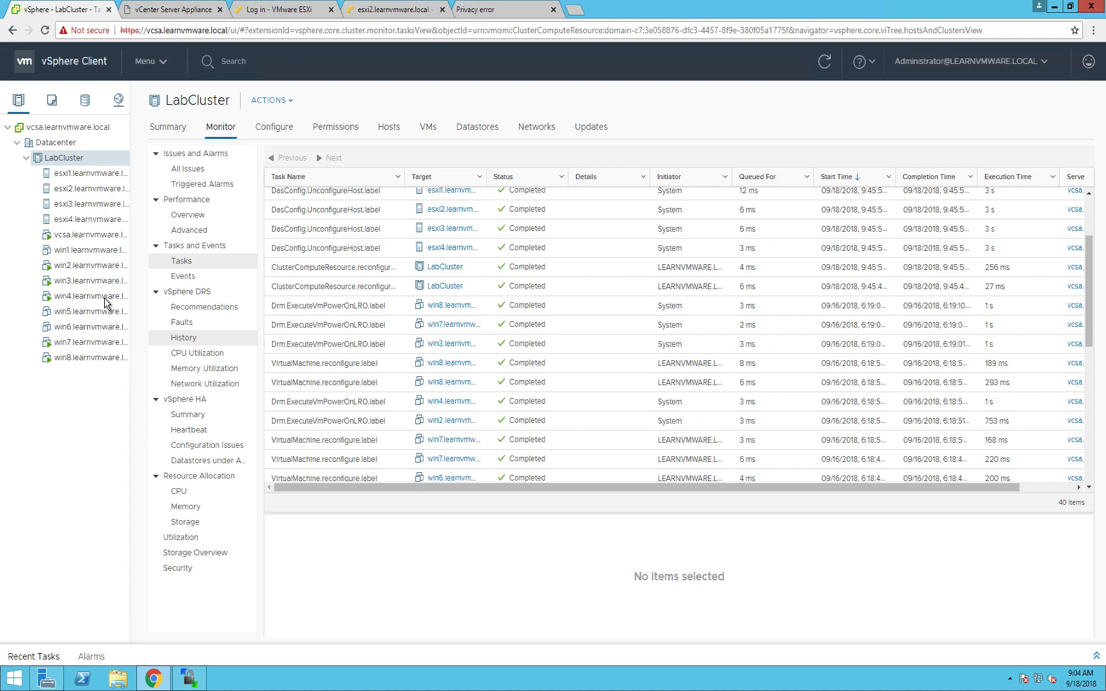
click(90, 280)
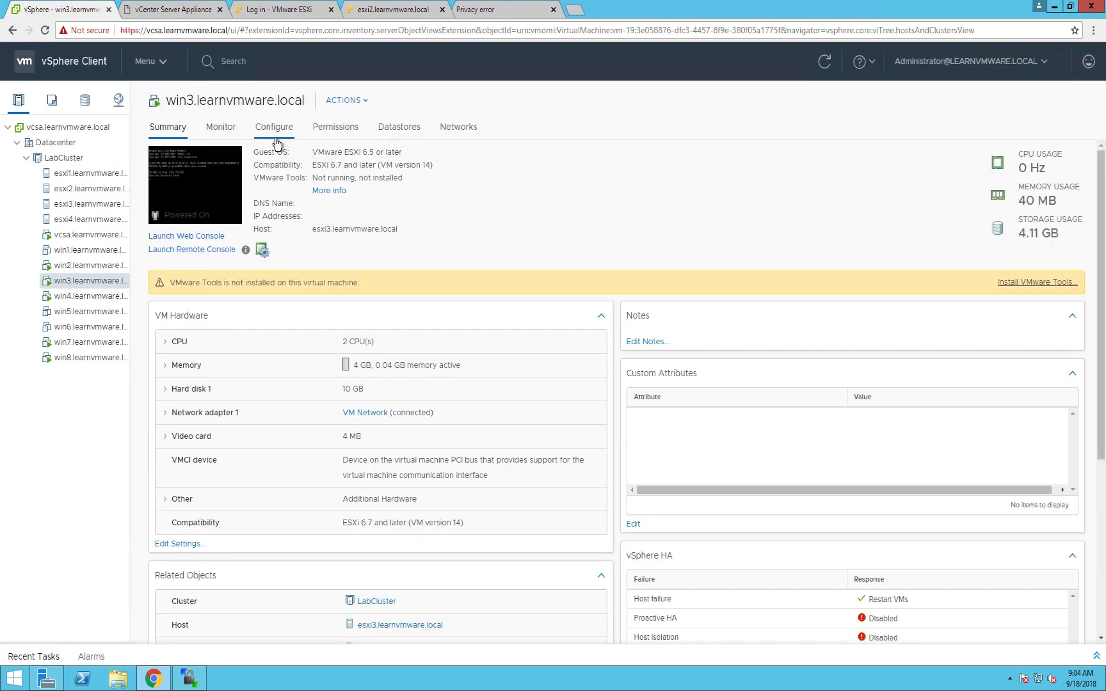
Show win3's performance overview for the Last week time range.
click(220, 127)
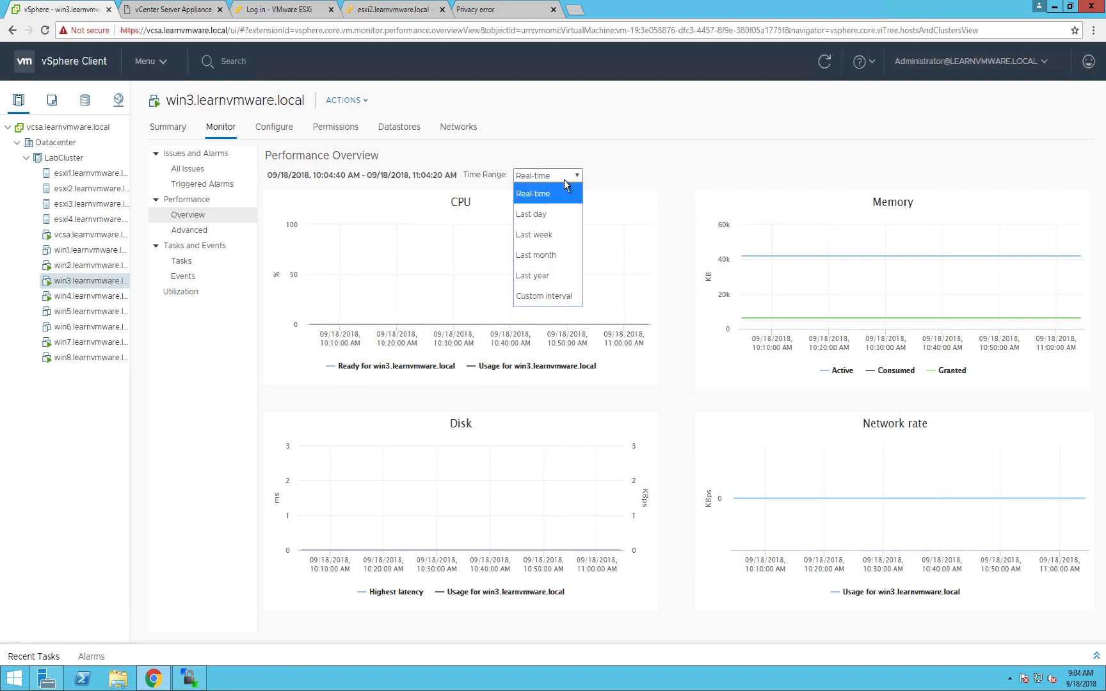
click(534, 234)
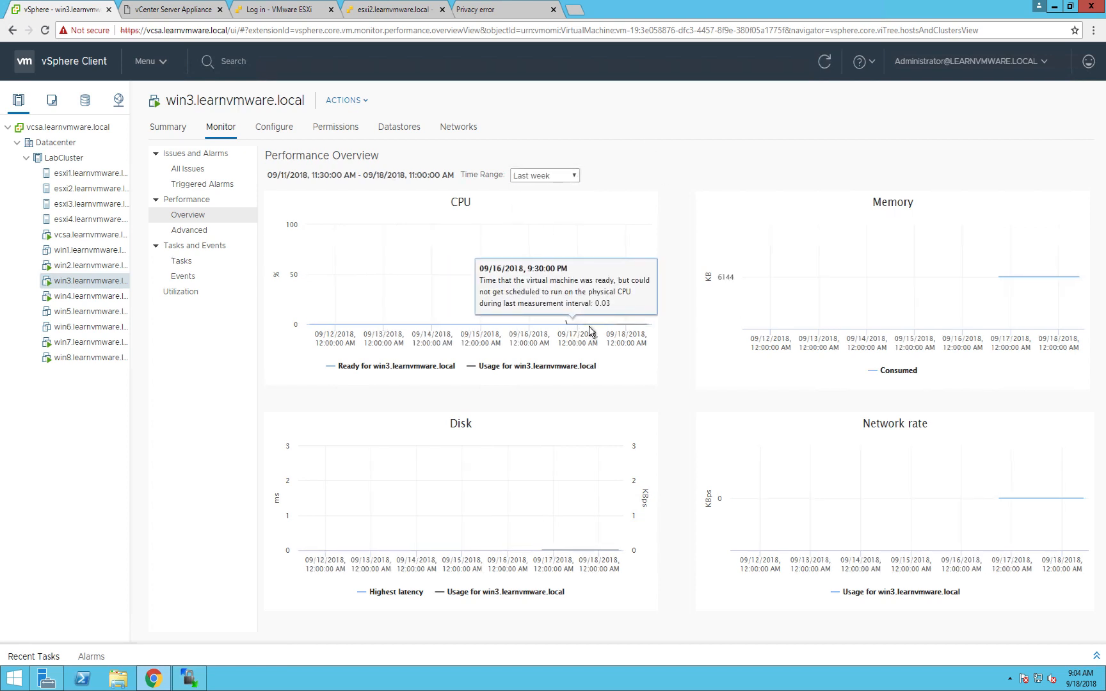
mouse_move(574, 326)
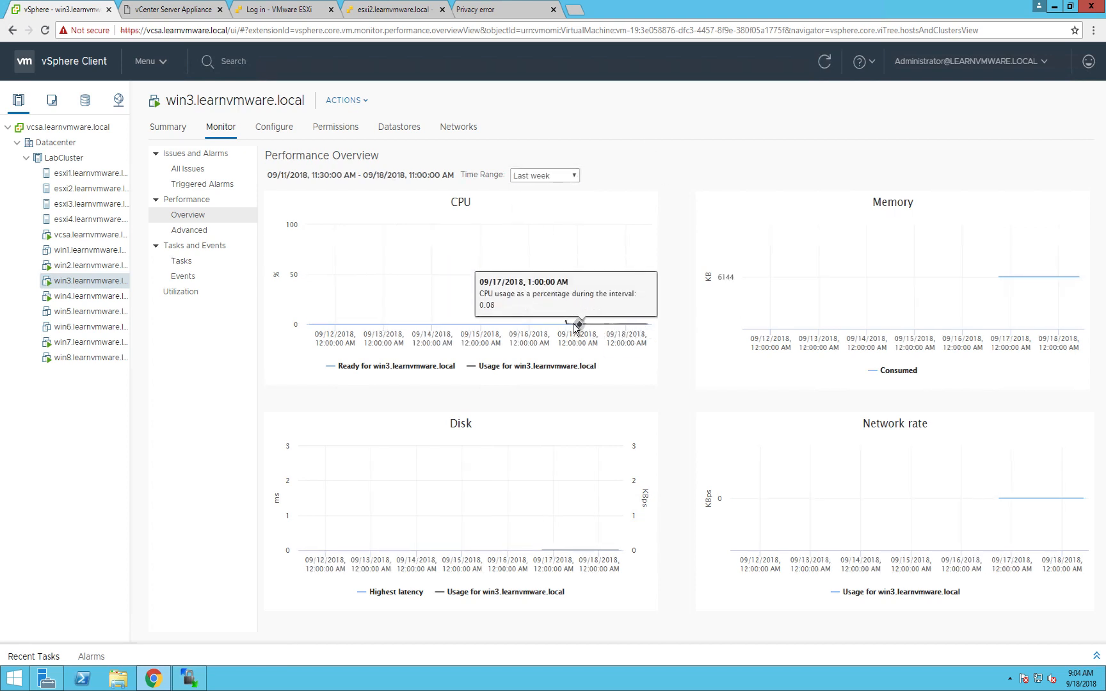
mouse_move(1009, 285)
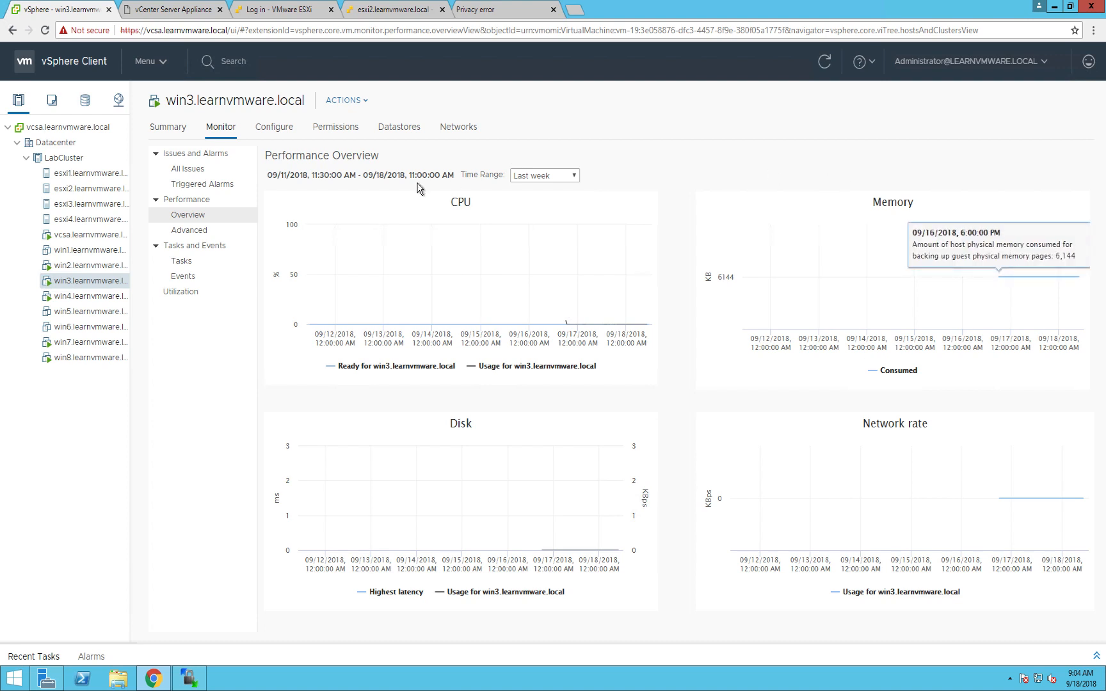
Show esxi1.learnvmware.local's performance overview for the Last week, then return to appliance management.
click(92, 173)
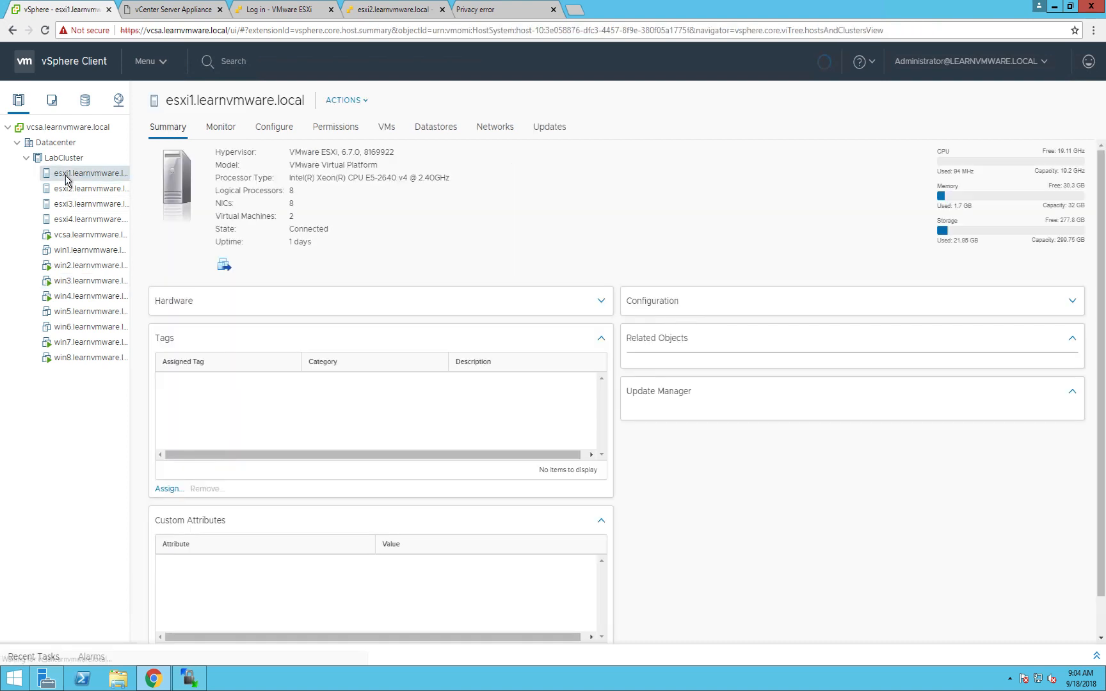
click(219, 127)
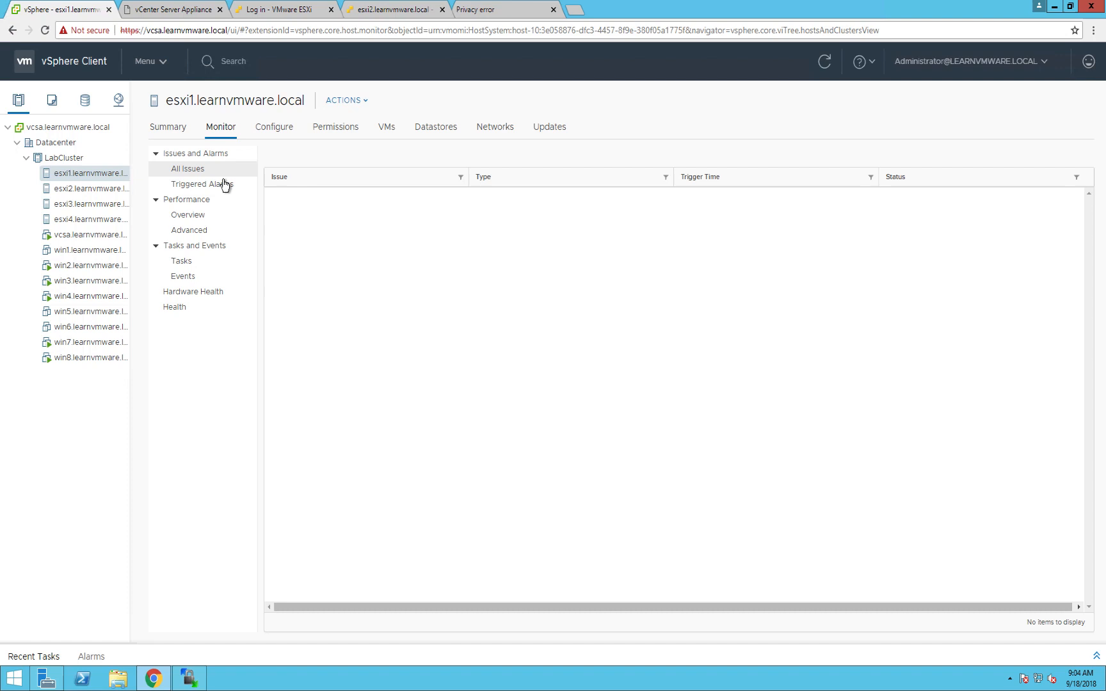
click(548, 175)
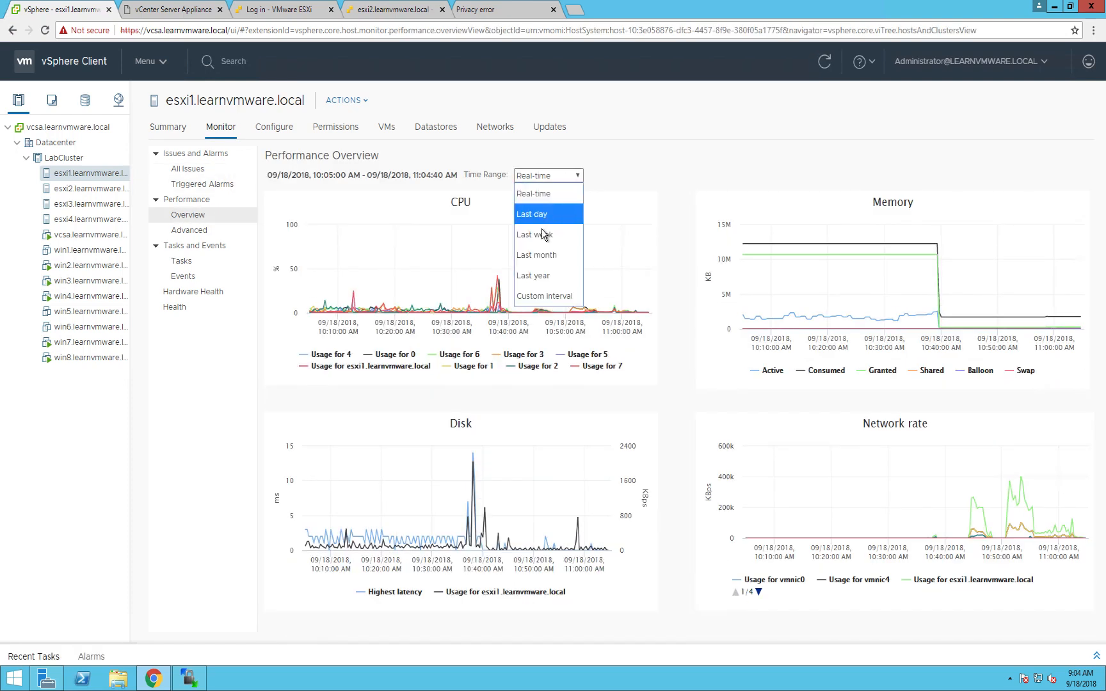
click(535, 235)
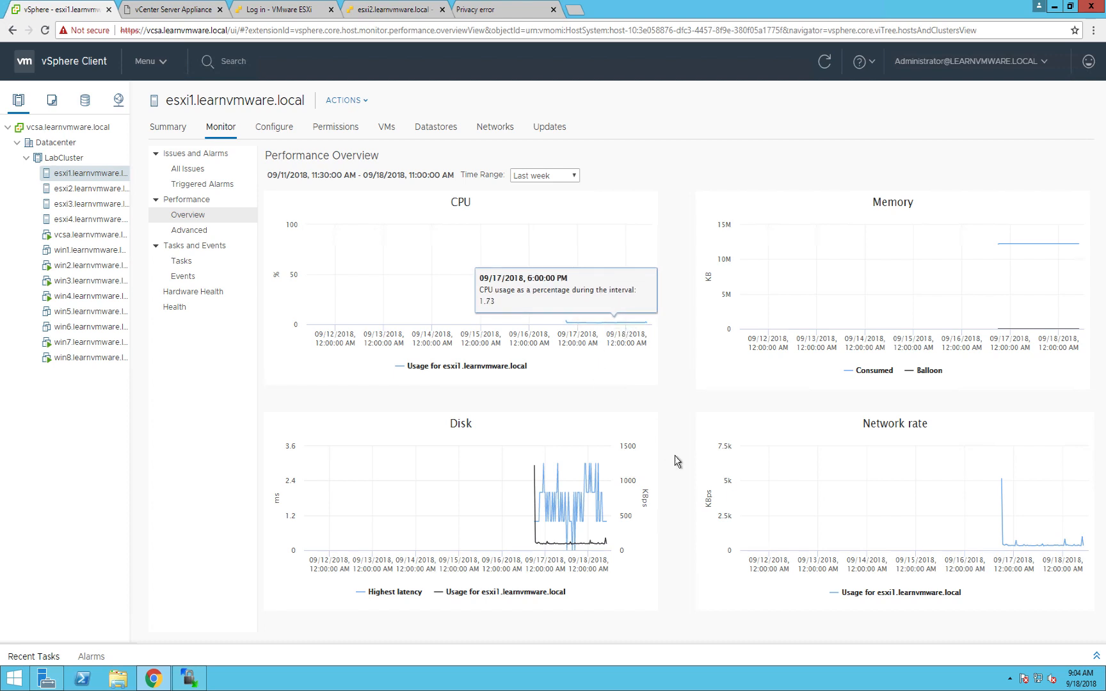
mouse_move(689, 521)
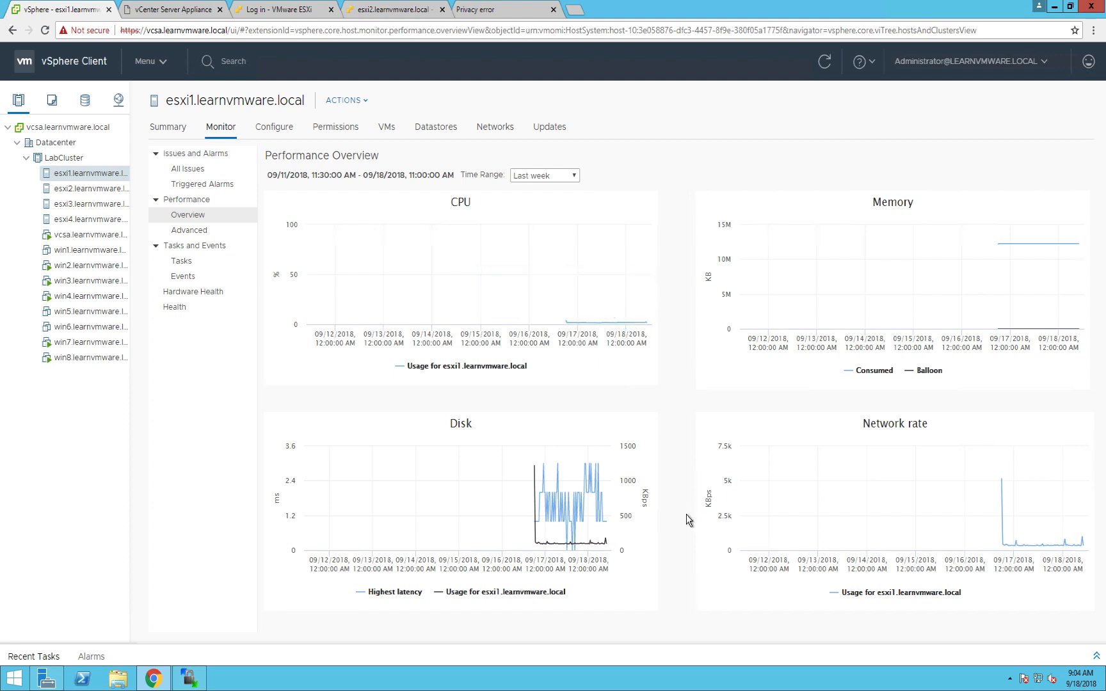
mouse_move(566, 323)
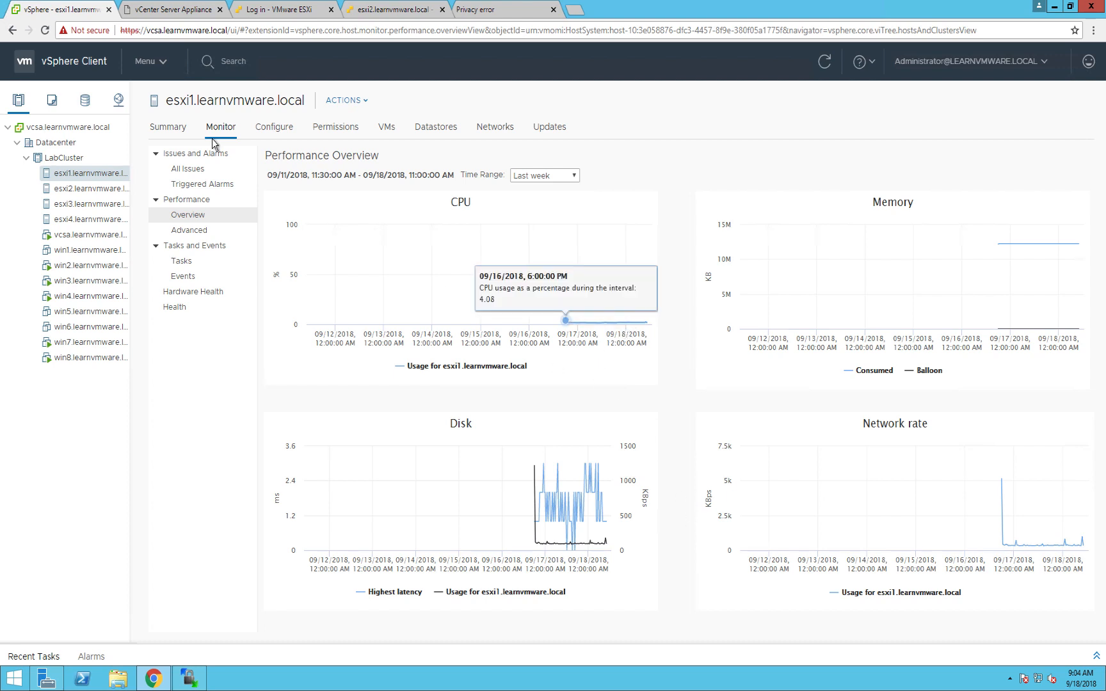
click(171, 8)
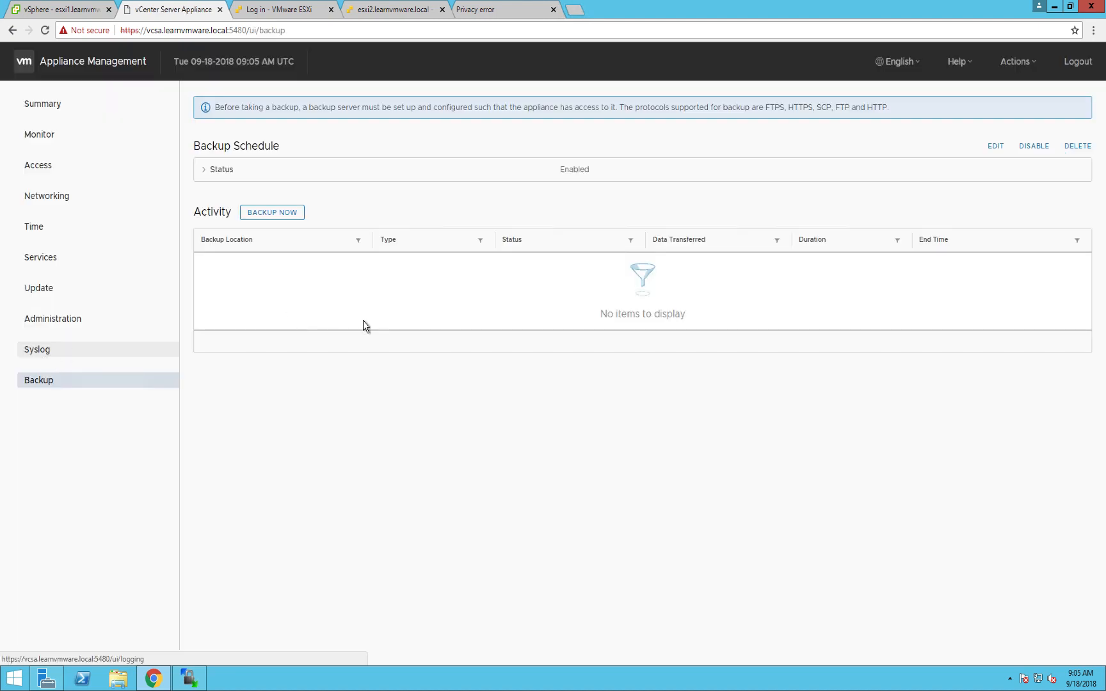
mouse_move(551, 343)
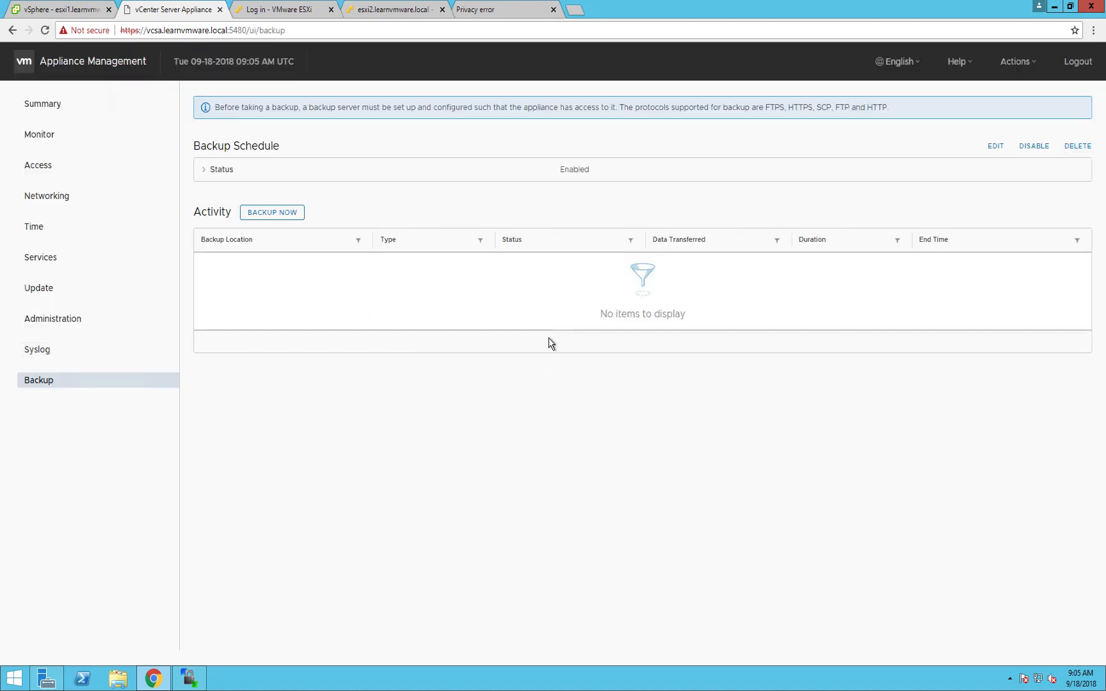
mouse_move(570, 336)
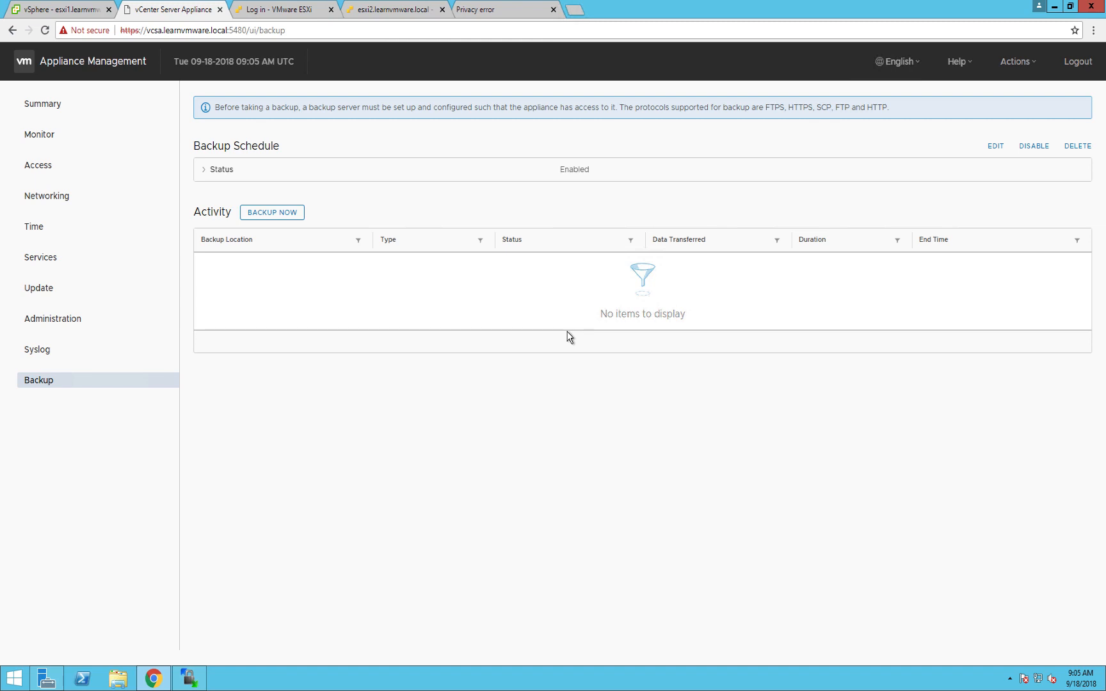
Review the backup schedule in Edit (daily 11:00 P.M., retain 7), cancel, and expand its Status details.
click(995, 146)
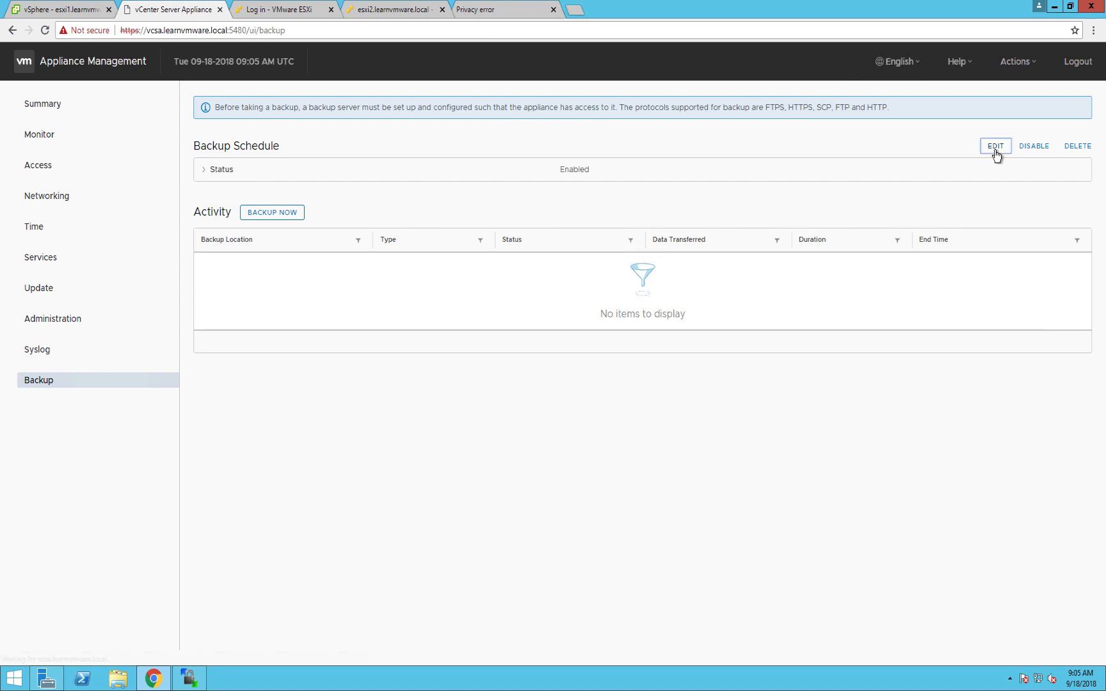
click(994, 146)
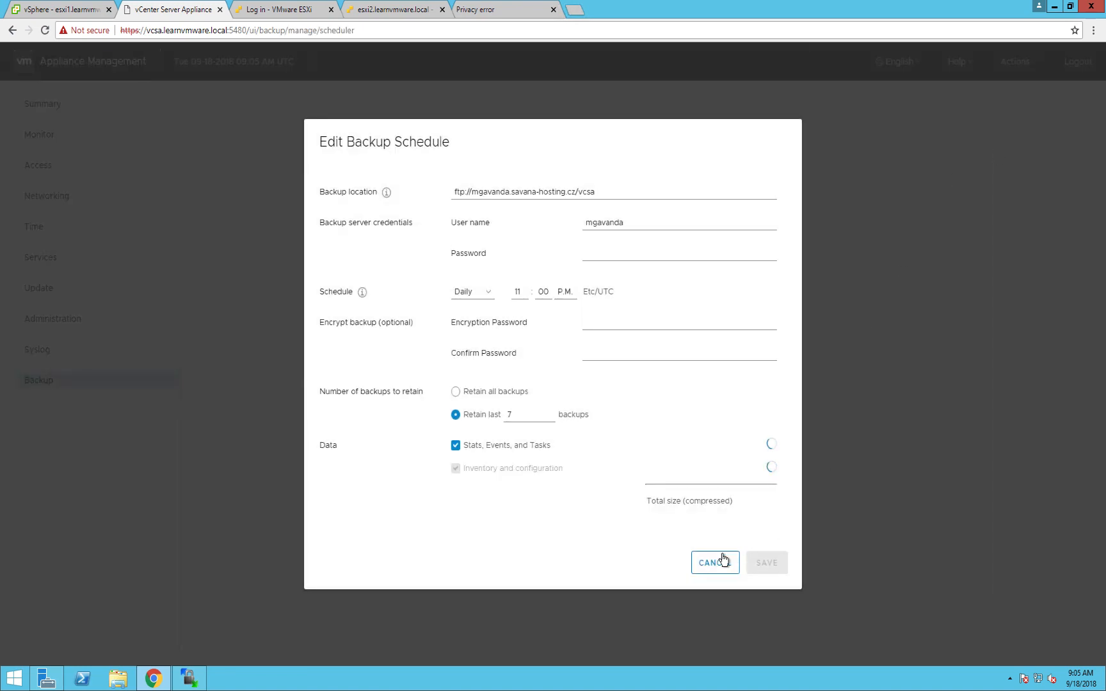
click(714, 562)
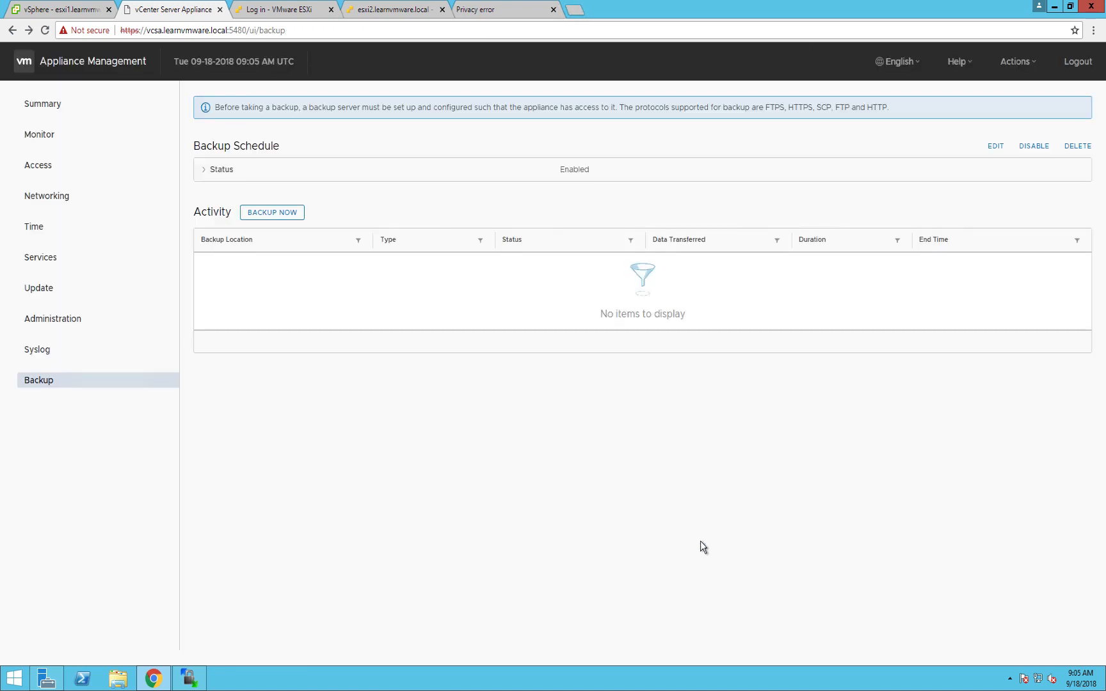
mouse_move(659, 503)
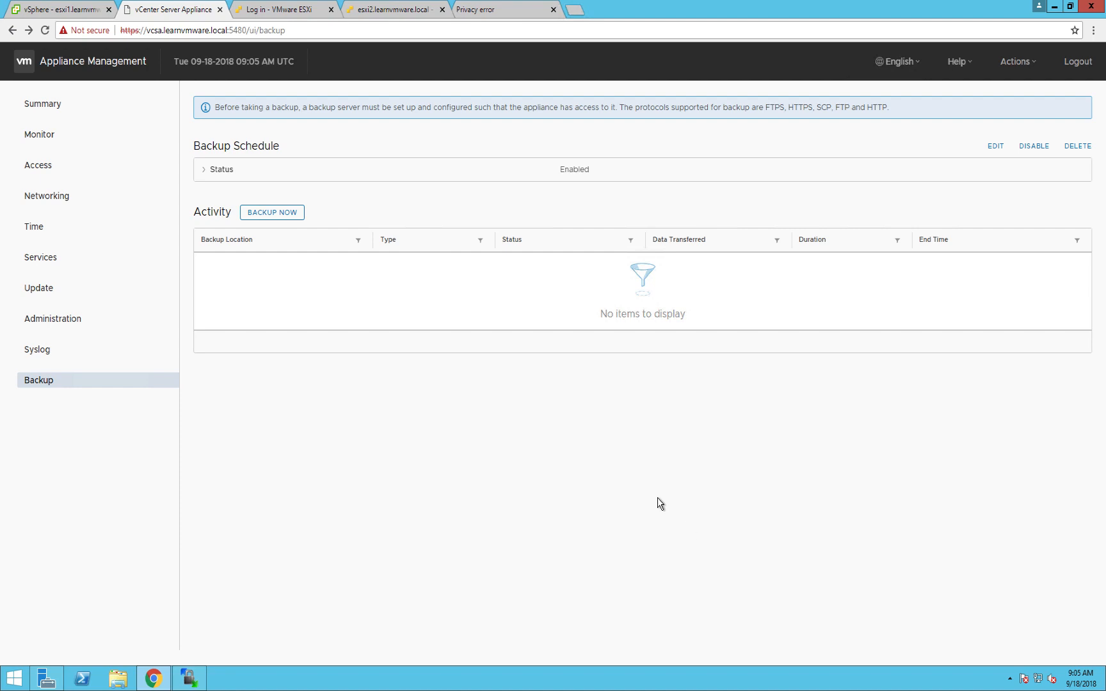
click(204, 169)
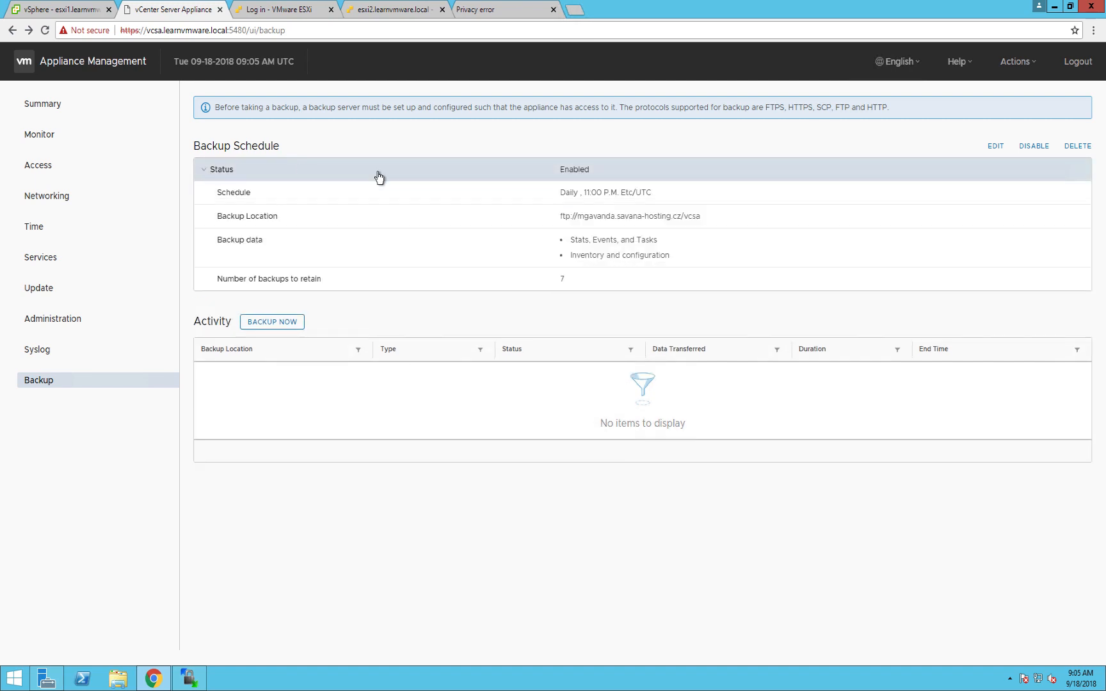
mouse_move(609, 267)
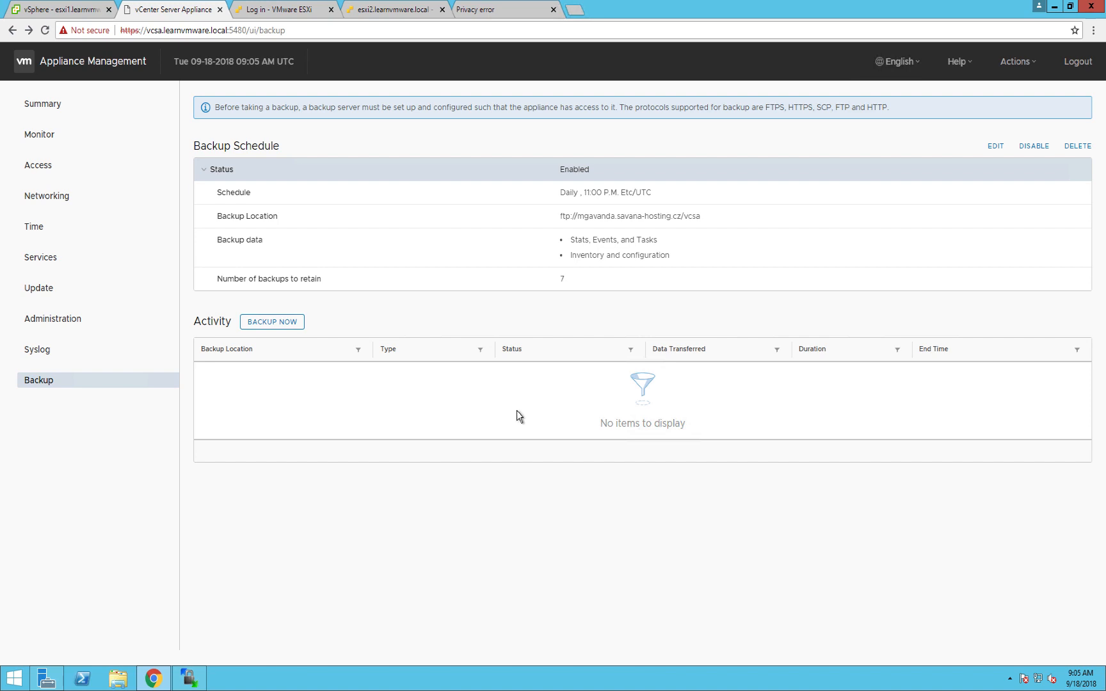
mouse_move(543, 439)
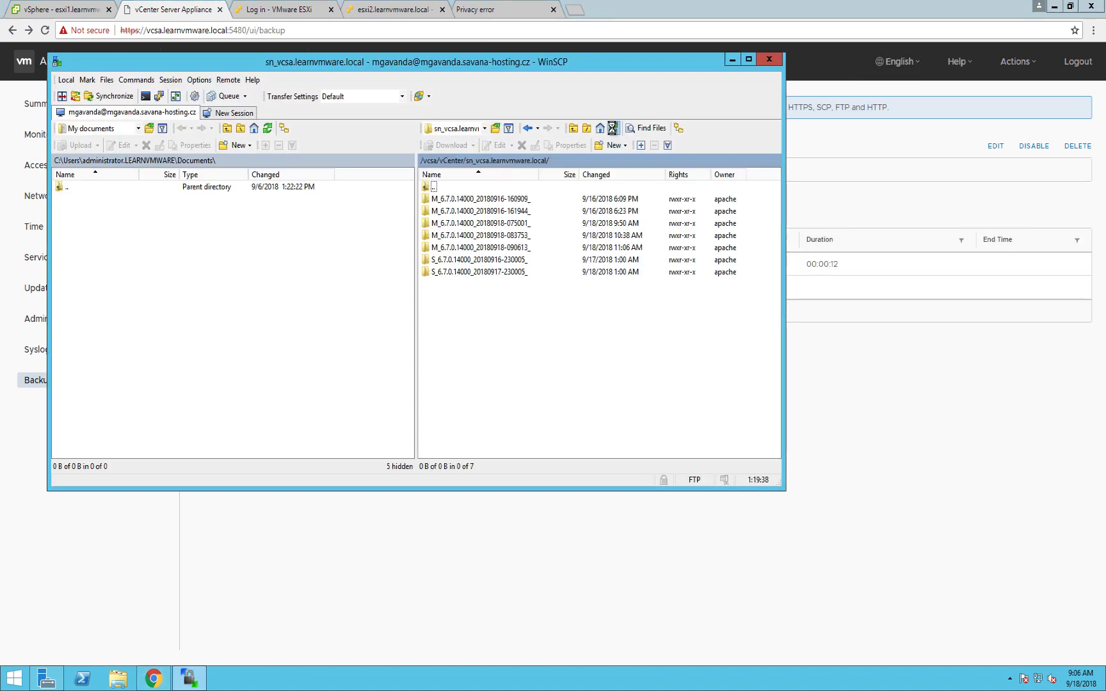
click(480, 260)
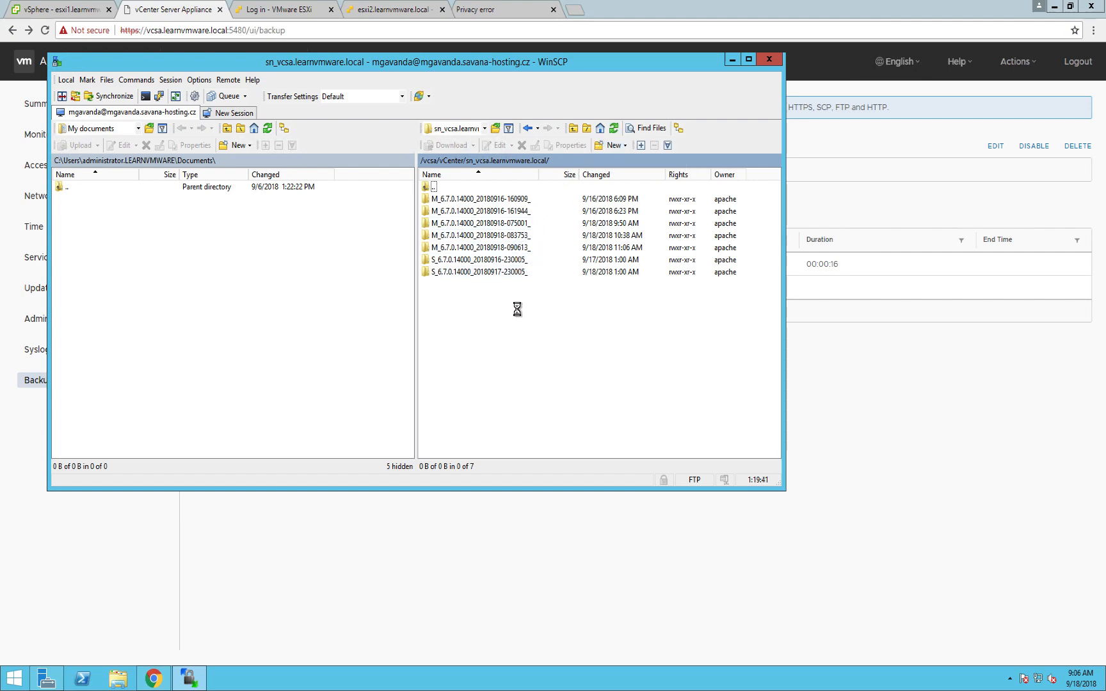
mouse_move(518, 347)
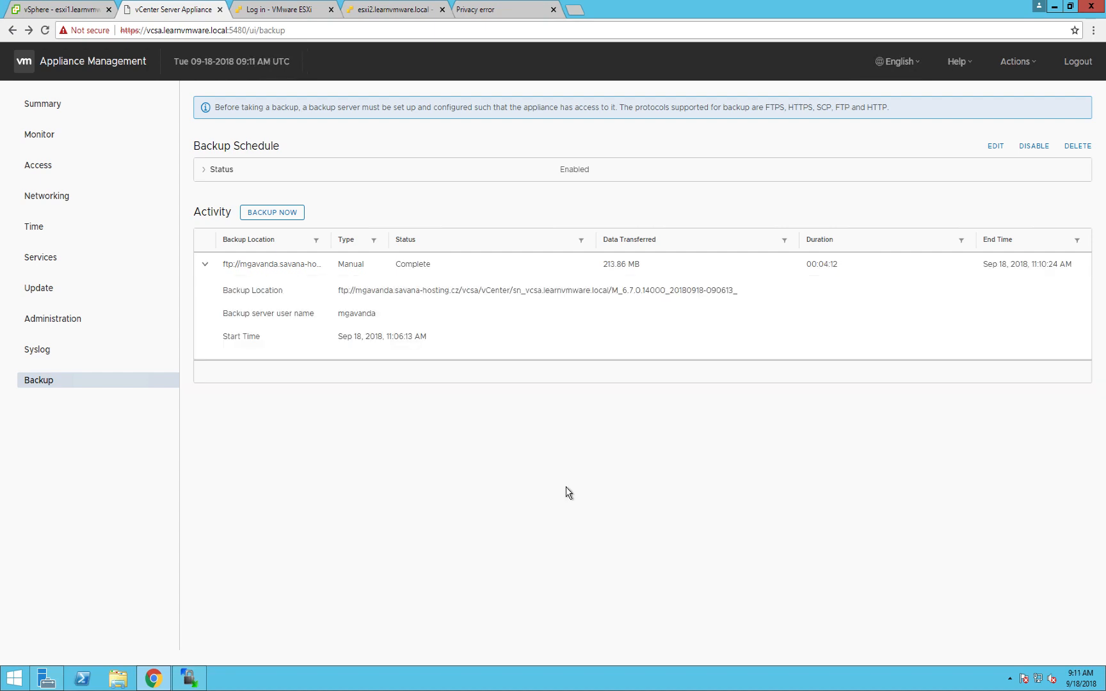
mouse_move(980, 5)
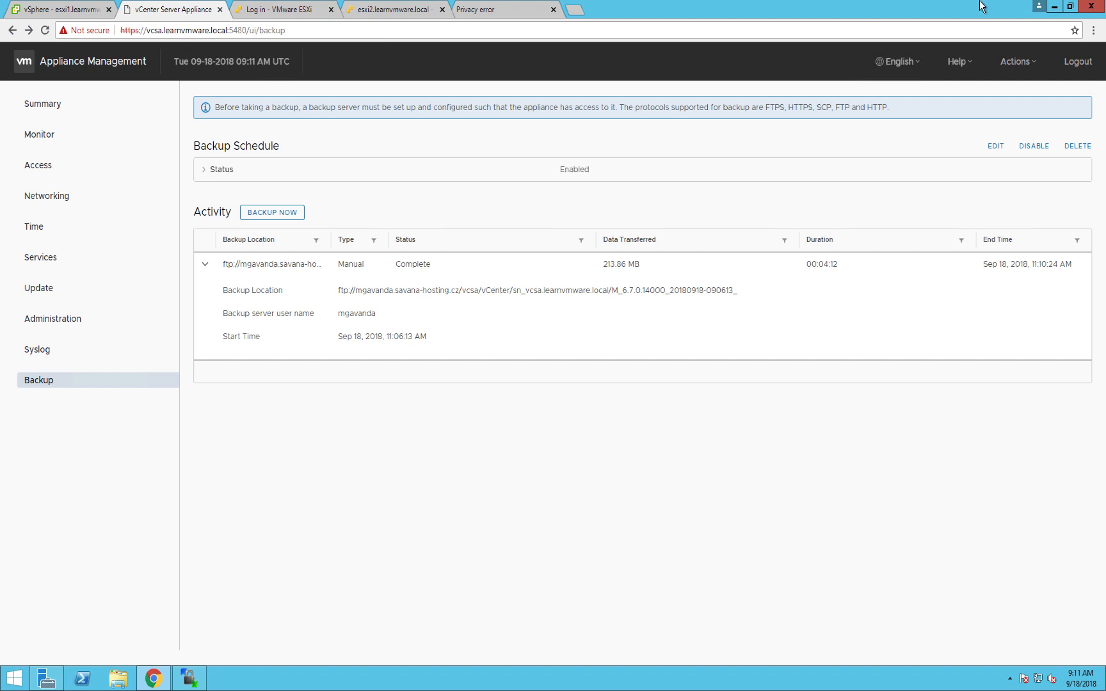